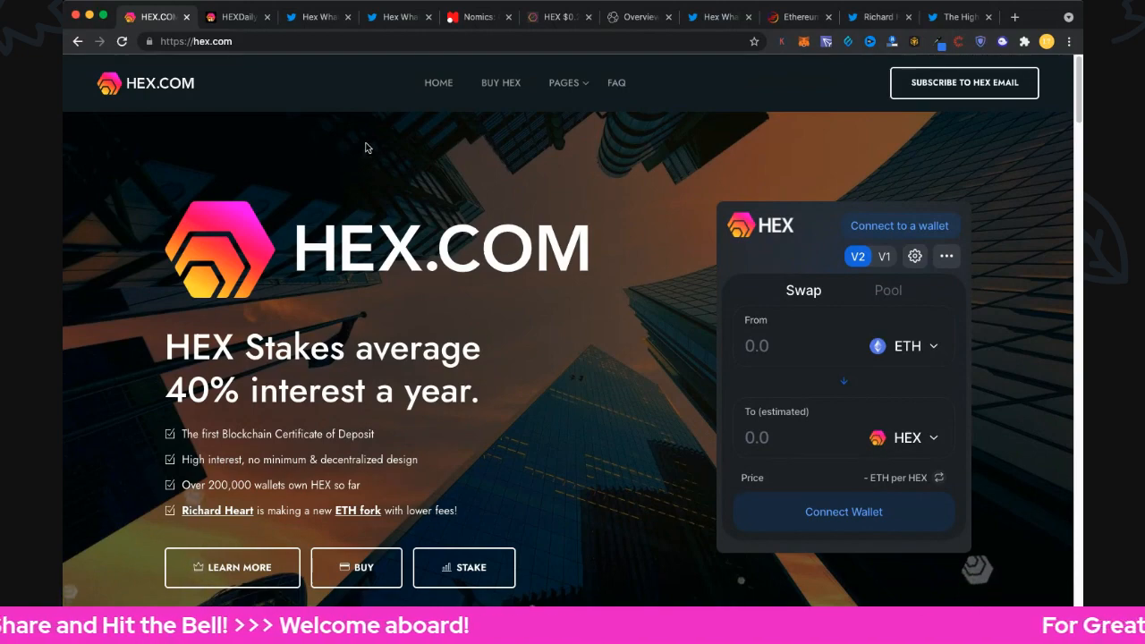
# Switch from HEX.com to the hexdailystats.com daily HEX stats table
pyautogui.click(236, 18)
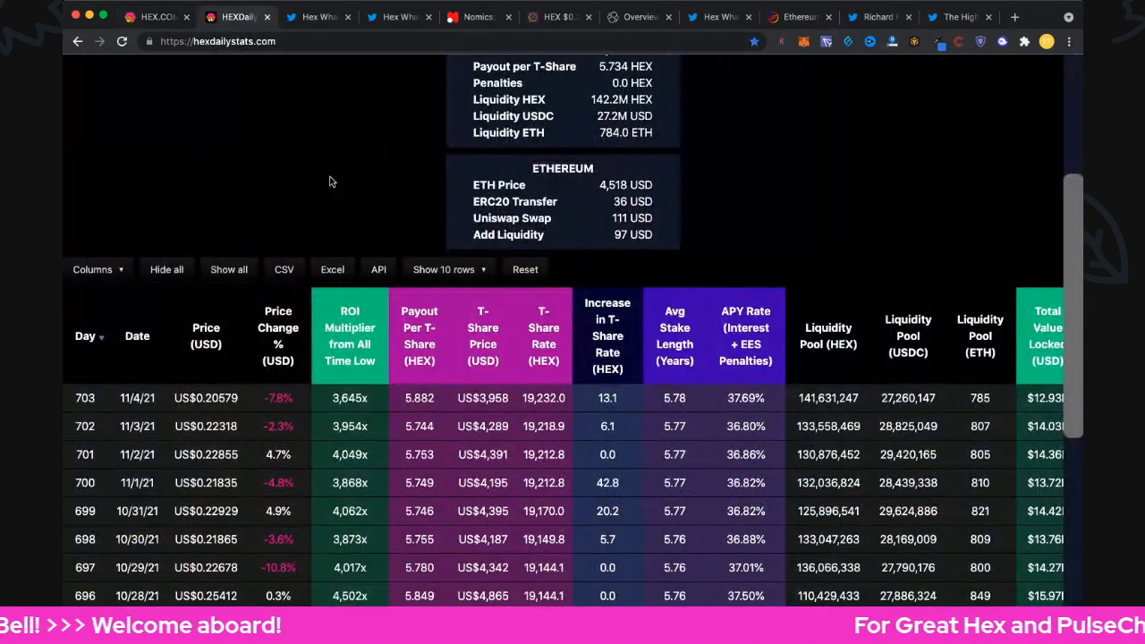
pyautogui.moveTo(161, 409)
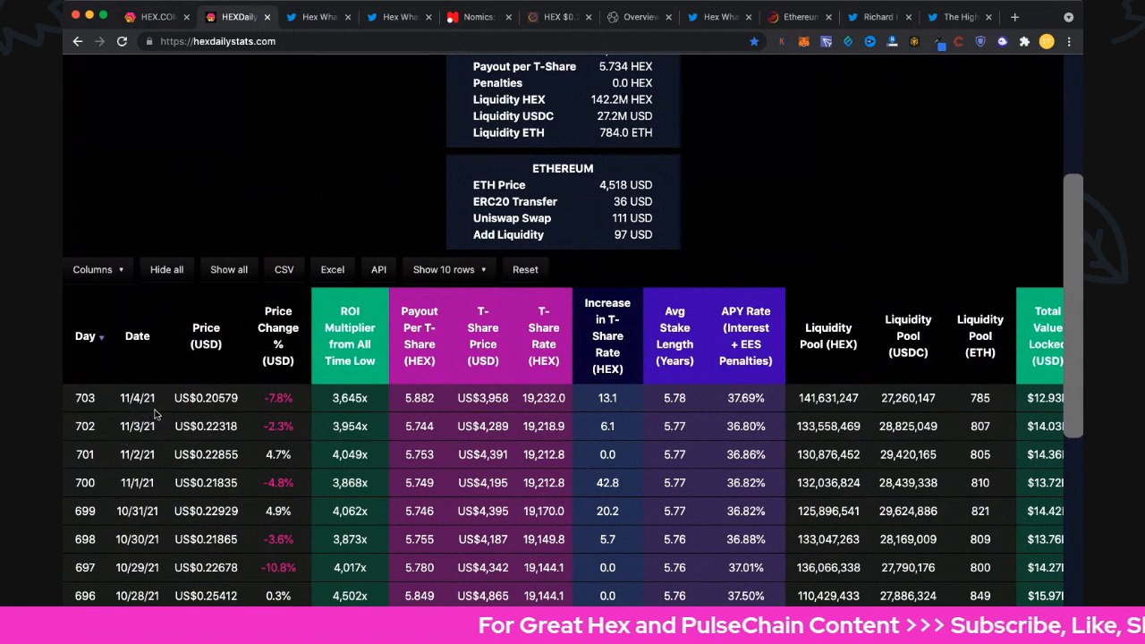
pyautogui.moveTo(220, 409)
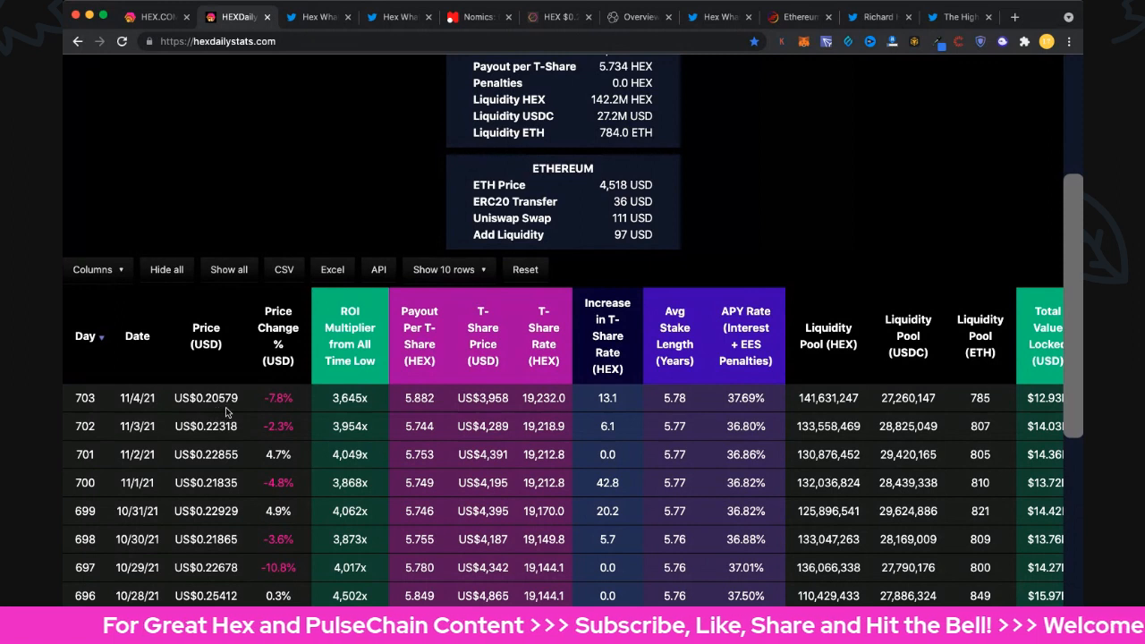
pyautogui.moveTo(125, 386)
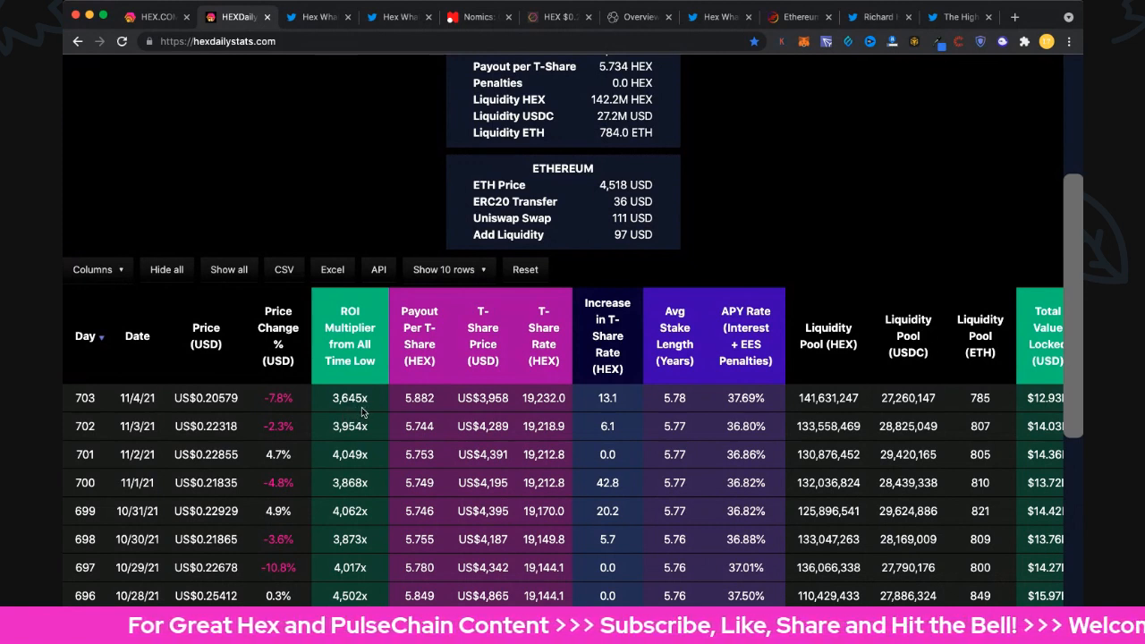
pyautogui.moveTo(367, 386)
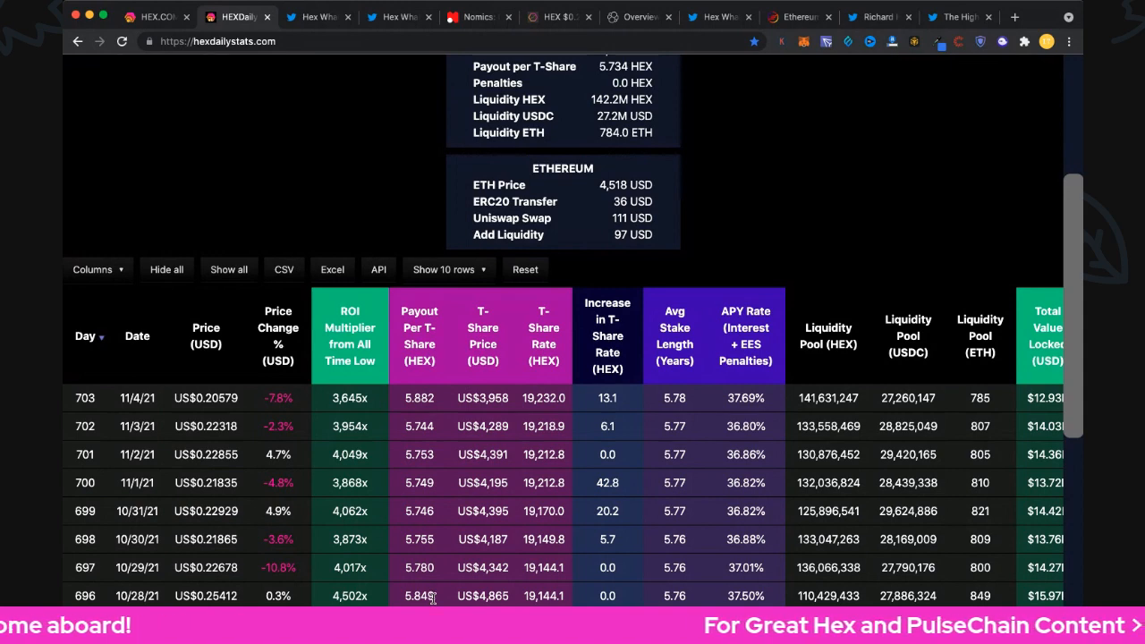
pyautogui.scroll(-3)
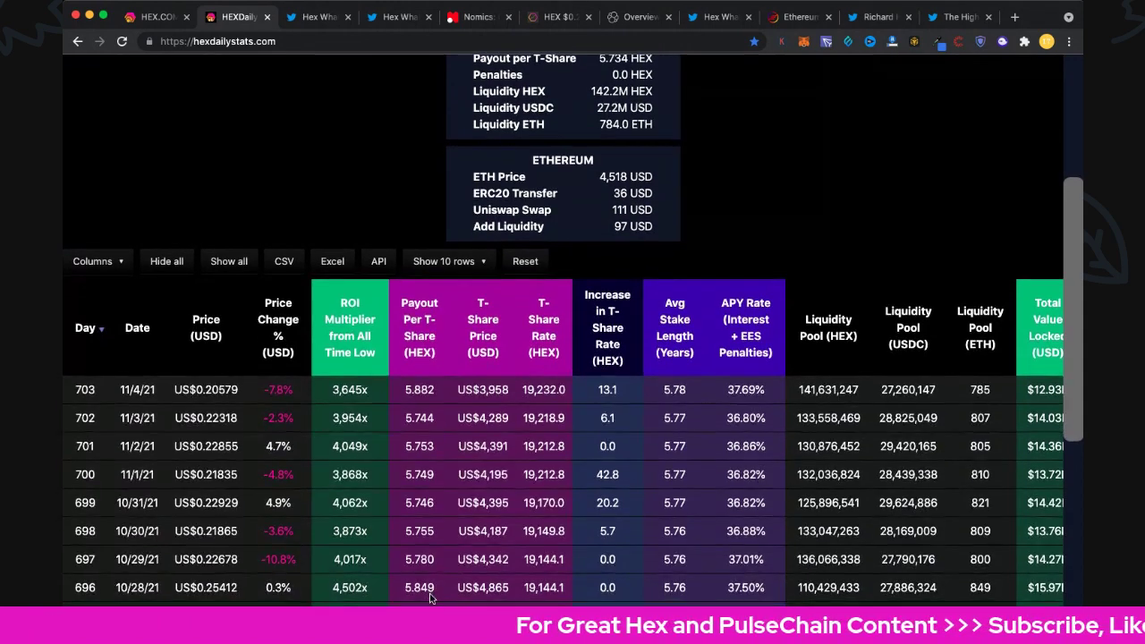
pyautogui.scroll(-3)
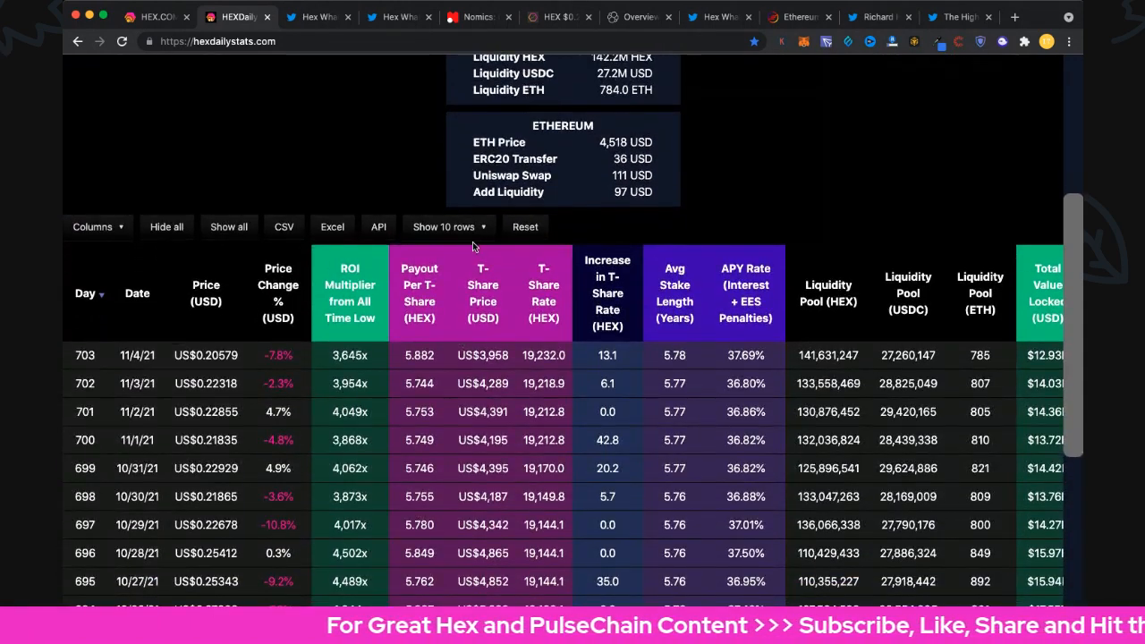
pyautogui.moveTo(508, 354)
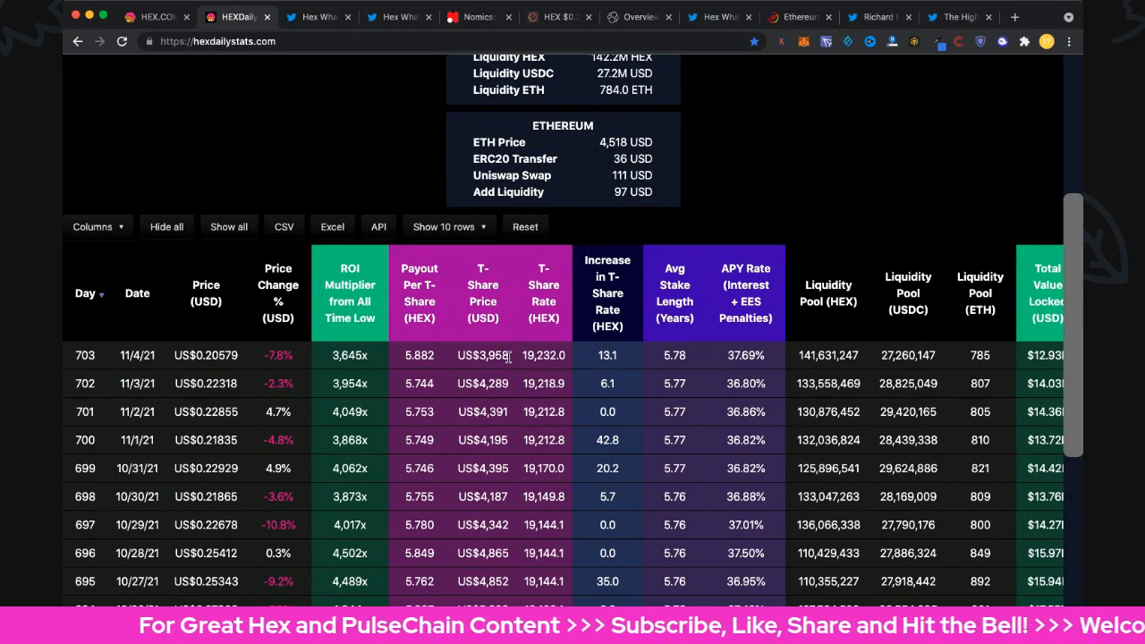
pyautogui.doubleClick(483, 354)
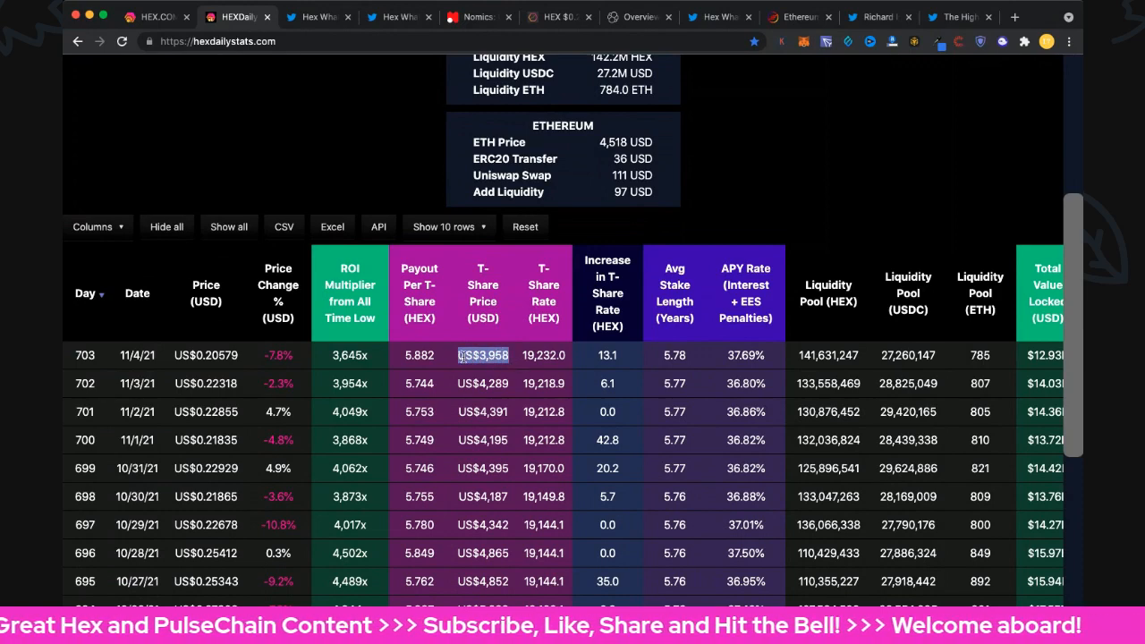
pyautogui.scroll(-3)
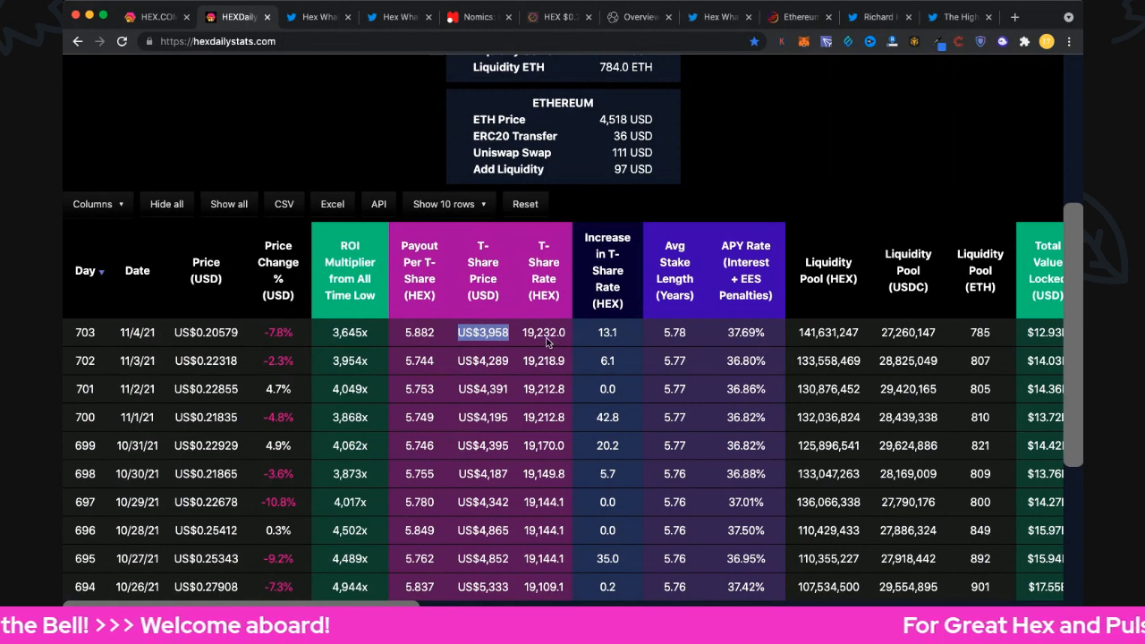
pyautogui.click(608, 332)
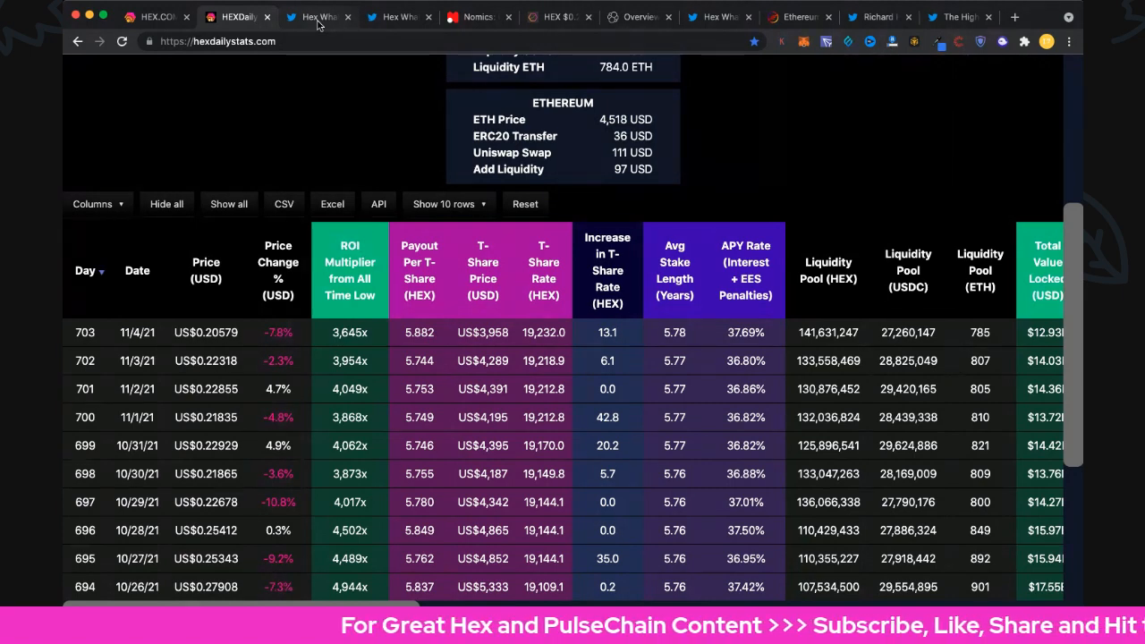
# Switch to the Hex WhaleBot tweet asking whether the T-Share price parabola is starting
pyautogui.click(318, 18)
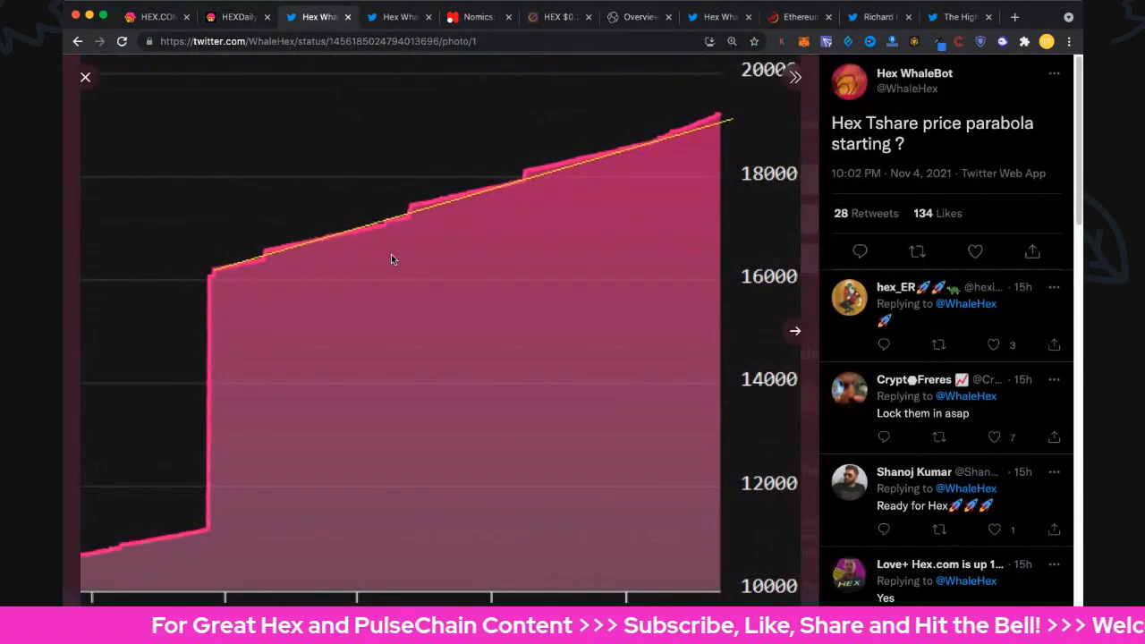
pyautogui.moveTo(944, 139)
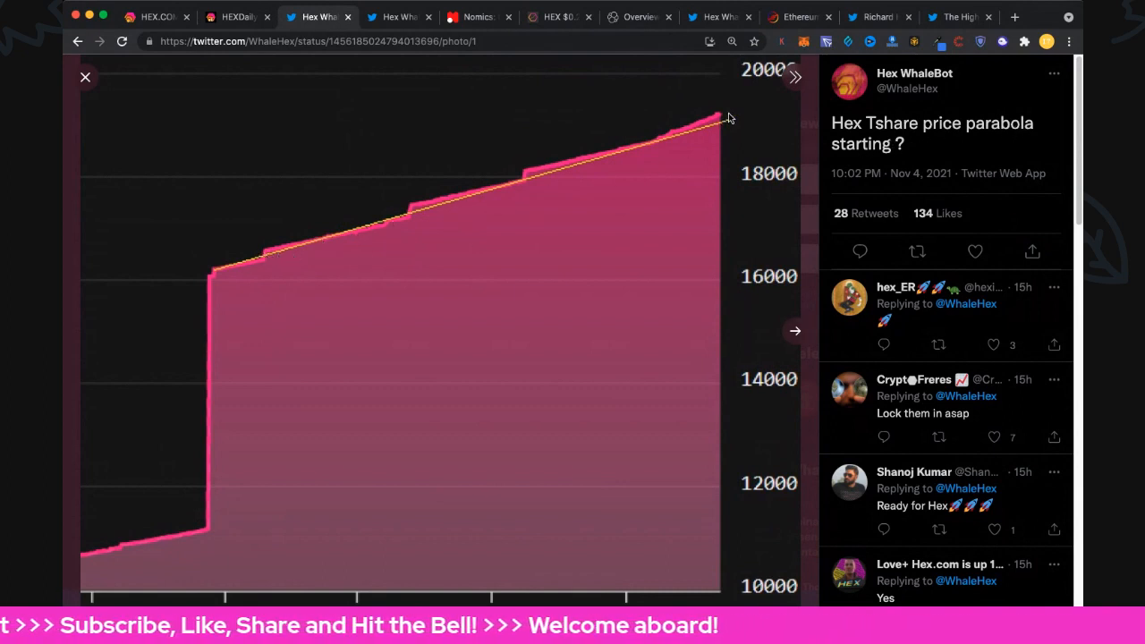
pyautogui.moveTo(250, 272)
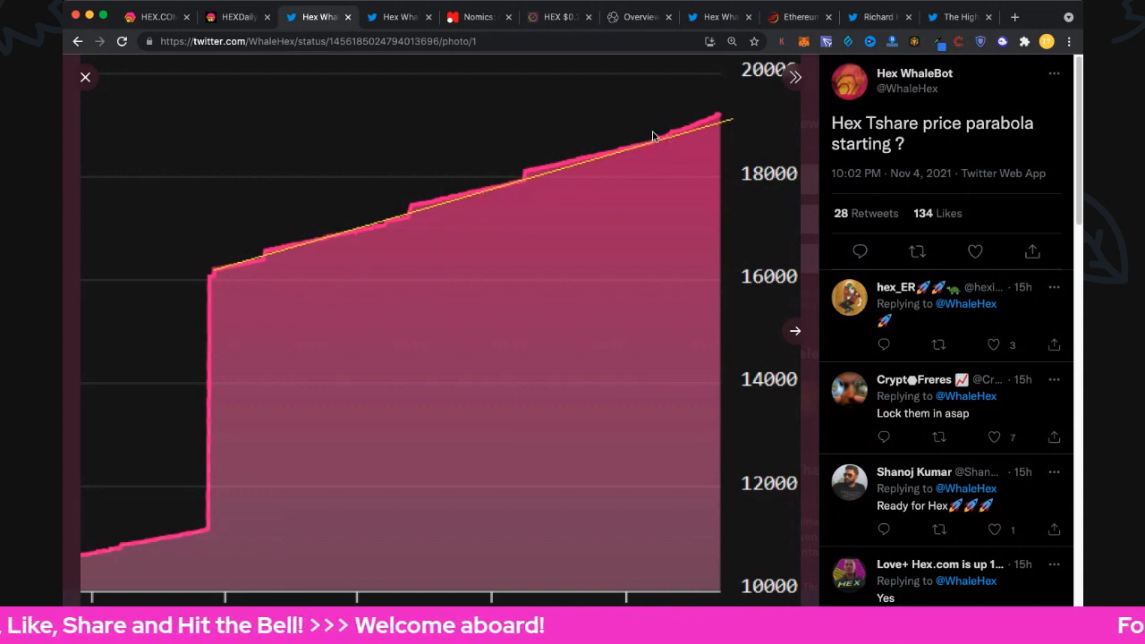
pyautogui.moveTo(519, 184)
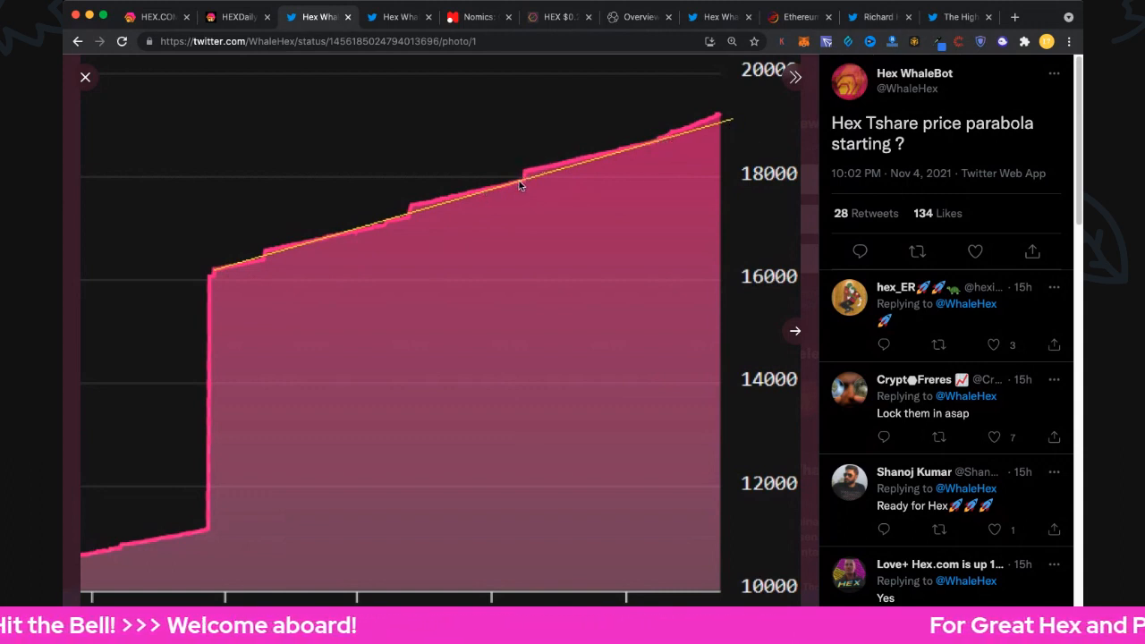
pyautogui.moveTo(660, 147)
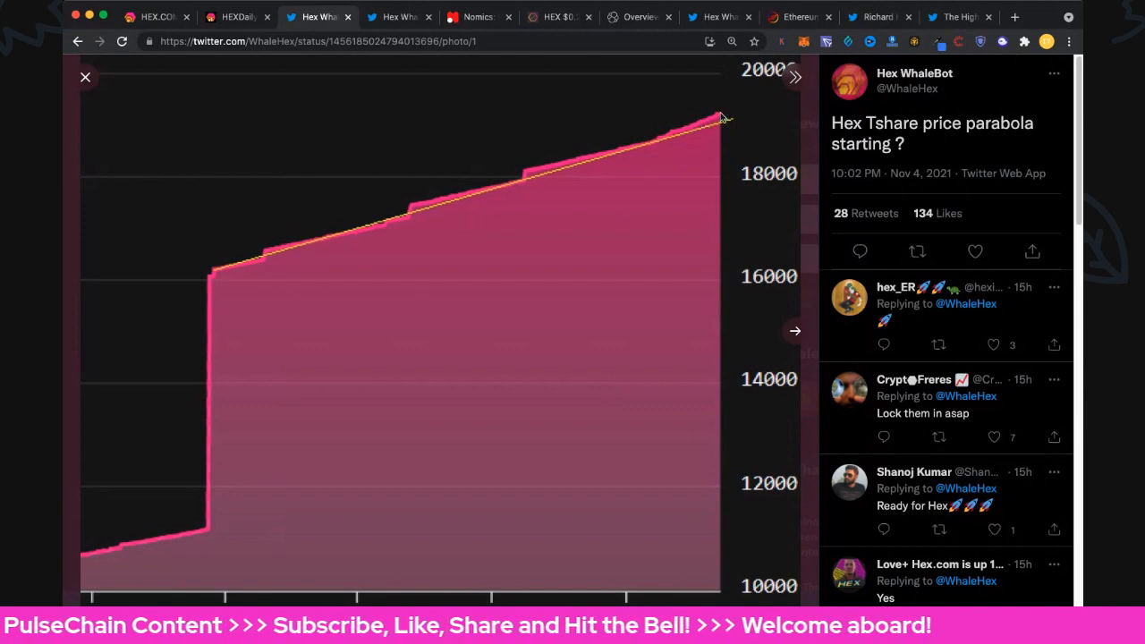
pyautogui.moveTo(794, 331)
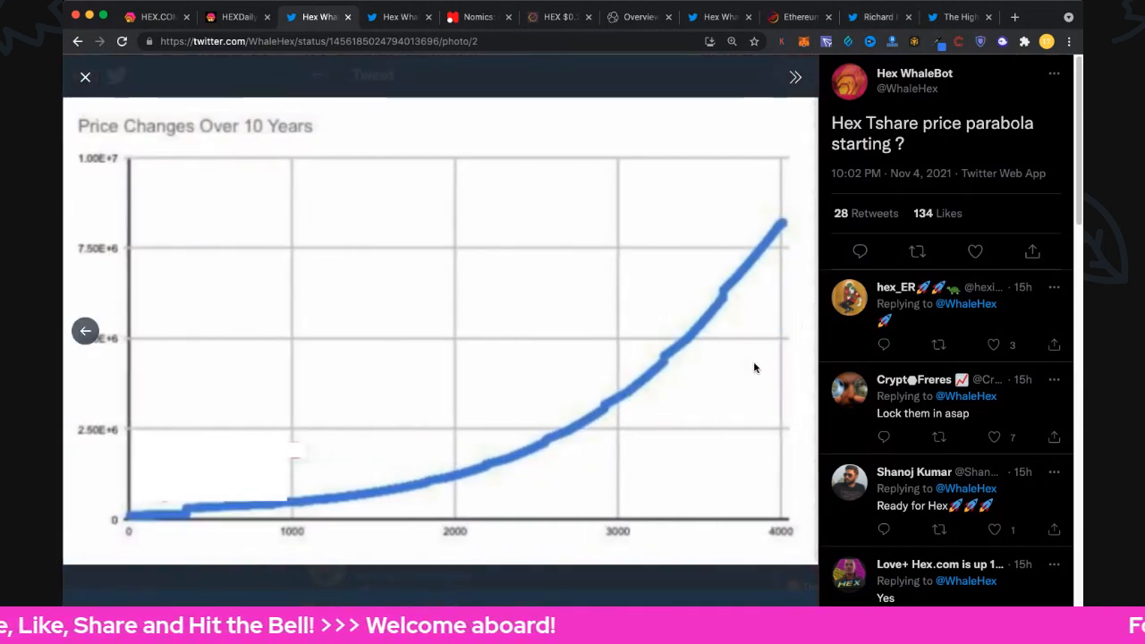
pyautogui.moveTo(654, 544)
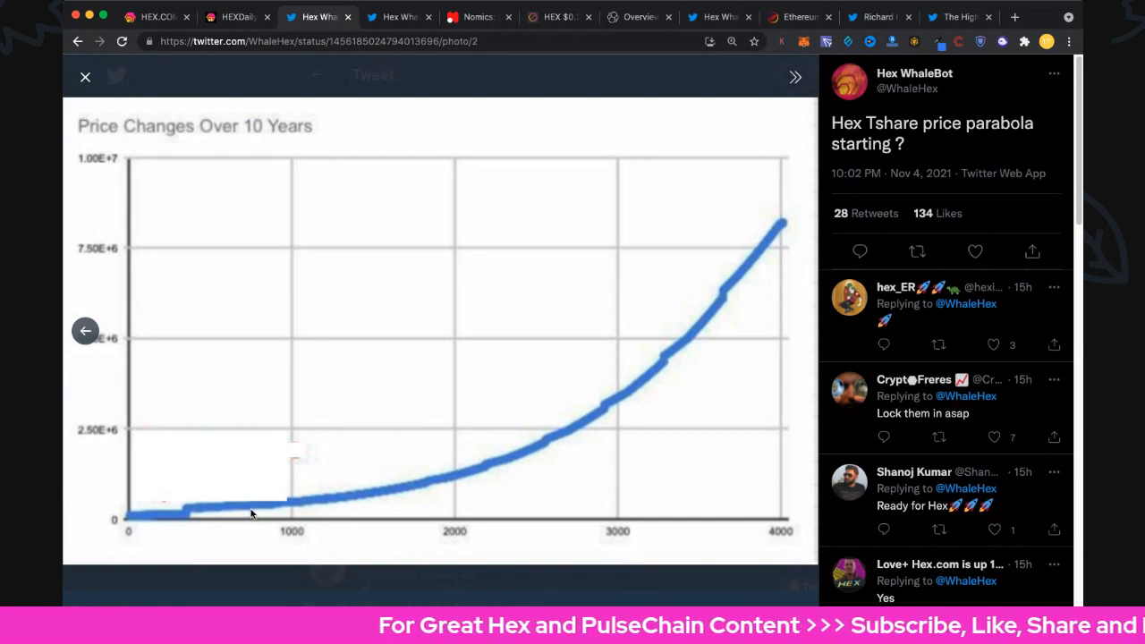
pyautogui.moveTo(297, 533)
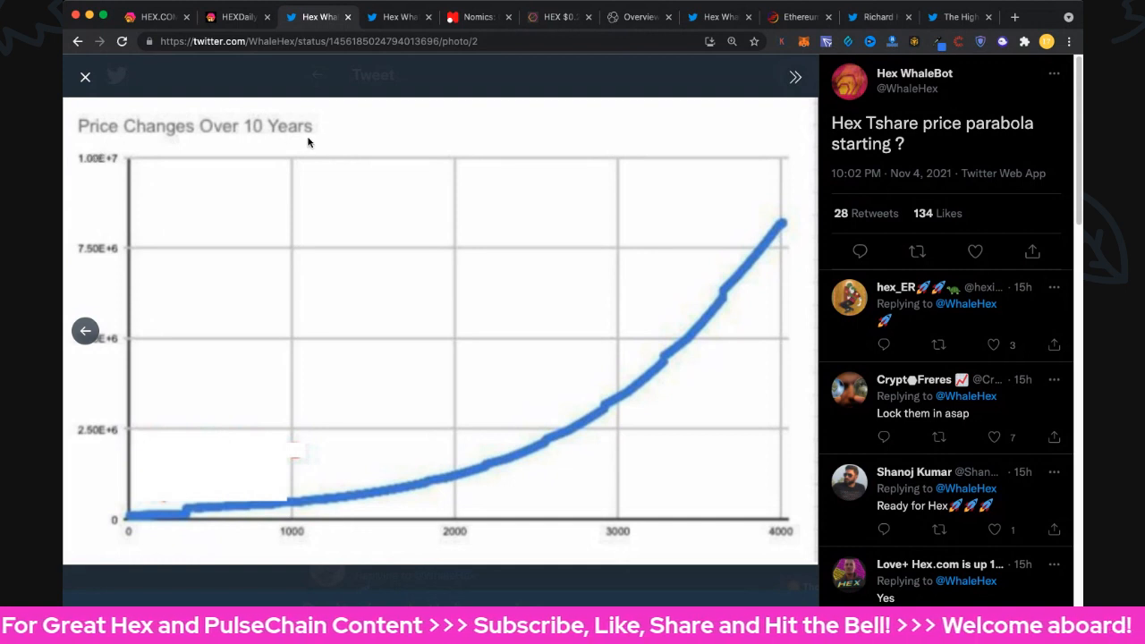
pyautogui.moveTo(786, 540)
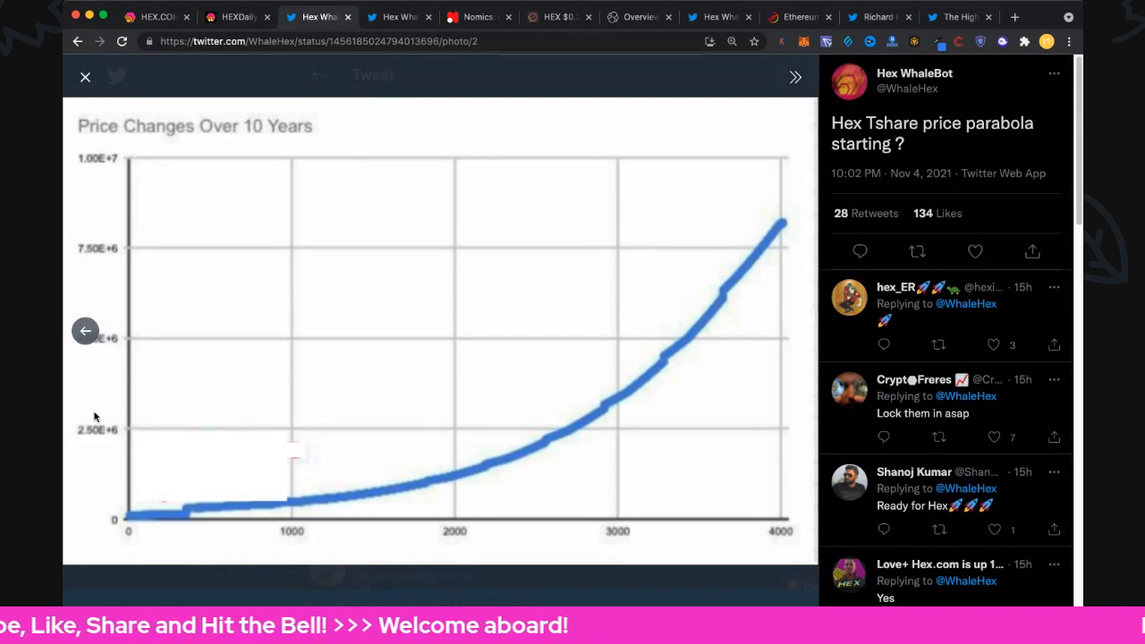
pyautogui.moveTo(89, 393)
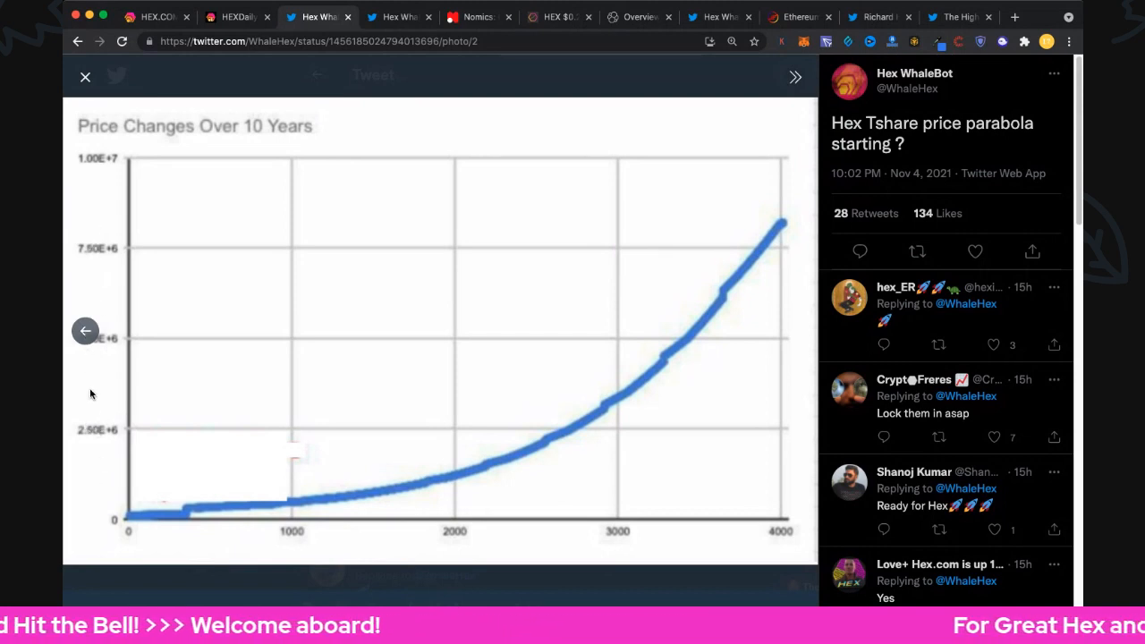
pyautogui.moveTo(265, 512)
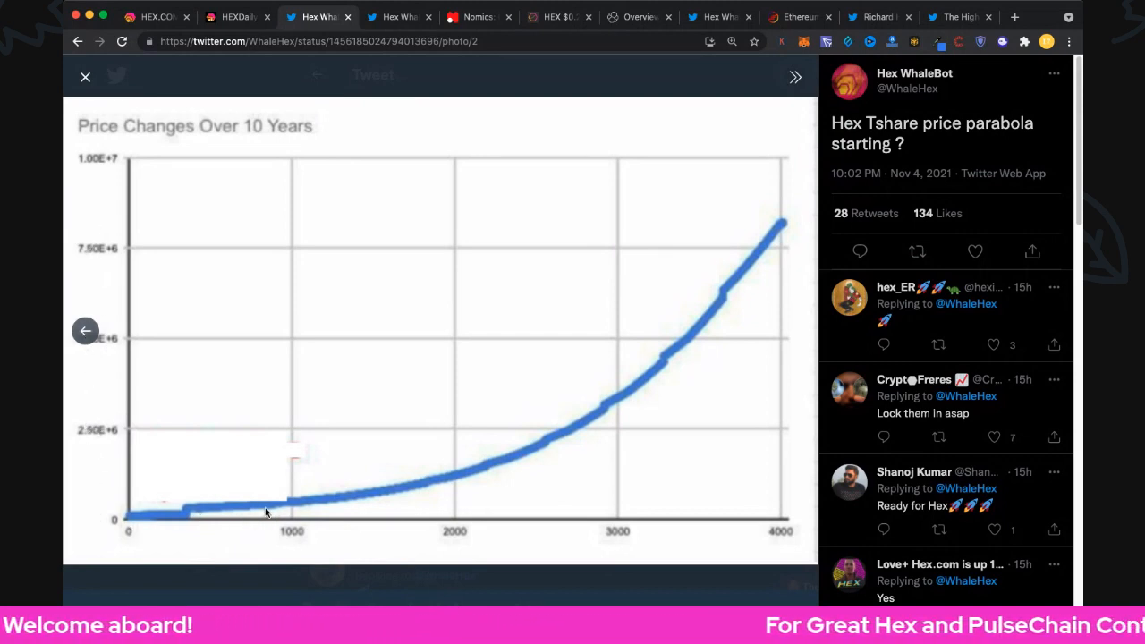
pyautogui.moveTo(340, 505)
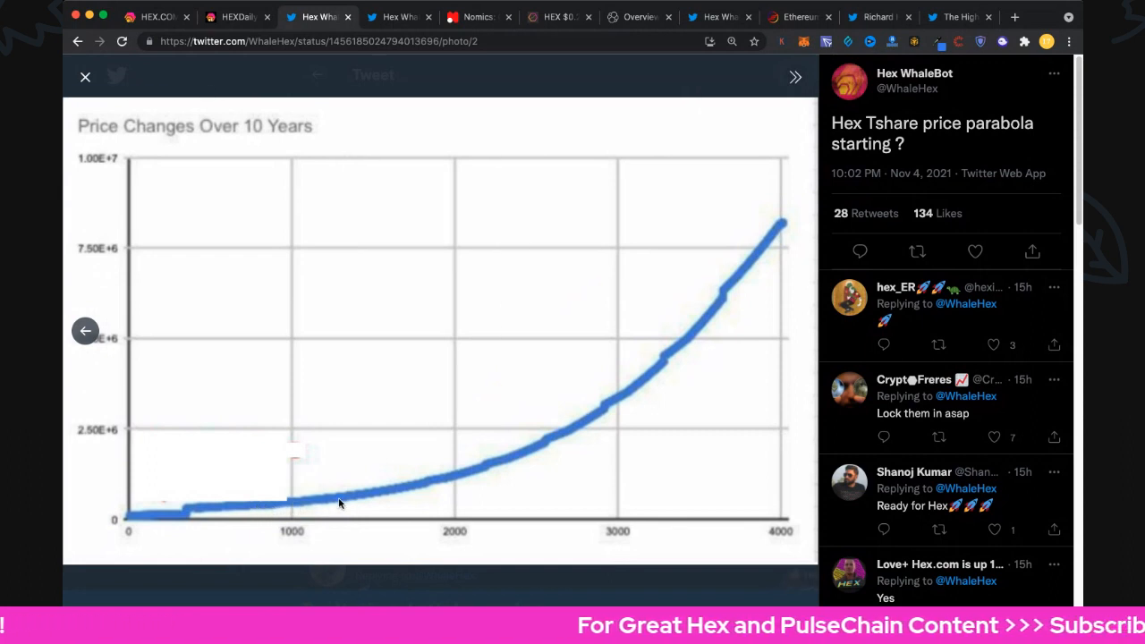
pyautogui.moveTo(654, 347)
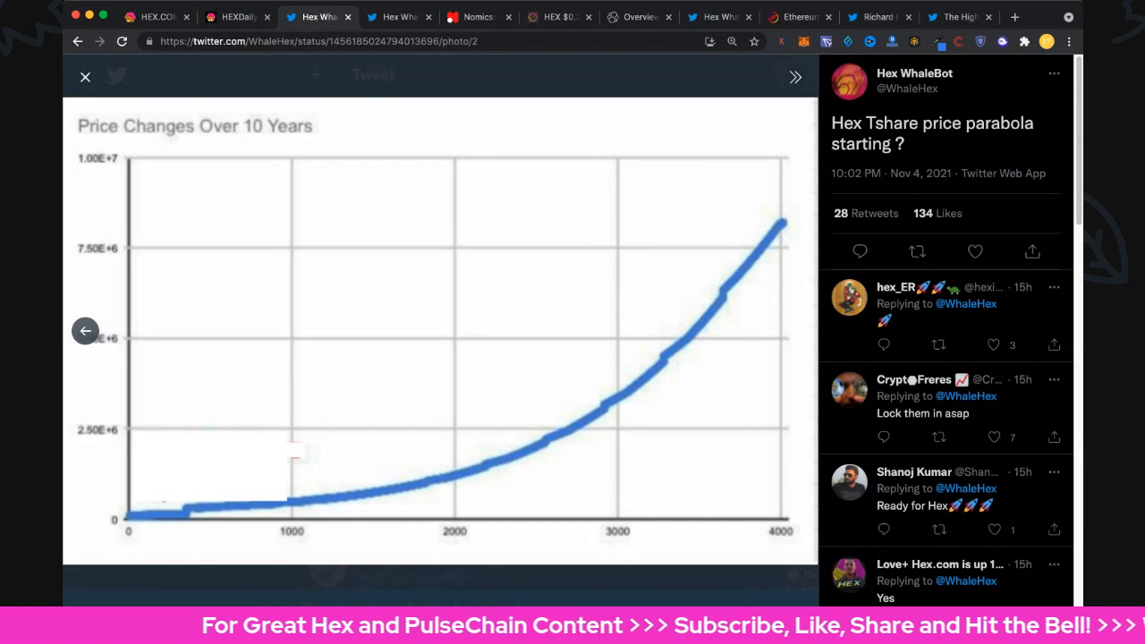
pyautogui.moveTo(302, 512)
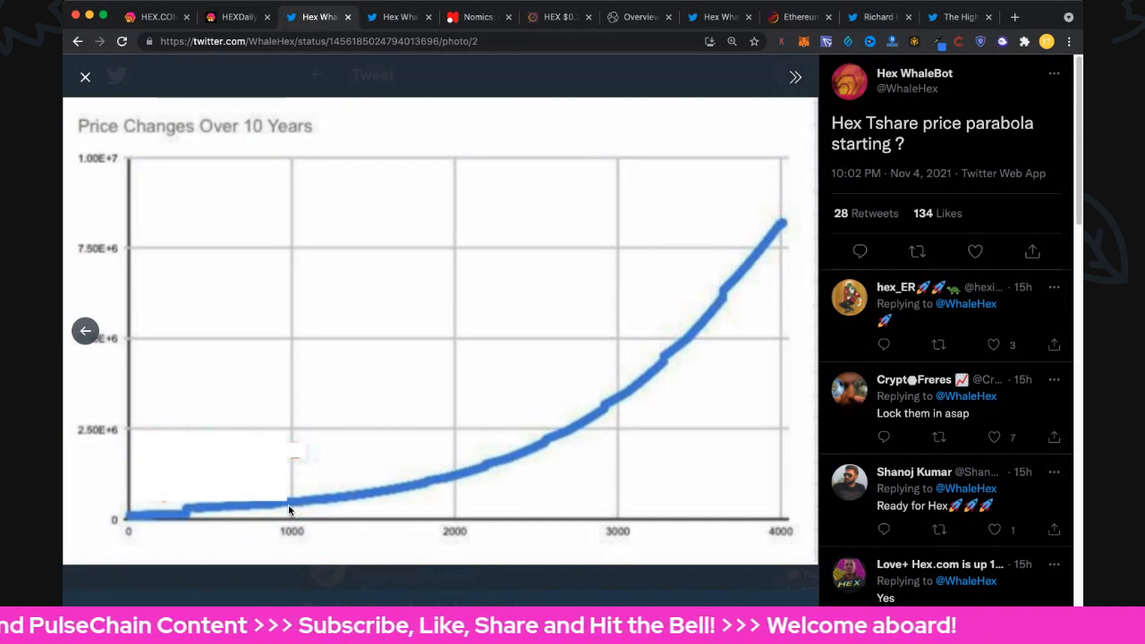
pyautogui.moveTo(86, 75)
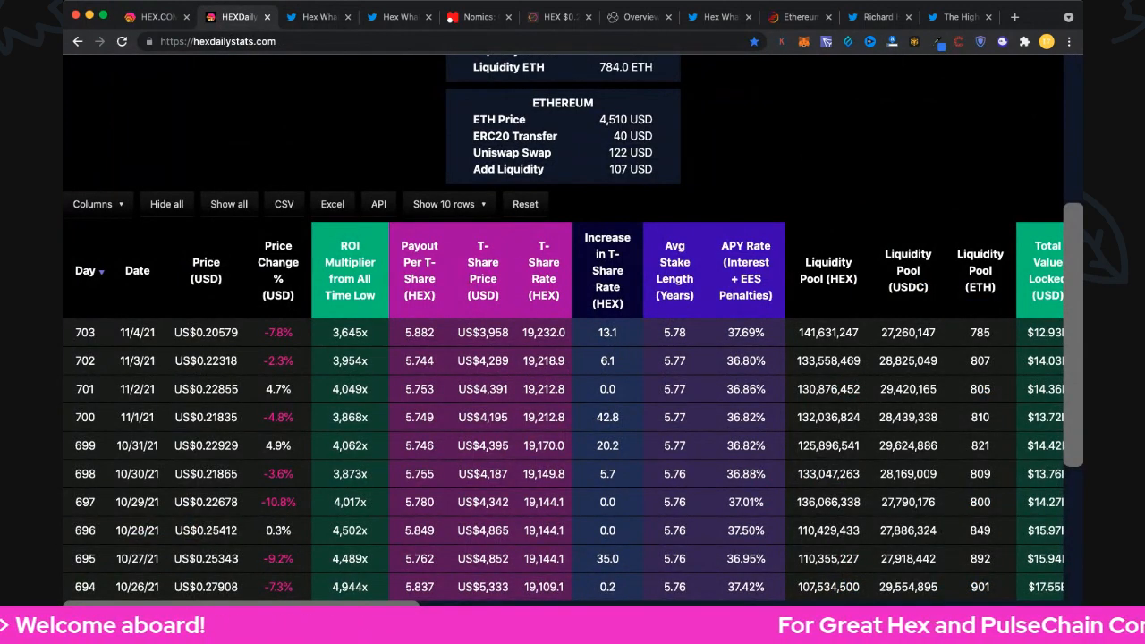
# Bring the T-Share market cap, T-Shares and change-in-T-Shares columns into view
pyautogui.hscroll(3)
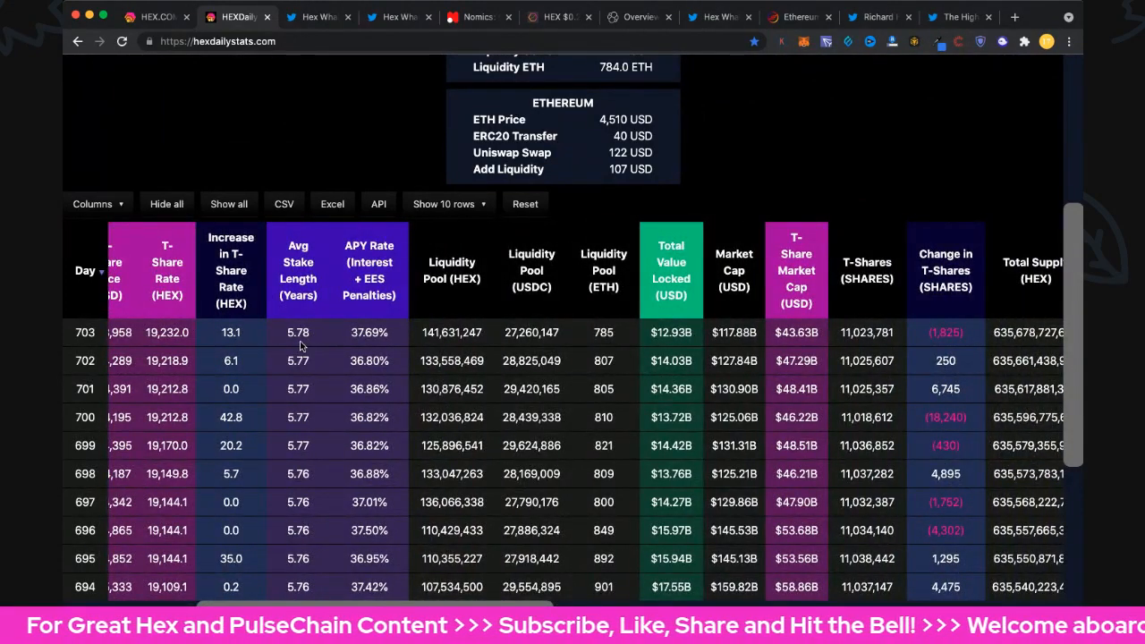
pyautogui.moveTo(352, 345)
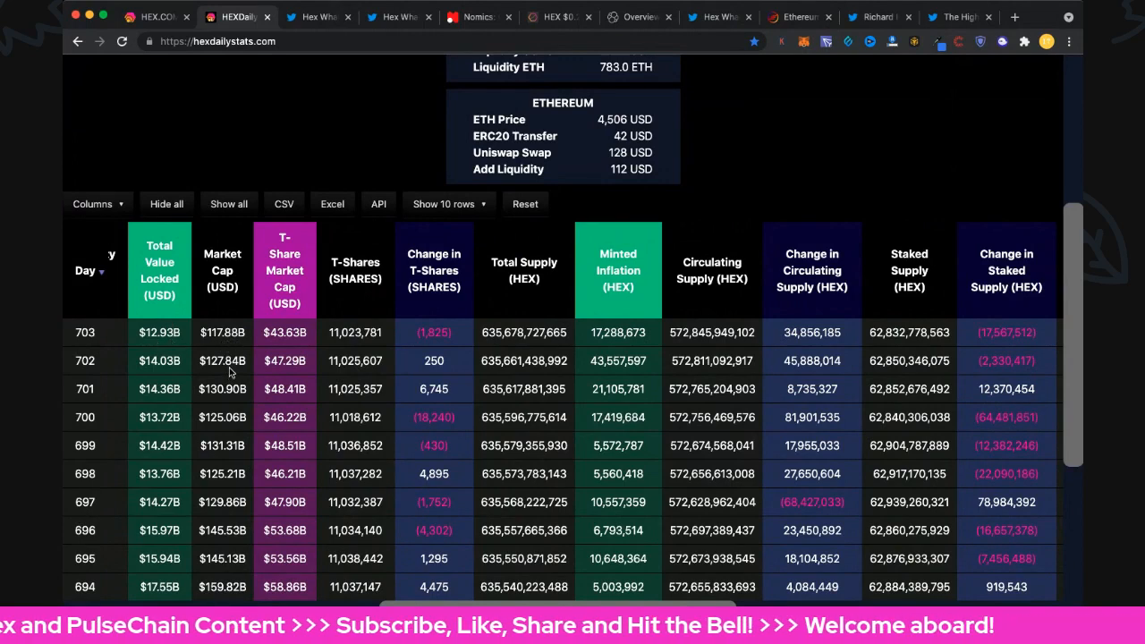
pyautogui.moveTo(313, 343)
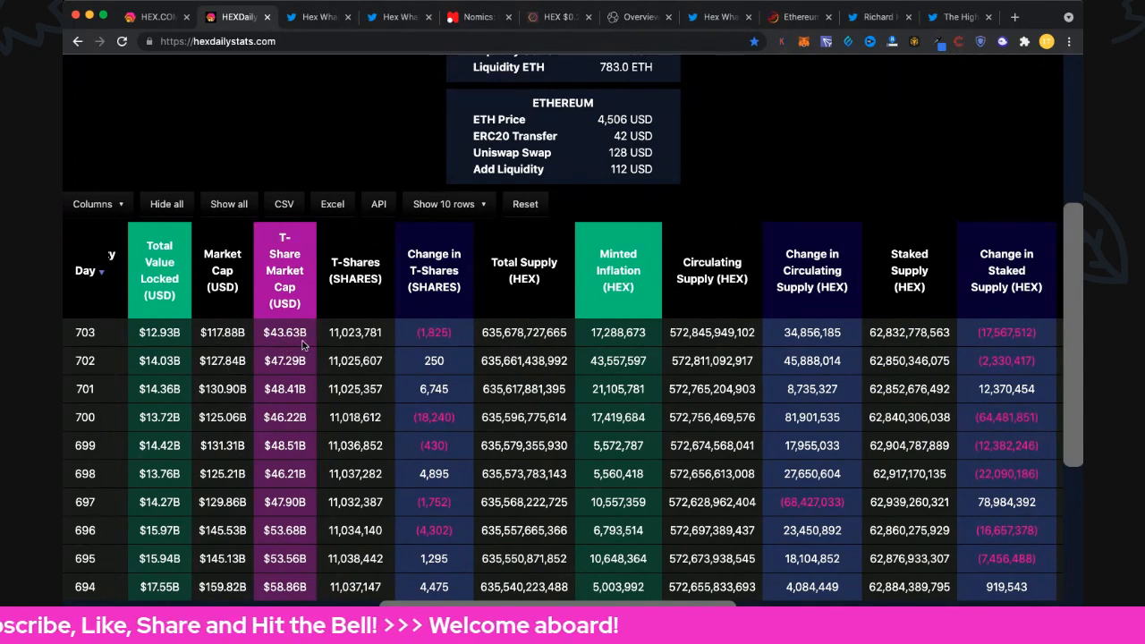
pyautogui.moveTo(368, 343)
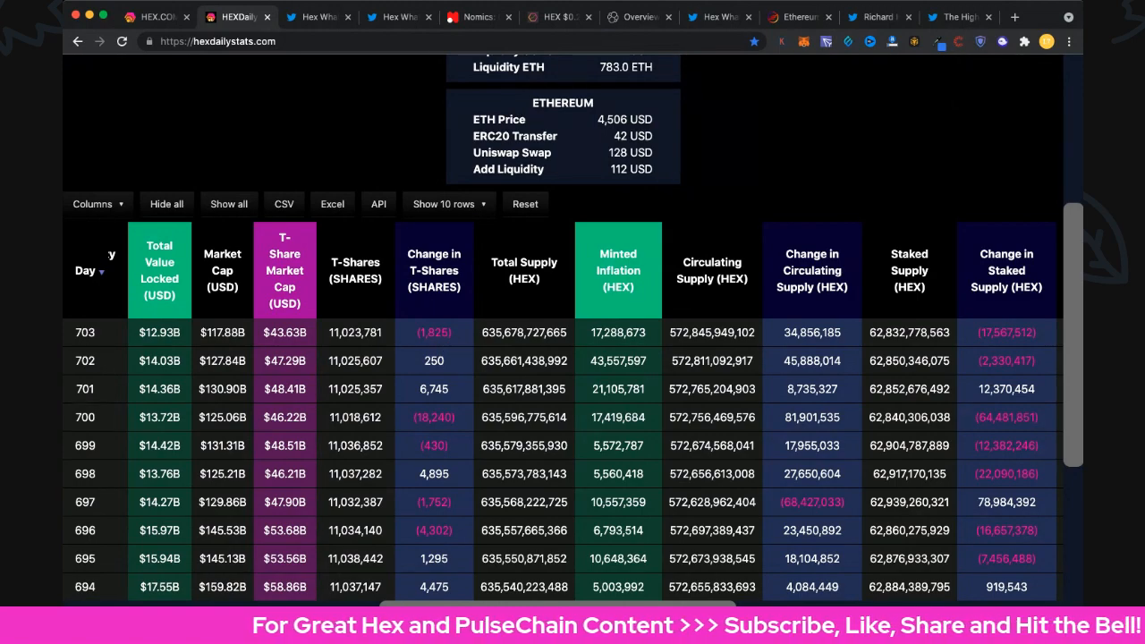
# Move right across the table to the staker and holder columns (378,360 holders, 86,467 stakers)
pyautogui.hscroll(3)
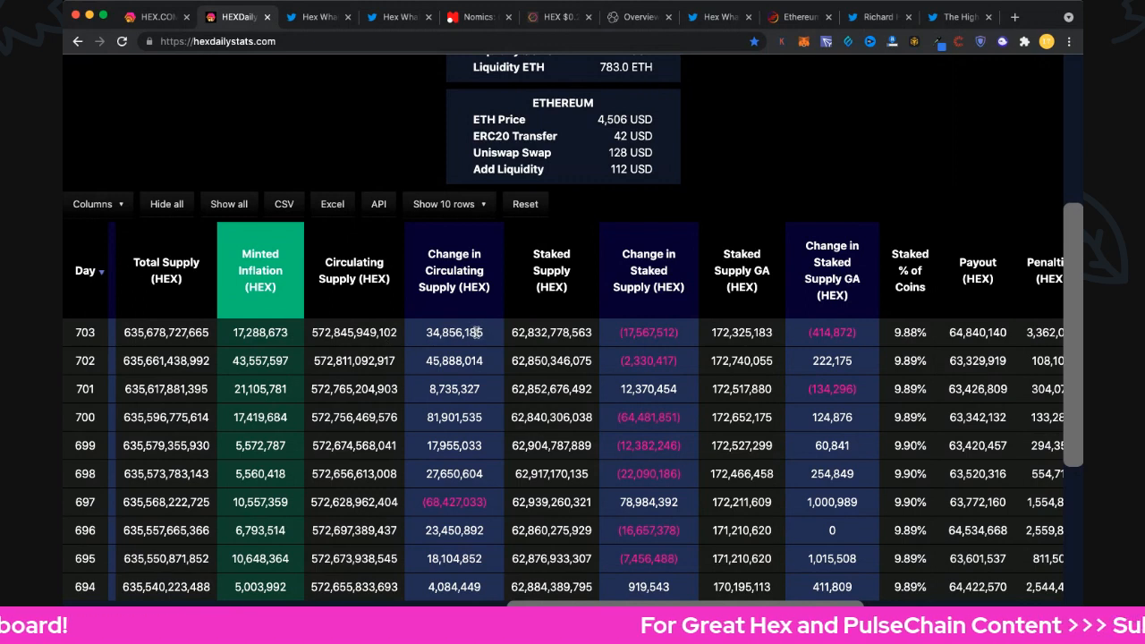
pyautogui.moveTo(495, 333)
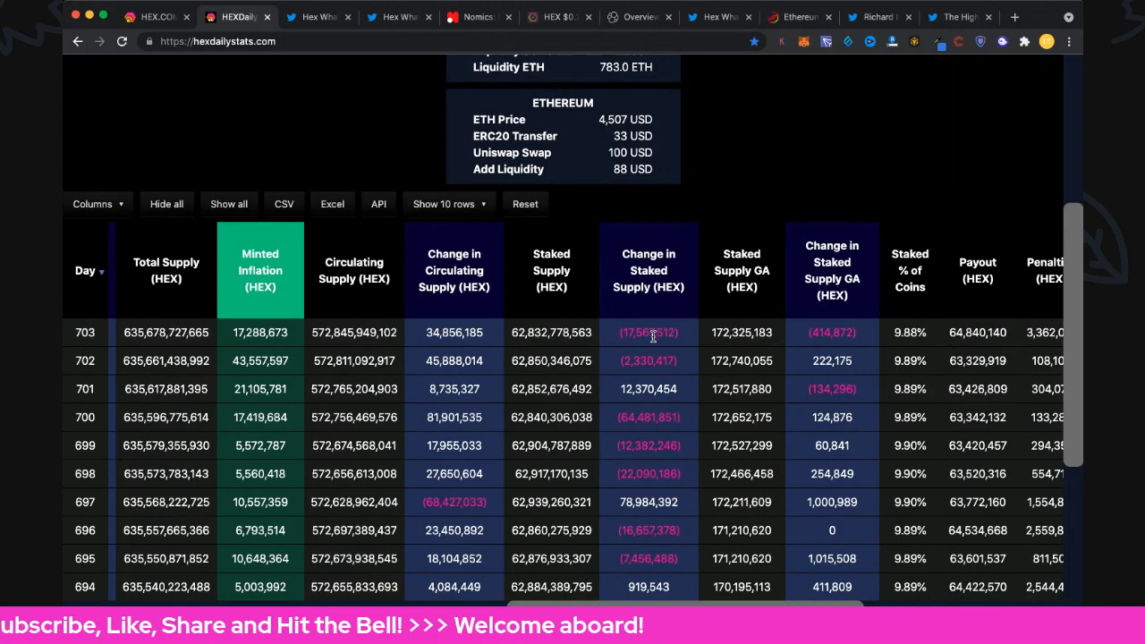
pyautogui.moveTo(665, 347)
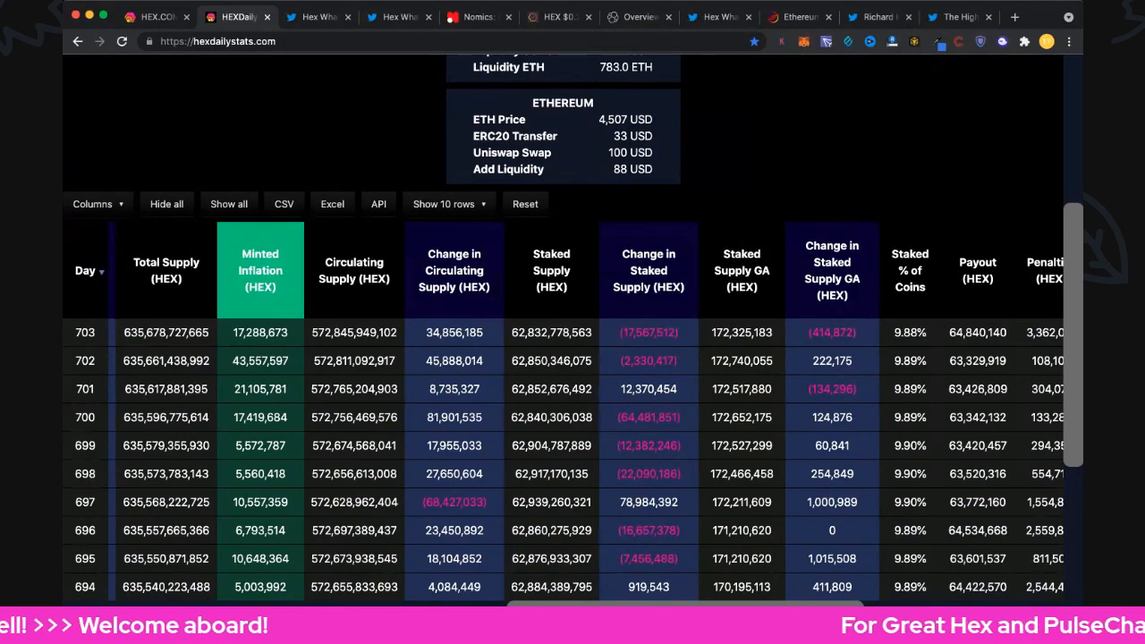
pyautogui.hscroll(3)
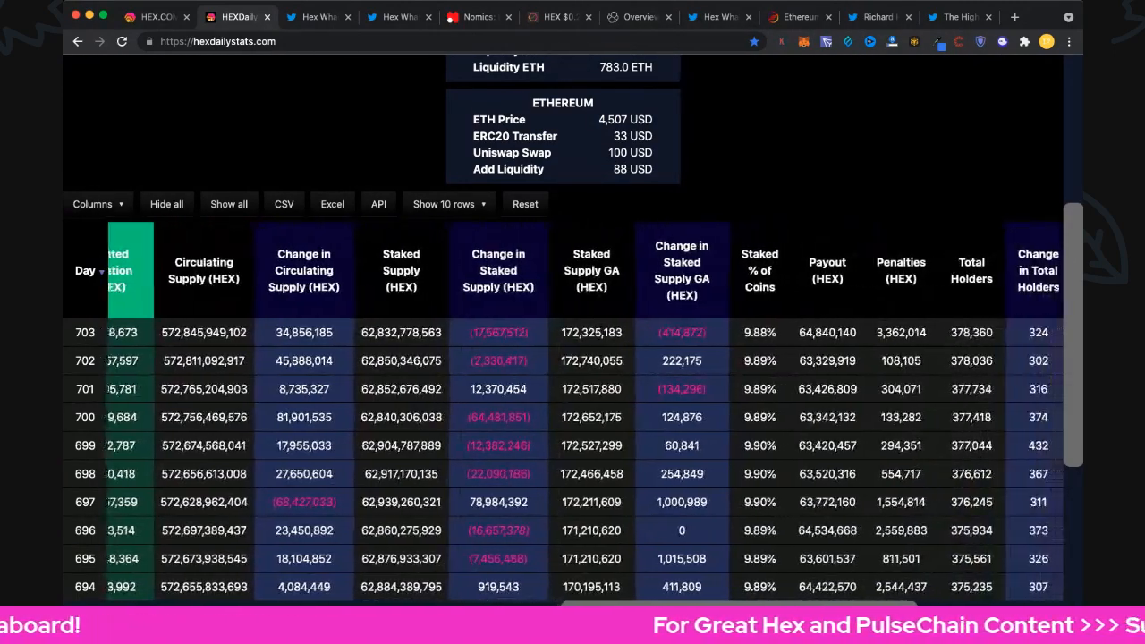
pyautogui.hscroll(3)
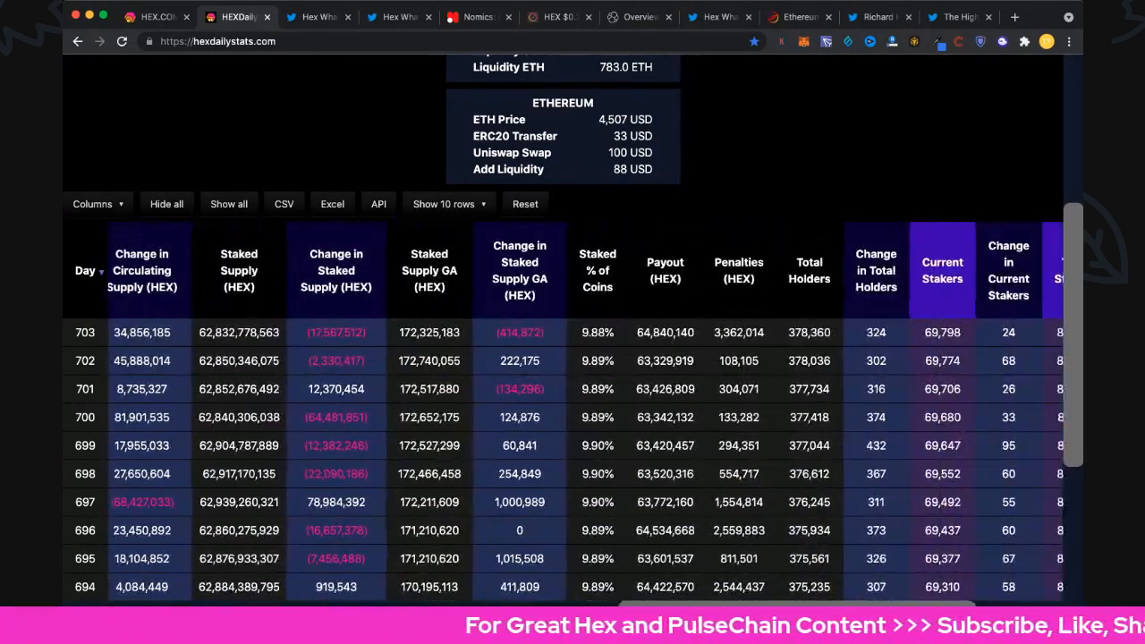
pyautogui.hscroll(3)
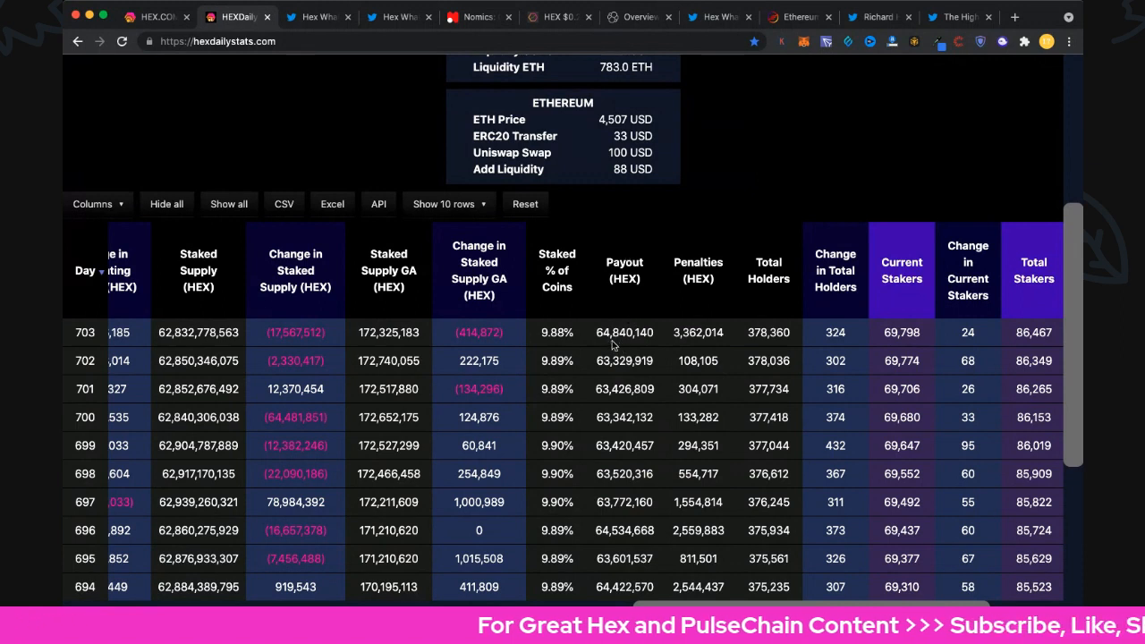
pyautogui.moveTo(699, 347)
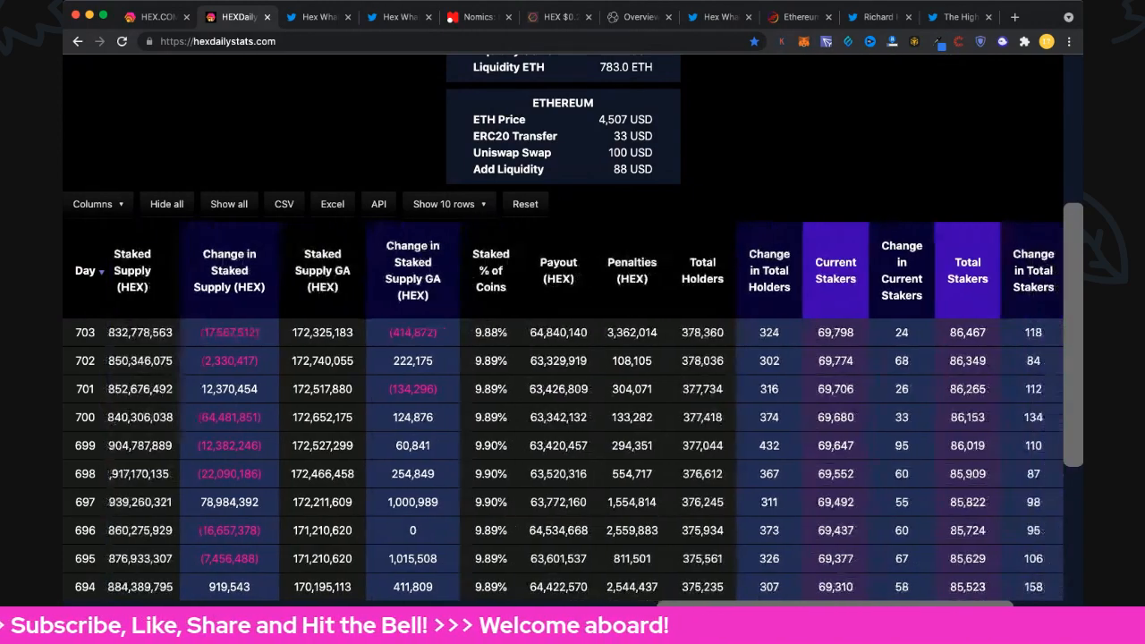
pyautogui.hscroll(3)
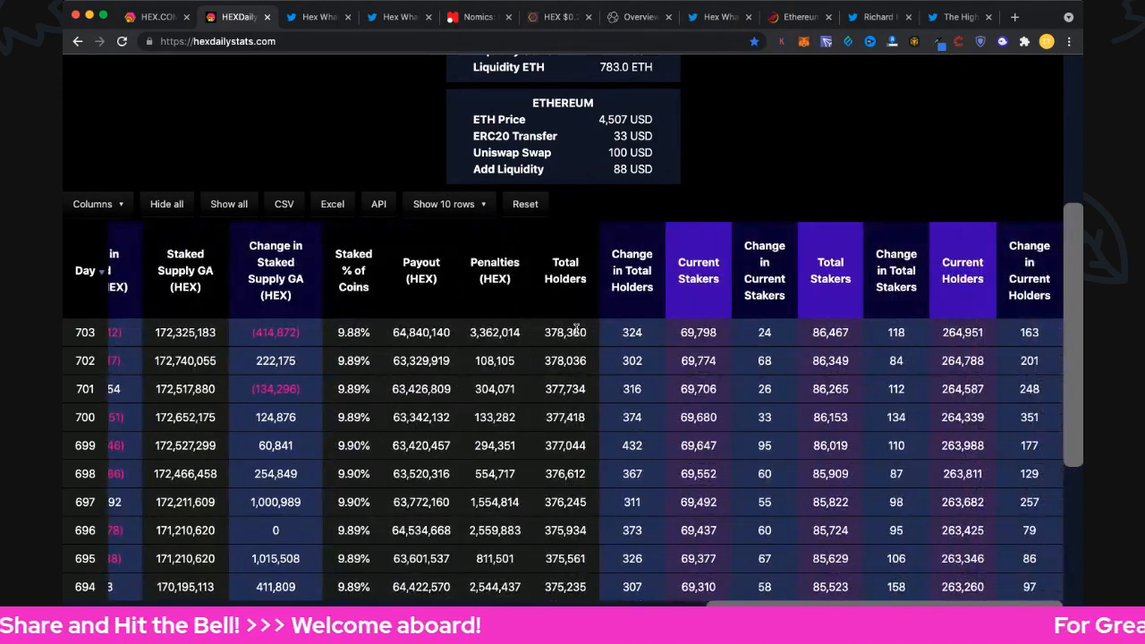
pyautogui.moveTo(569, 344)
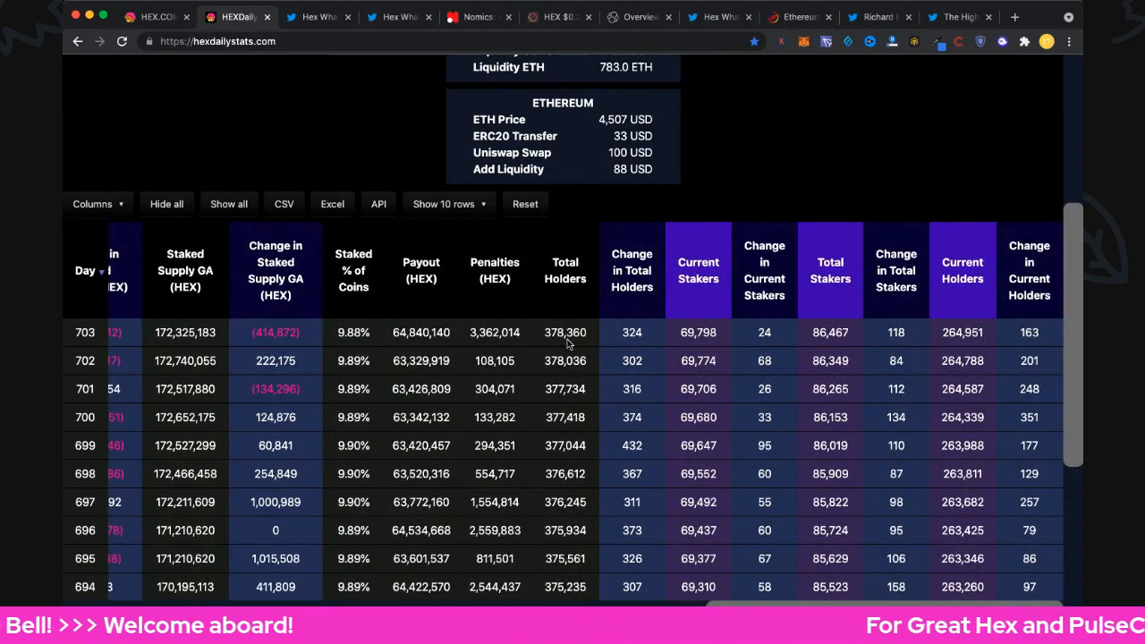
pyautogui.moveTo(640, 343)
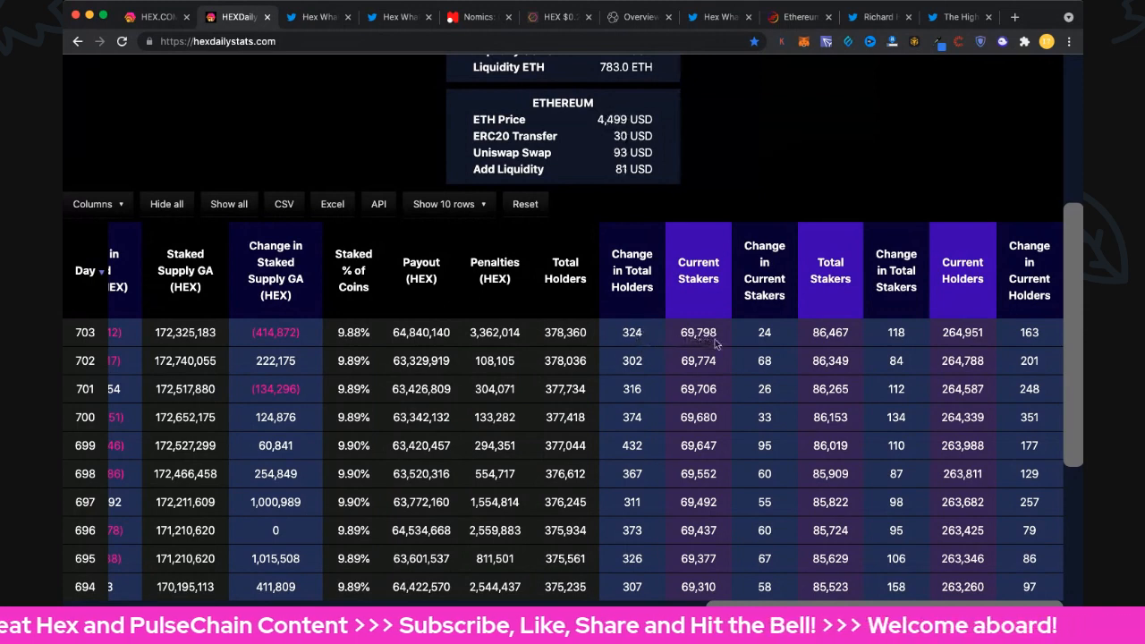
pyautogui.moveTo(773, 318)
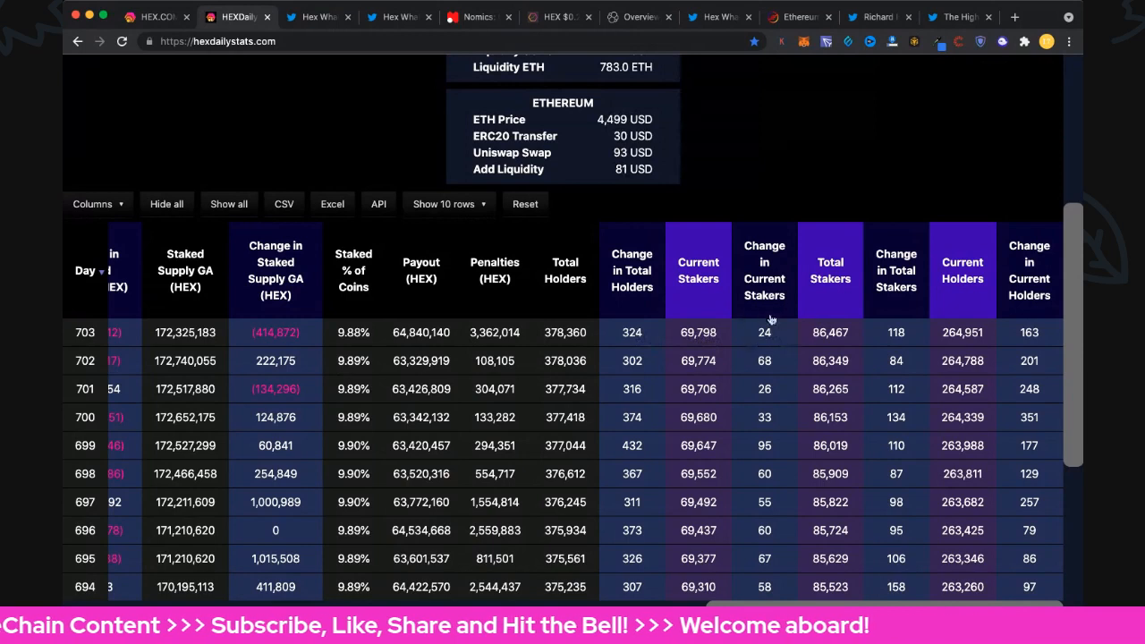
pyautogui.moveTo(787, 330)
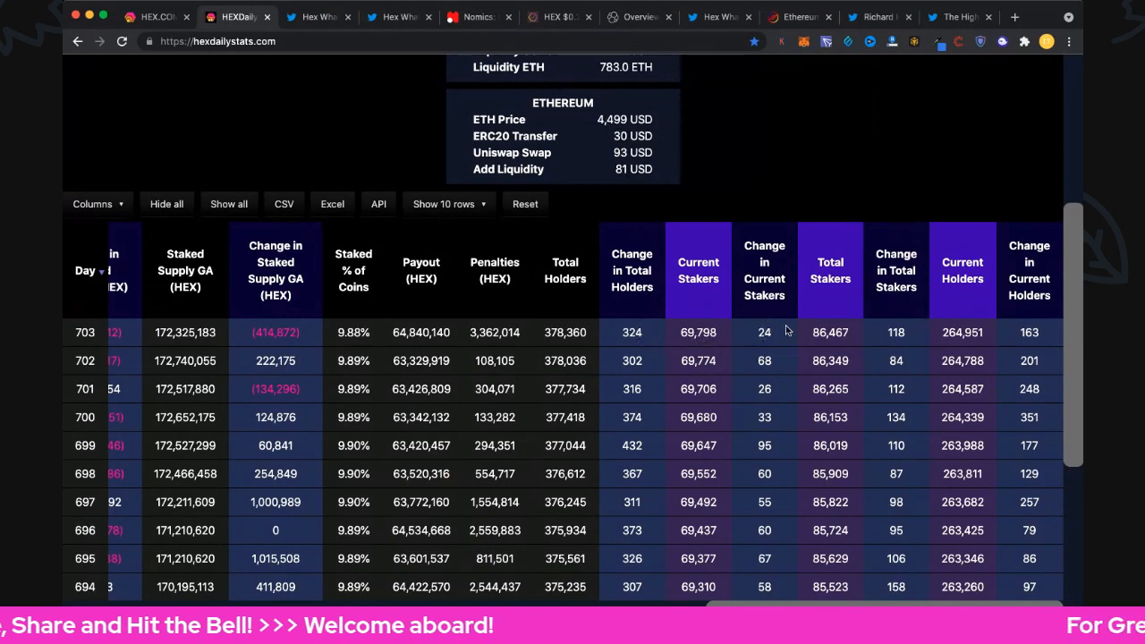
pyautogui.moveTo(858, 345)
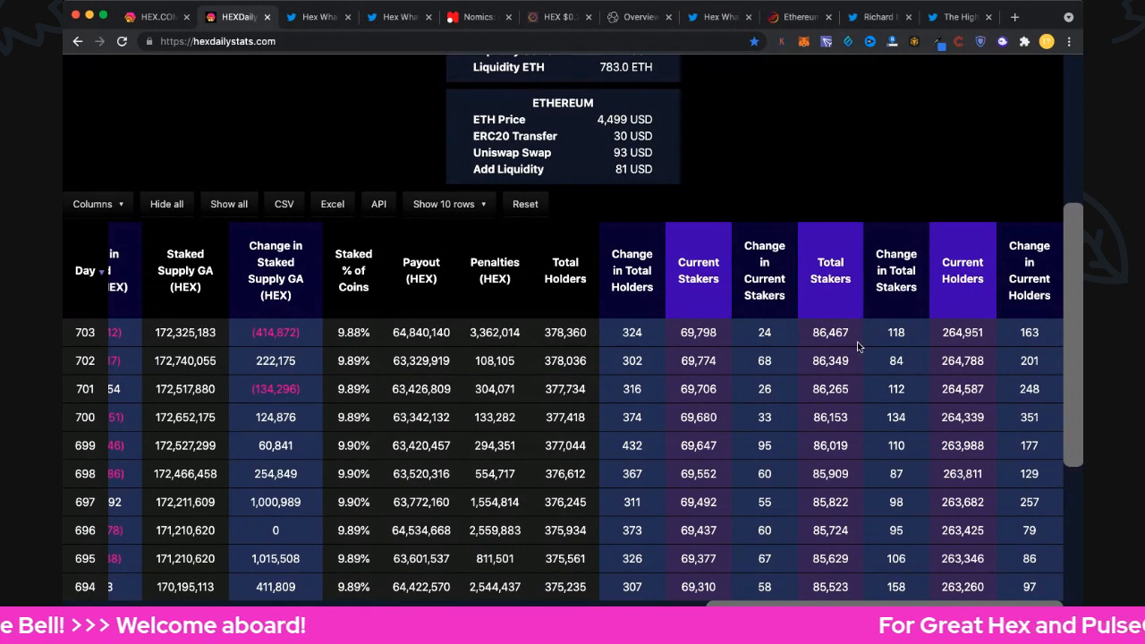
pyautogui.moveTo(826, 343)
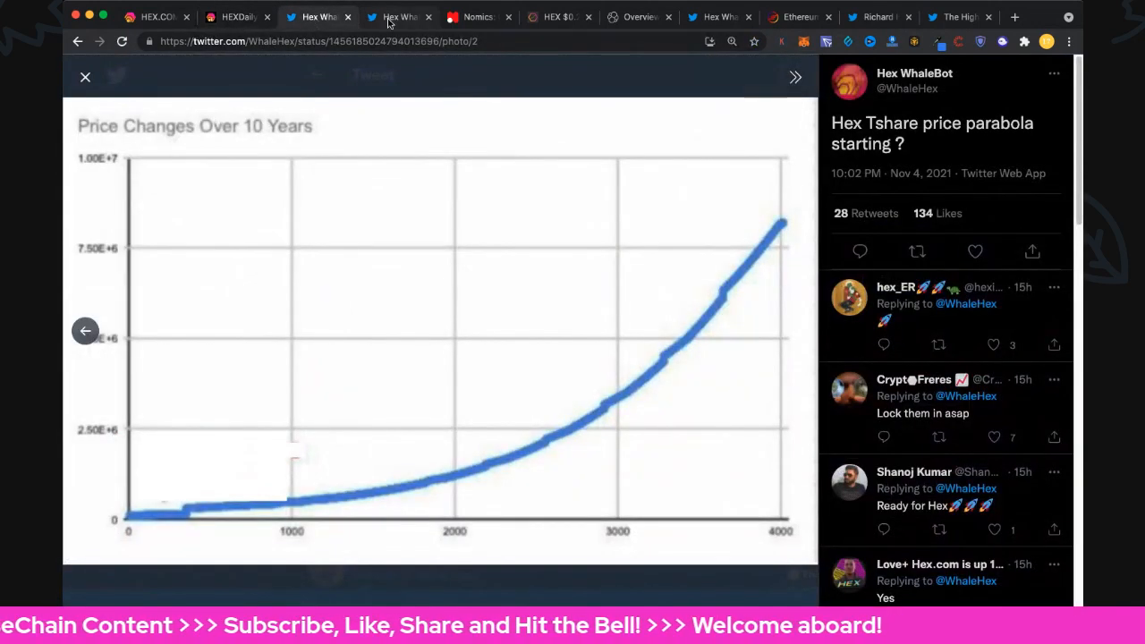
# Show Nomics' market cap rankings with HEX third at $0.2038 behind Bitcoin and Ethereum
pyautogui.click(409, 18)
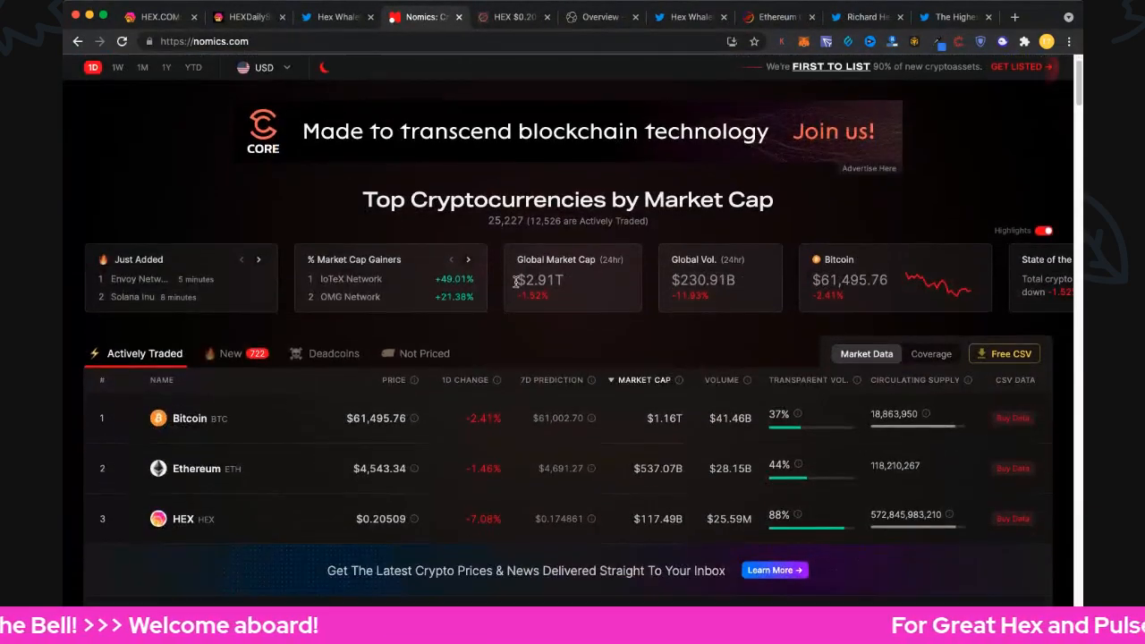
pyautogui.scroll(-3)
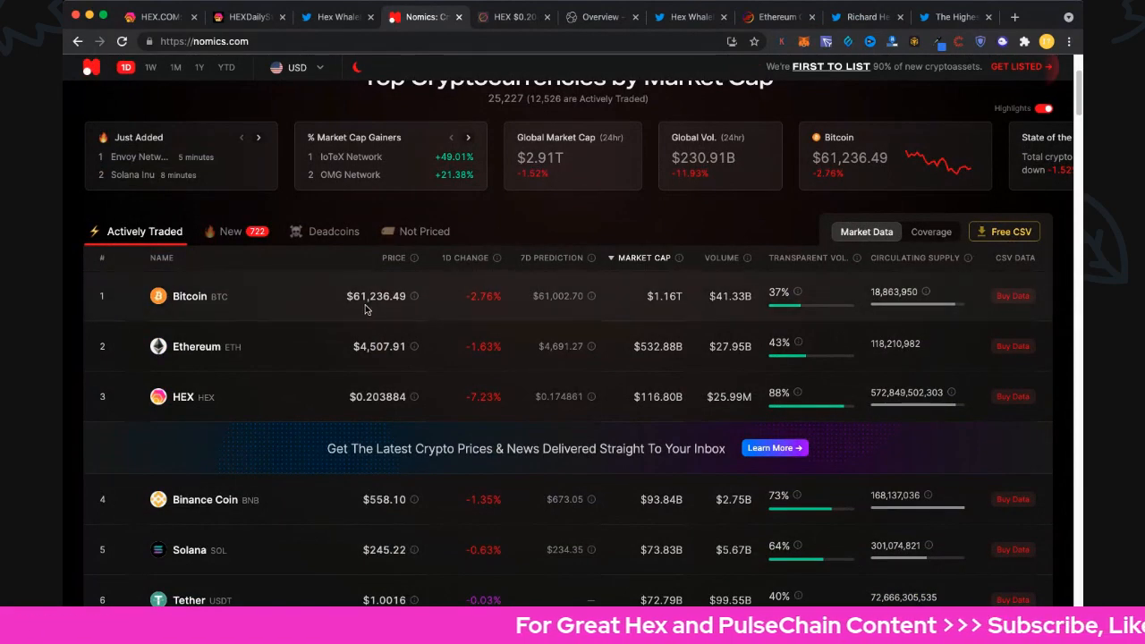
pyautogui.moveTo(397, 375)
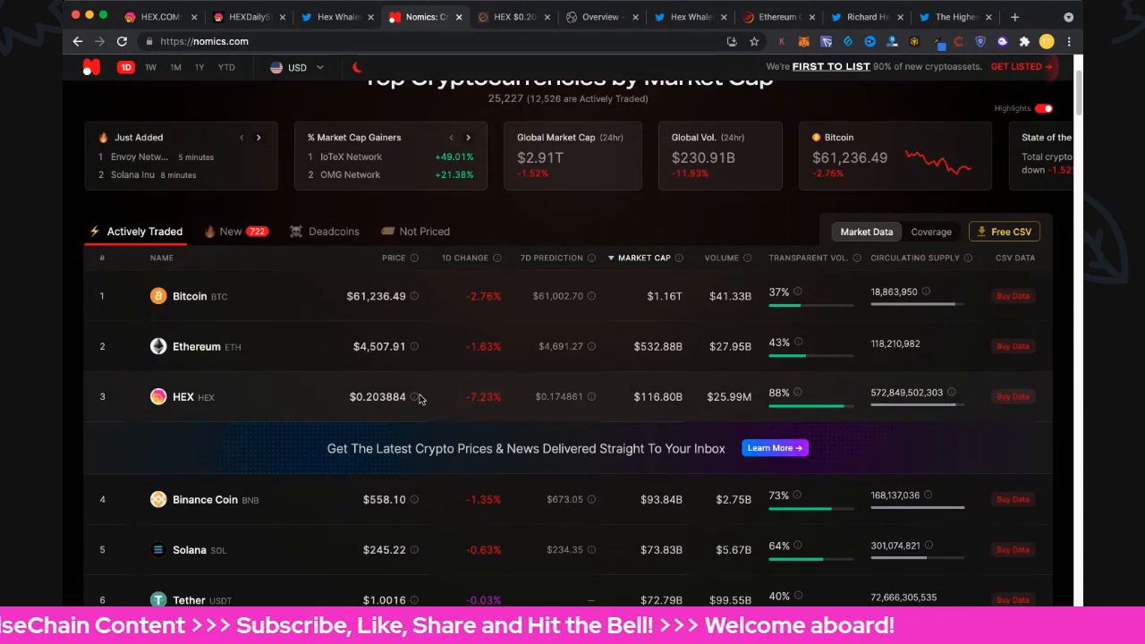
pyautogui.moveTo(365, 426)
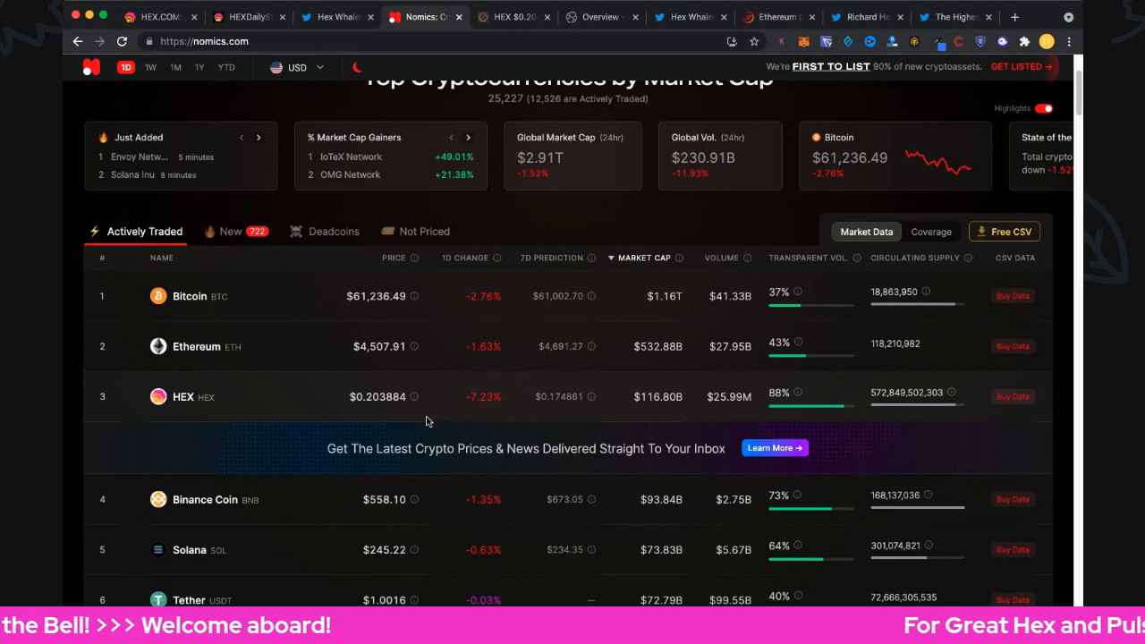
pyautogui.moveTo(459, 414)
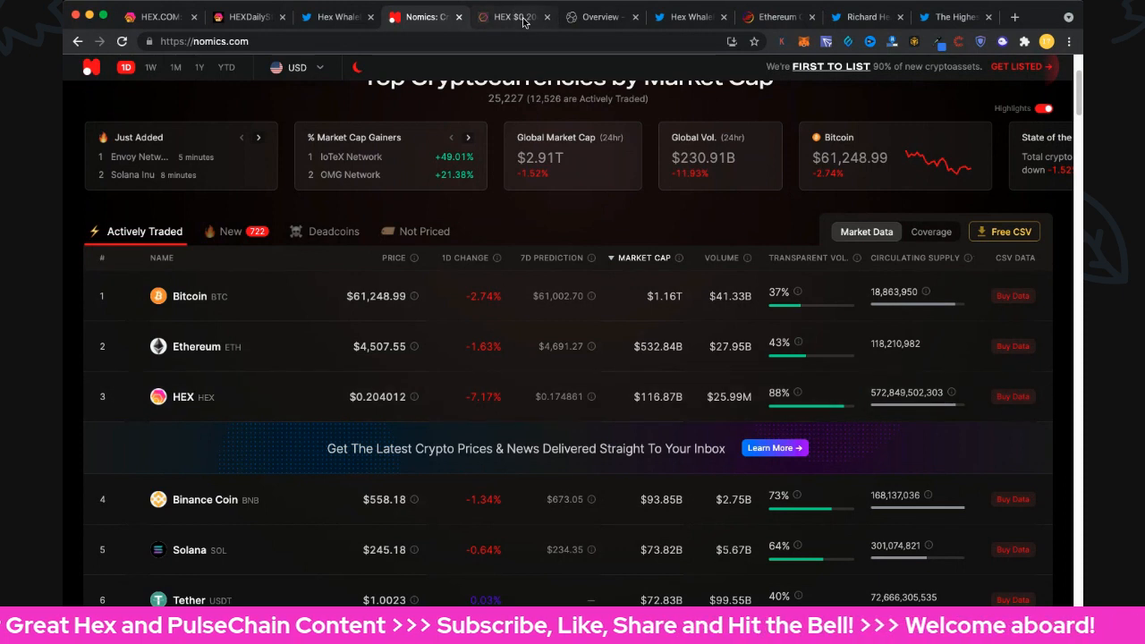
# Show the HEX.win USD Prices chart with HEX at $0.20455 and a T-Share at $3,934
pyautogui.click(521, 16)
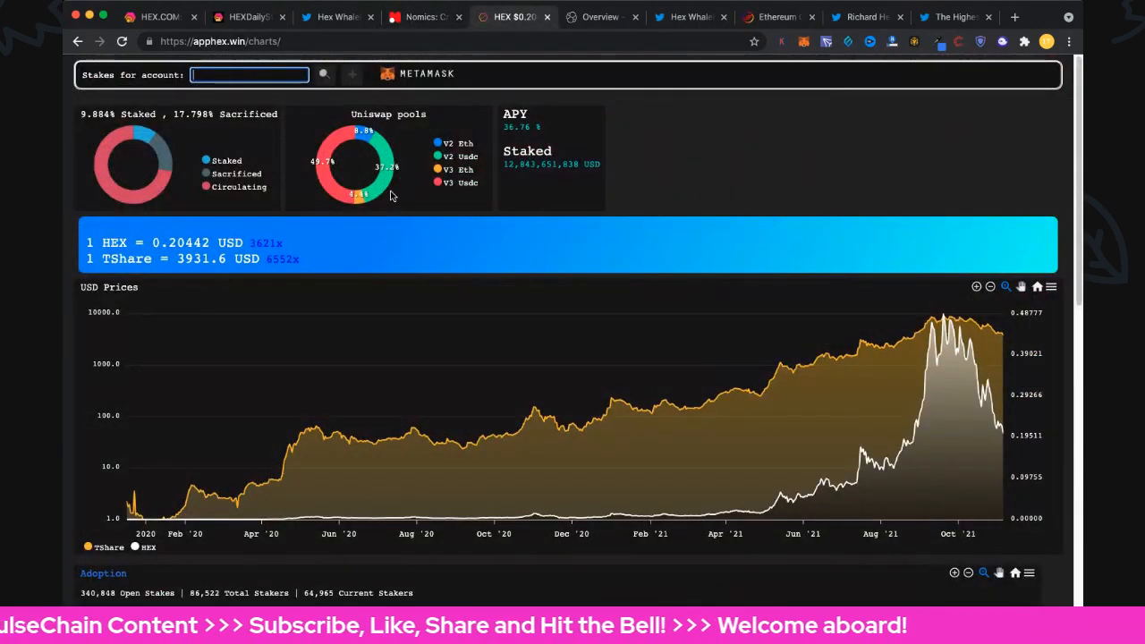
pyautogui.moveTo(331, 182)
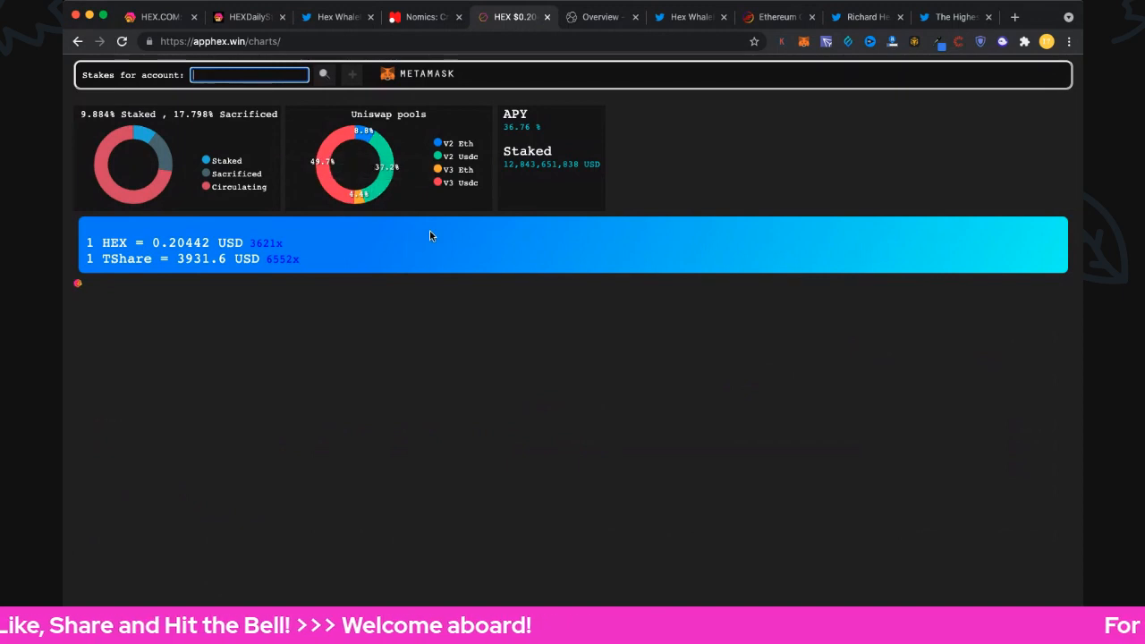
pyautogui.moveTo(384, 182)
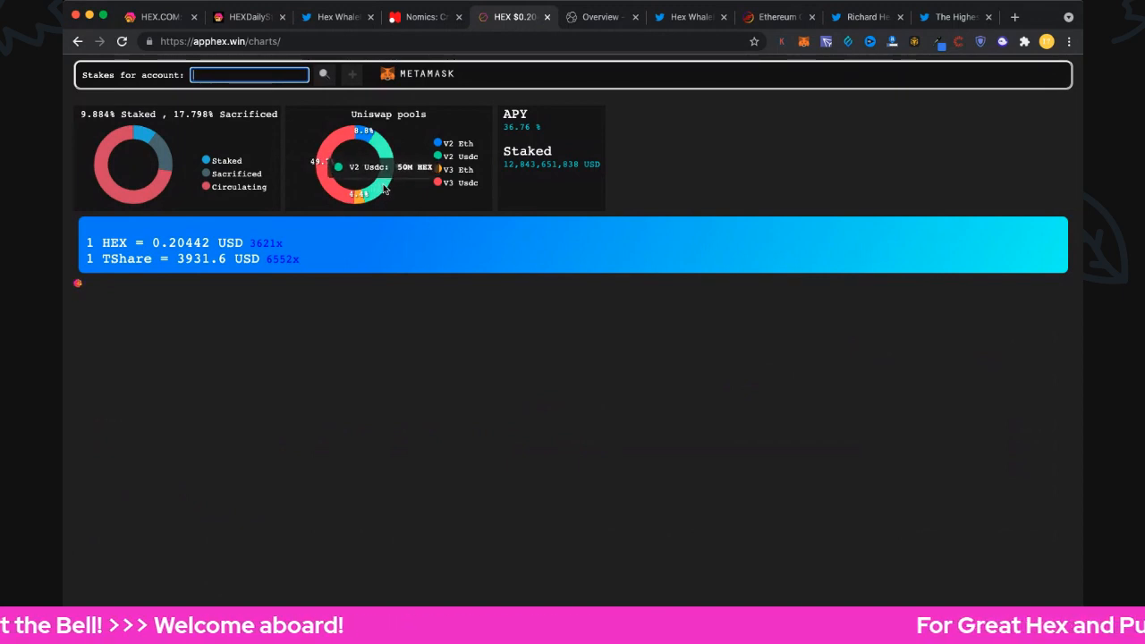
pyautogui.scroll(-3)
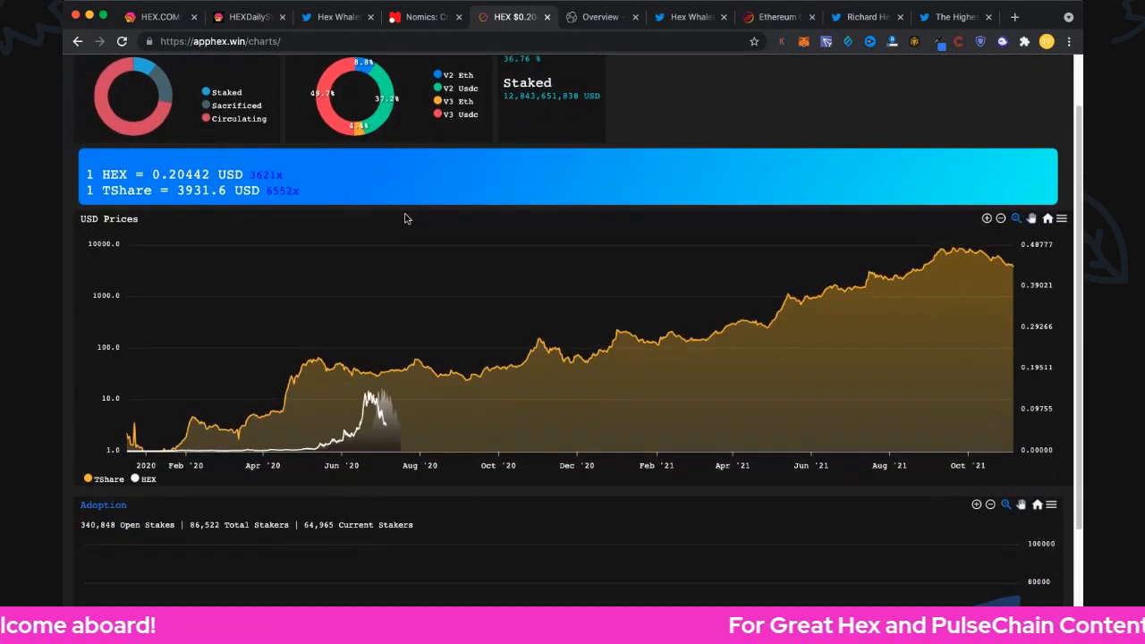
pyautogui.scroll(-3)
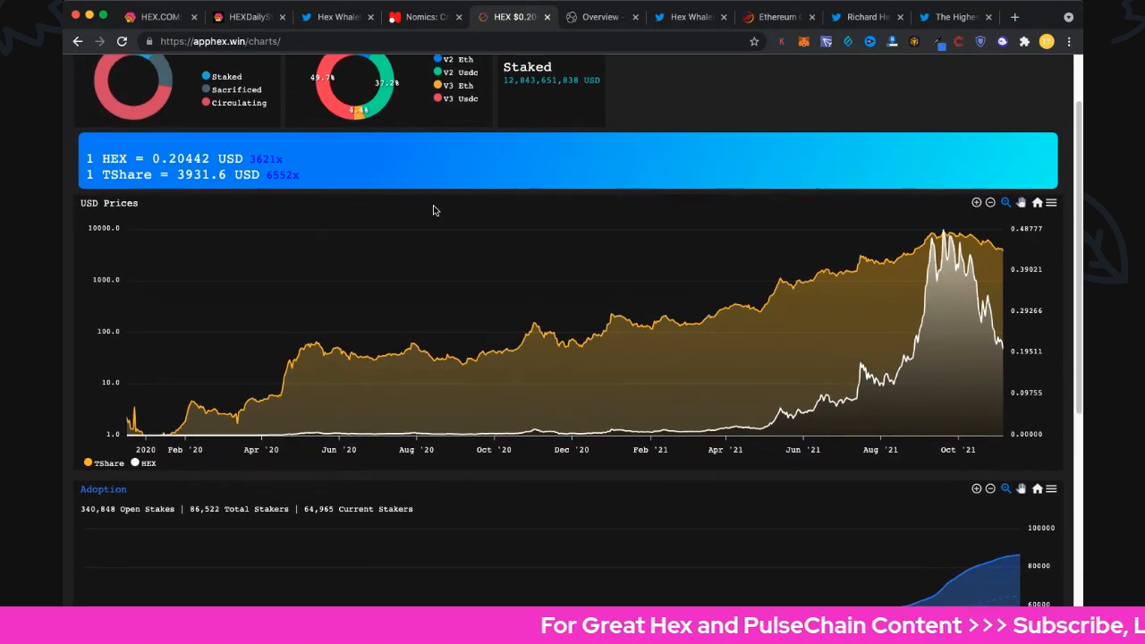
pyautogui.scroll(-3)
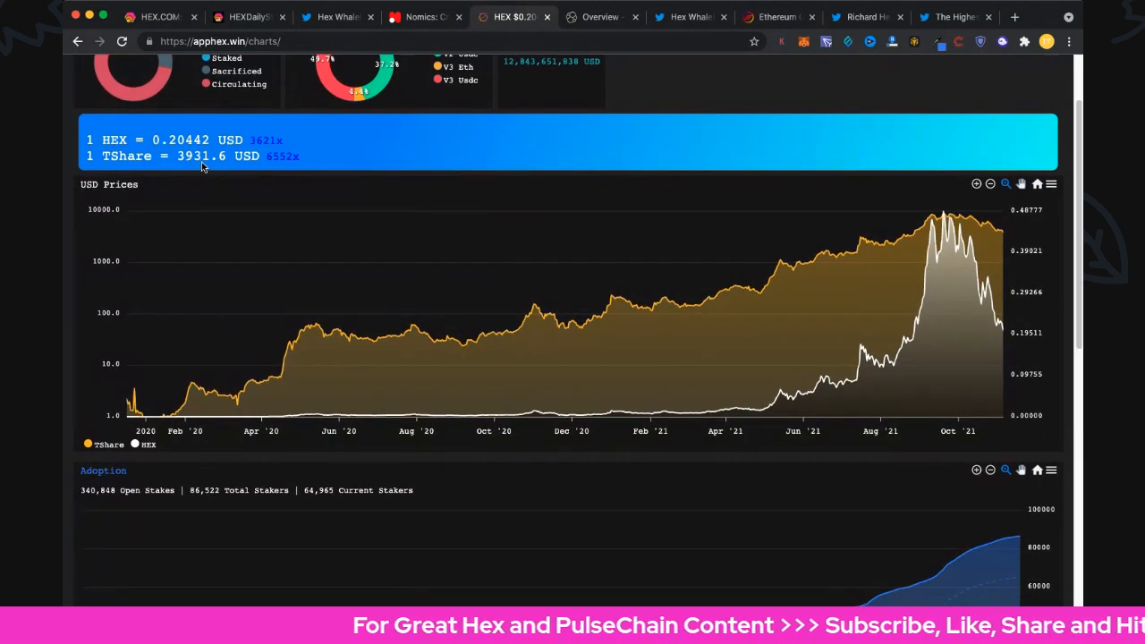
pyautogui.moveTo(349, 197)
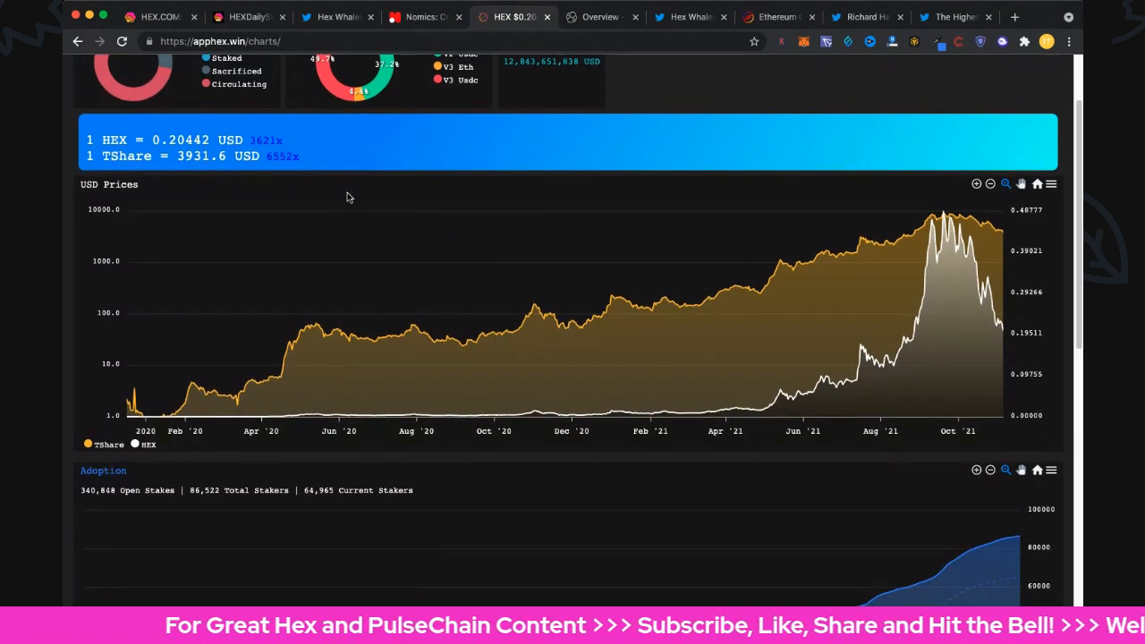
pyautogui.scroll(-3)
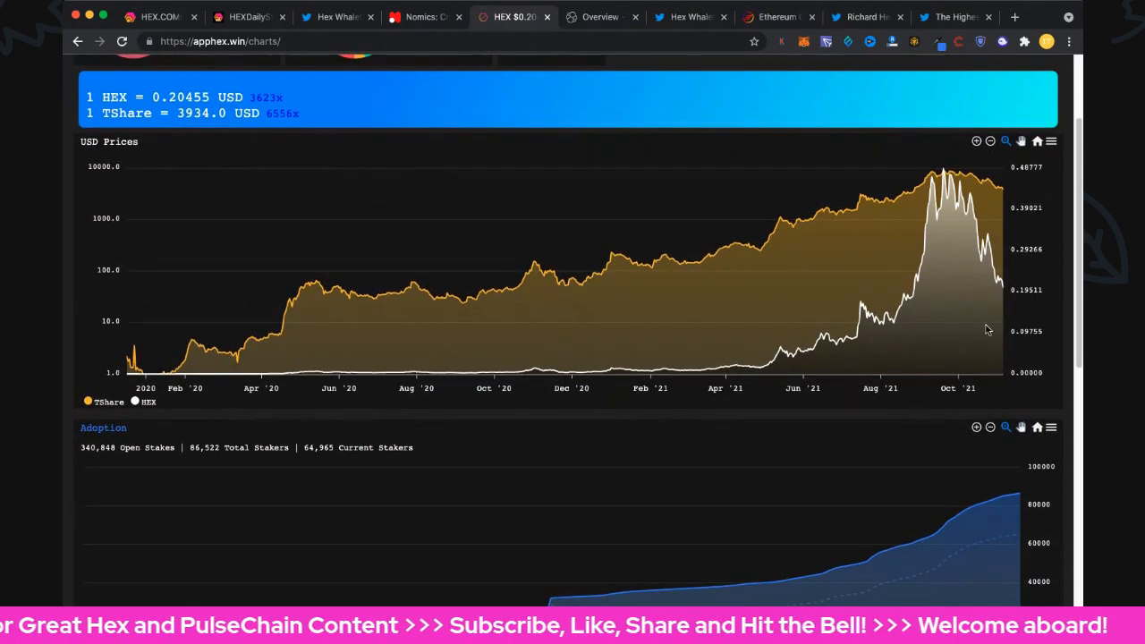
pyautogui.moveTo(1003, 290)
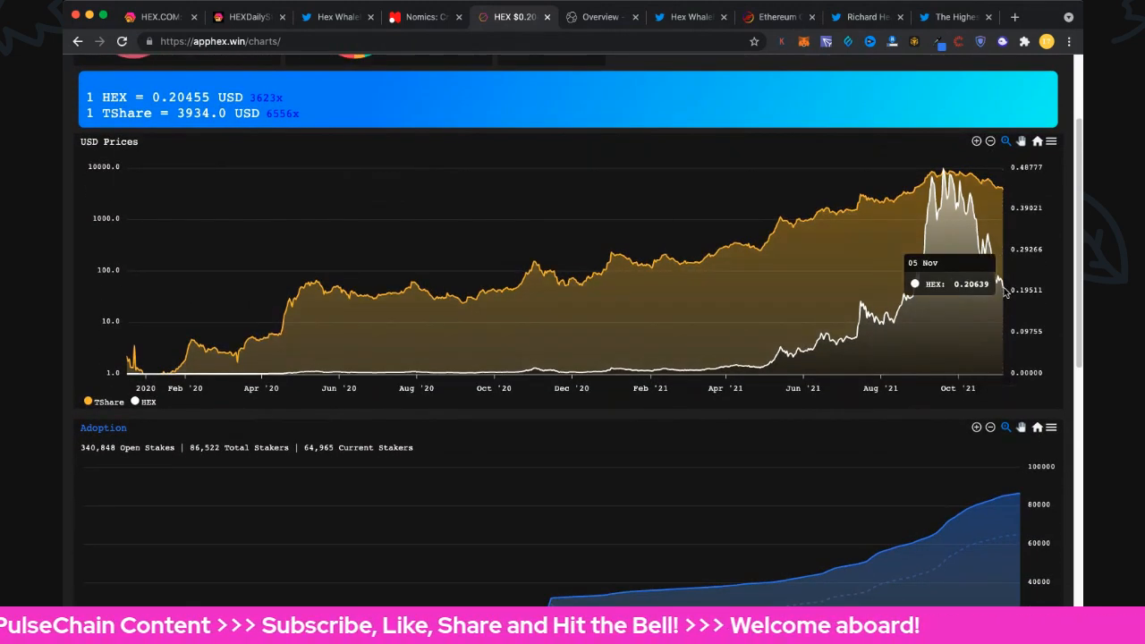
# Review the adoption chart at 86,522 stakers and the Share Price chart at 19,233 HEX
pyautogui.scroll(-3)
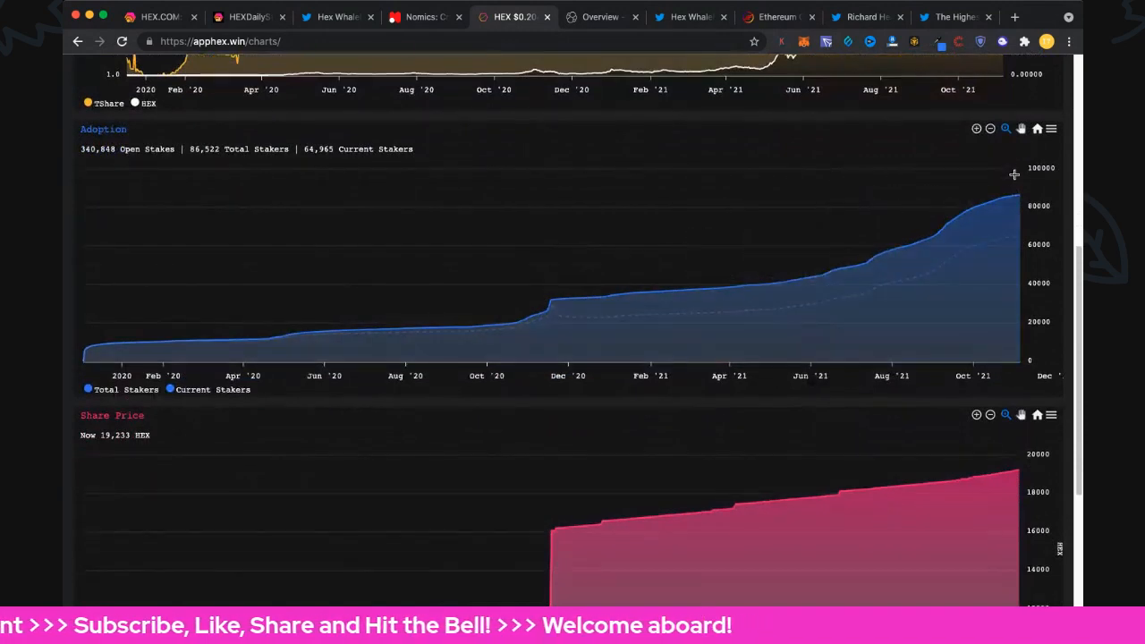
pyautogui.moveTo(1013, 206)
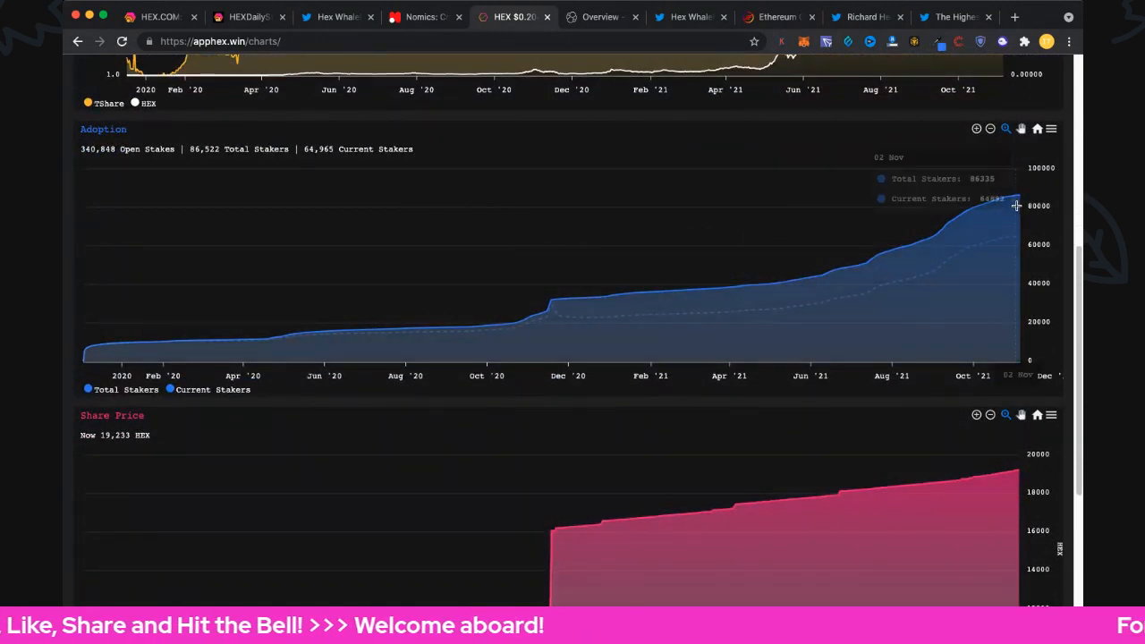
pyautogui.moveTo(1022, 207)
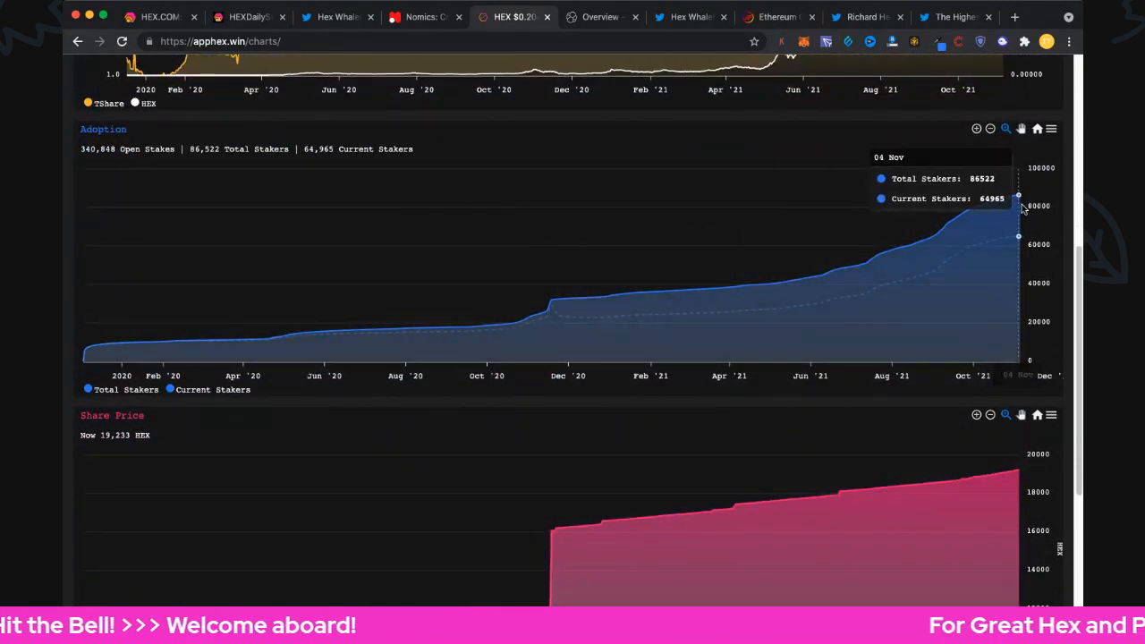
pyautogui.scroll(-3)
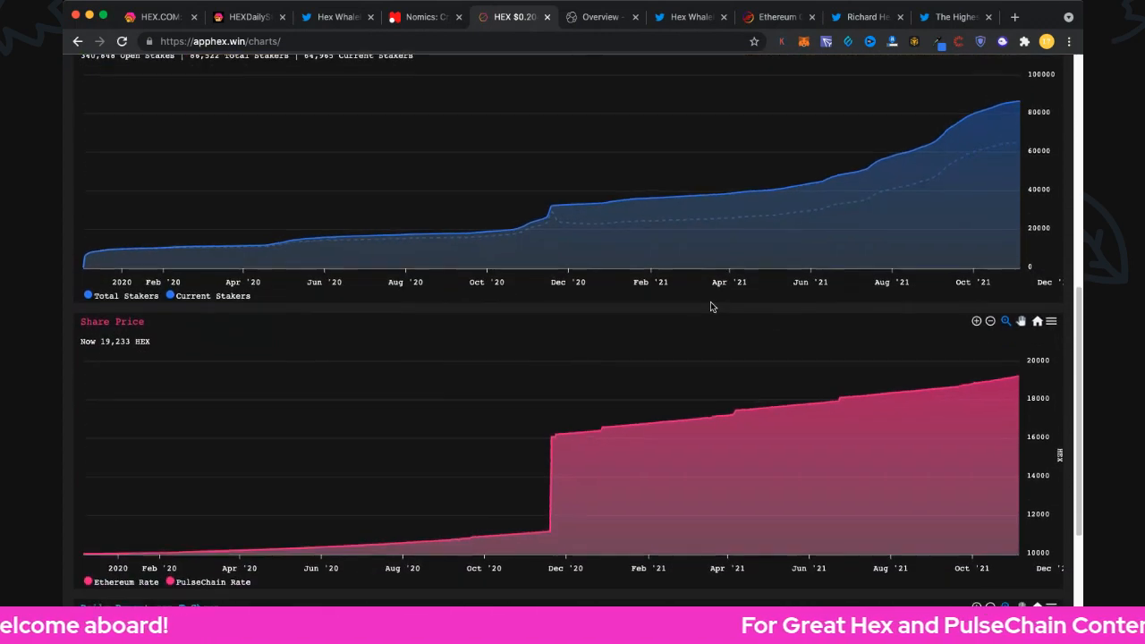
pyautogui.scroll(-3)
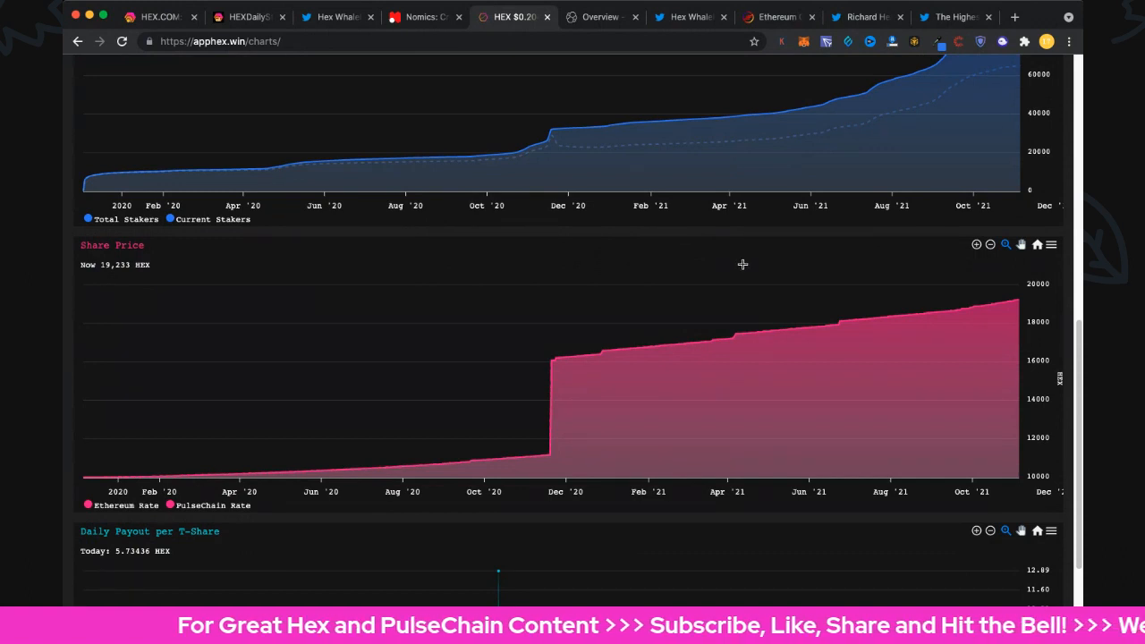
pyautogui.scroll(-3)
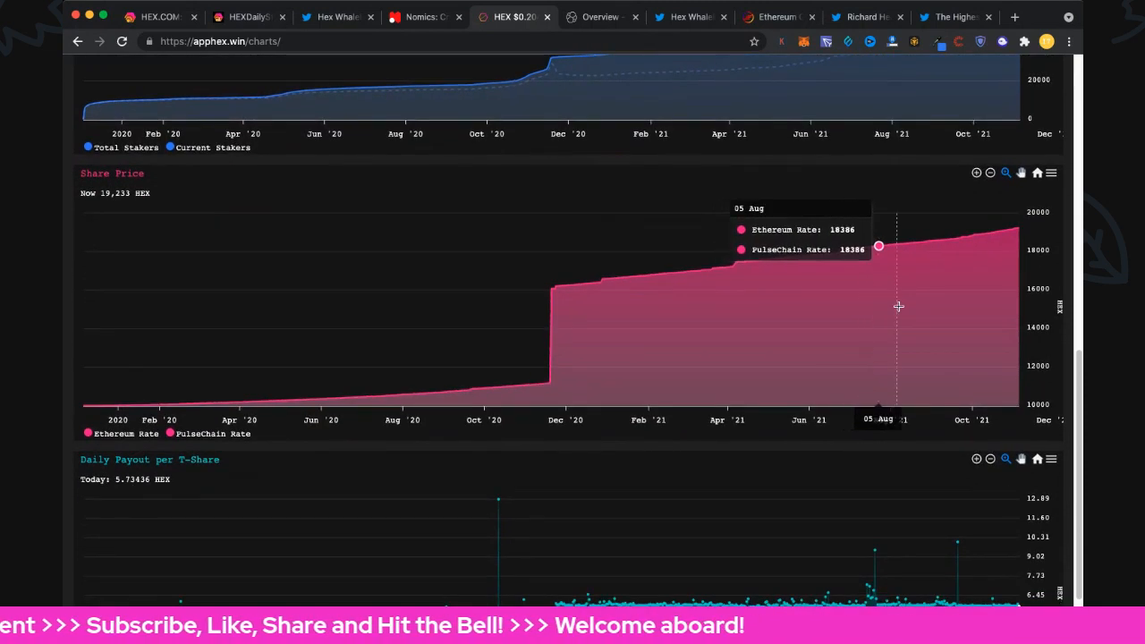
pyautogui.moveTo(1009, 250)
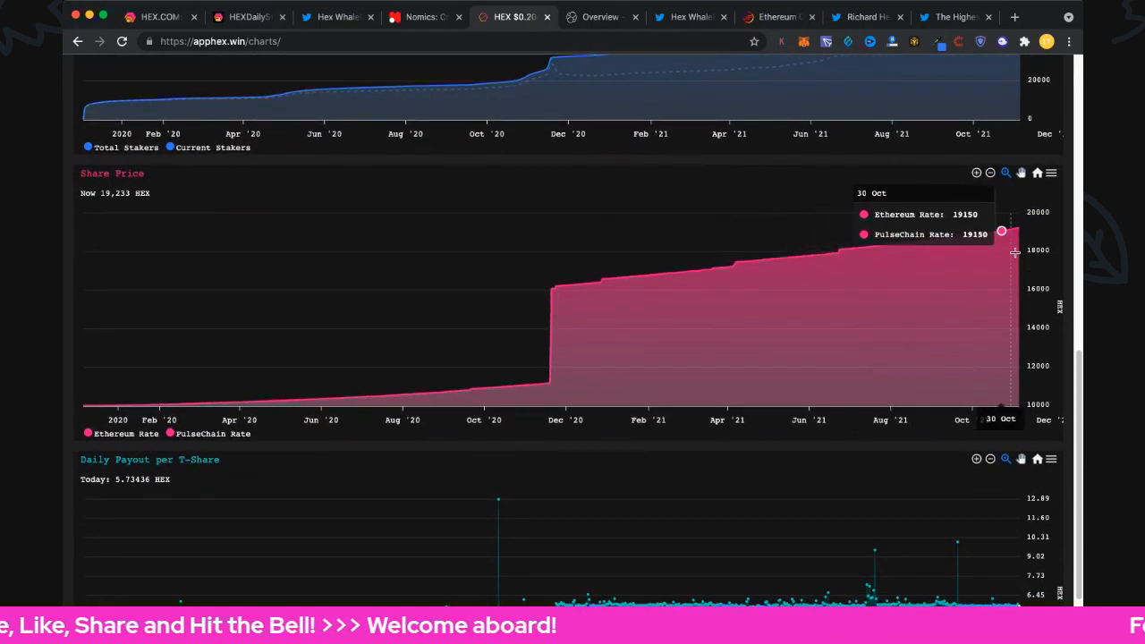
# Glance at the tweet and Nomics, then return to HEX.win's Daily Payout per T-Share chart at 5.72436 HEX
pyautogui.click(336, 18)
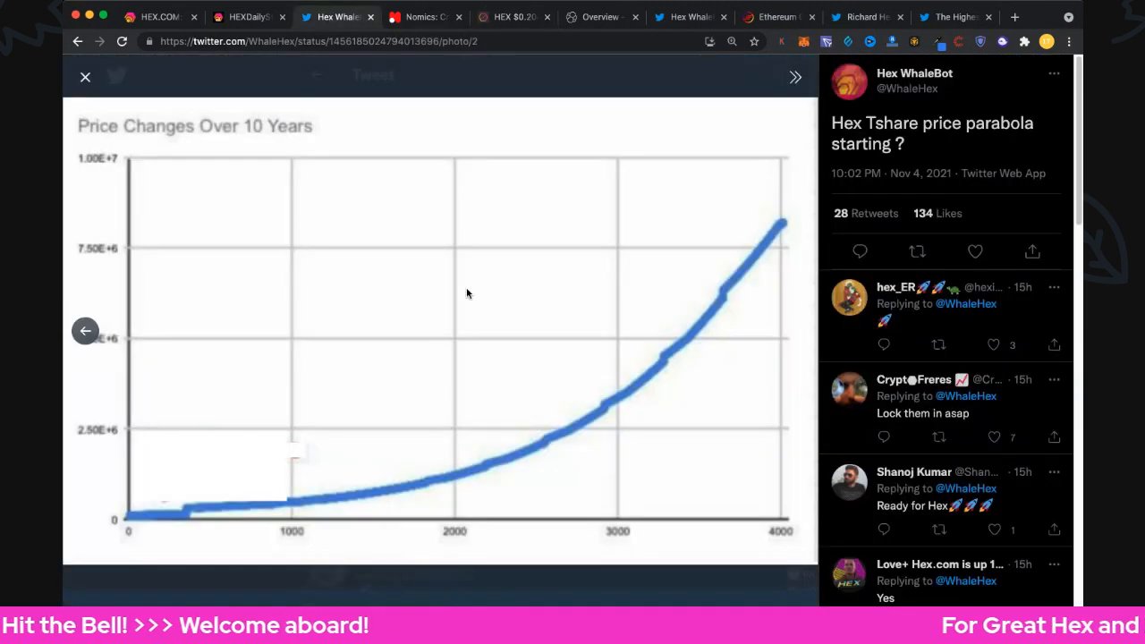
pyautogui.moveTo(263, 507)
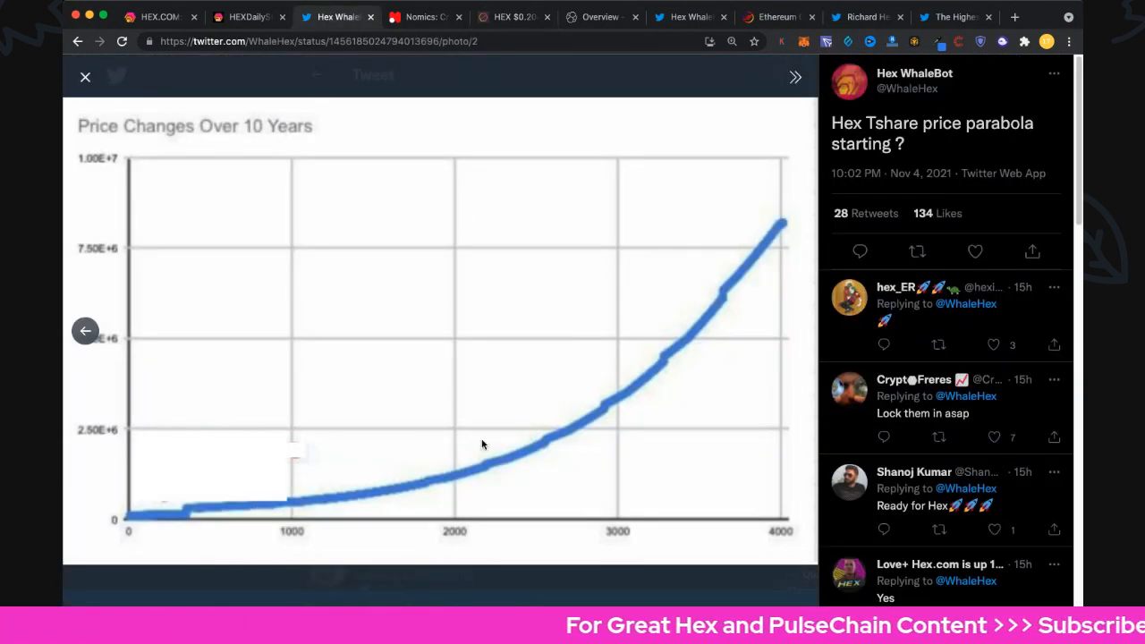
pyautogui.click(420, 18)
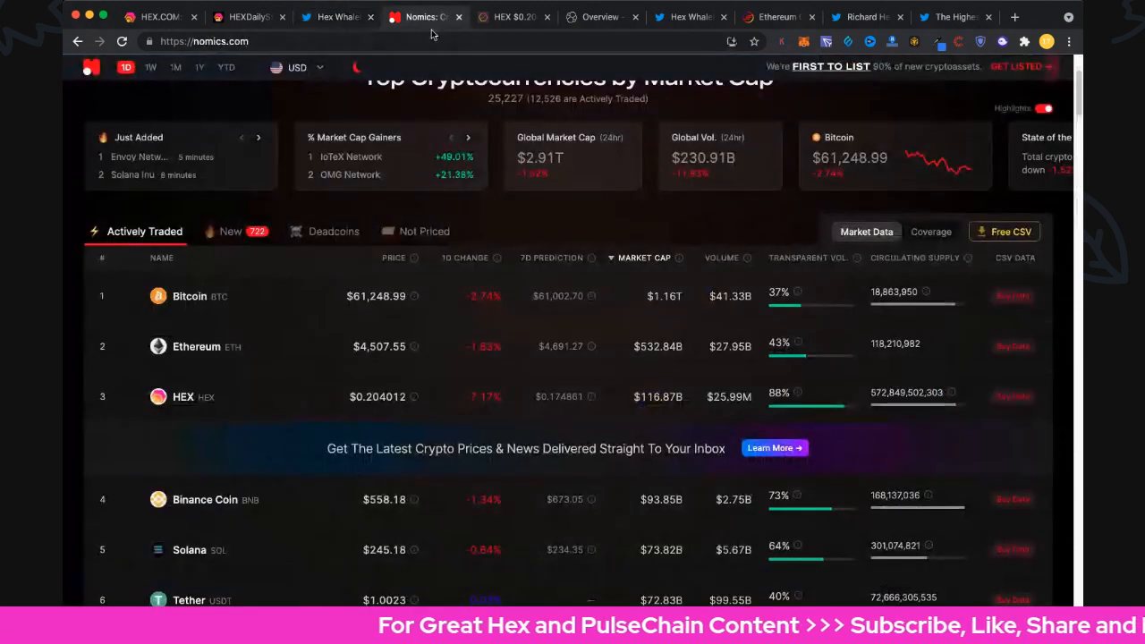
pyautogui.click(522, 17)
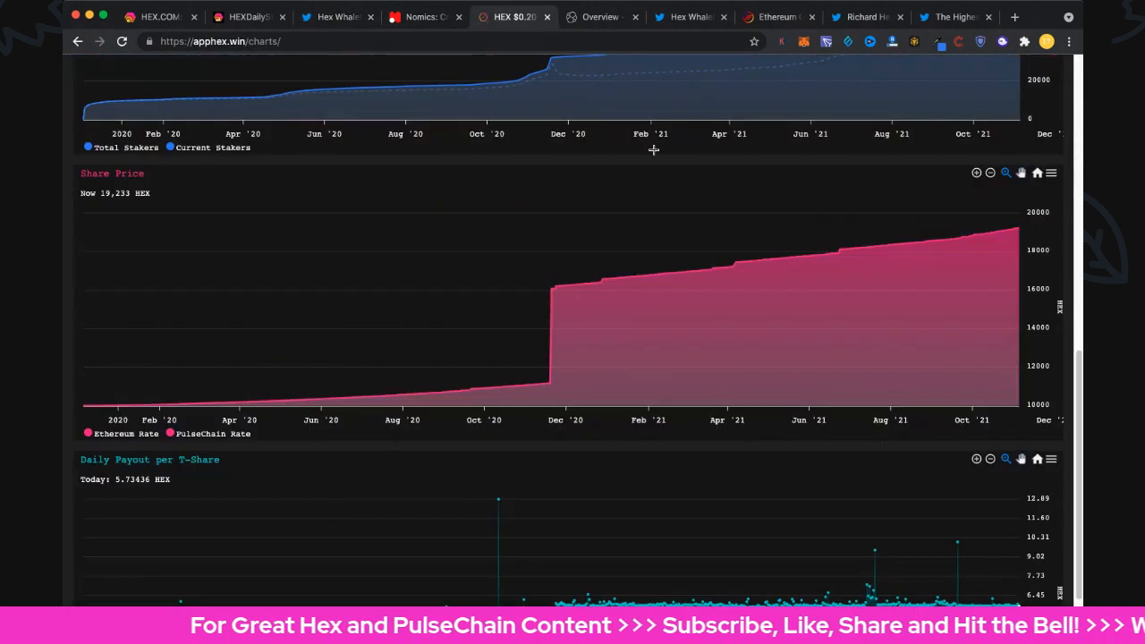
pyautogui.scroll(-3)
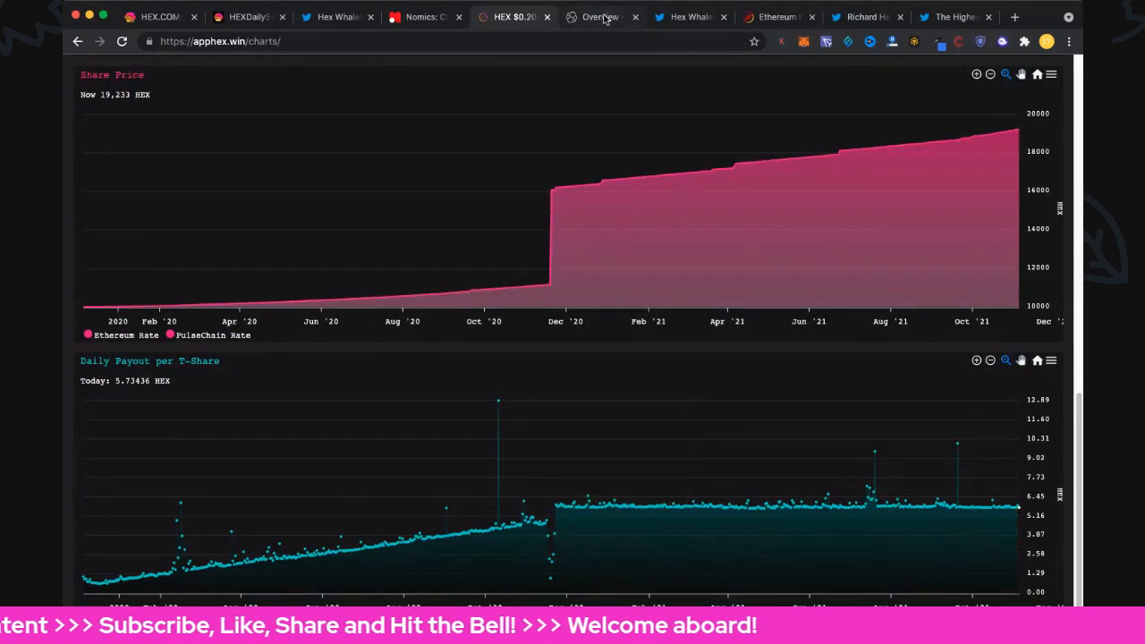
# Switch to the hex.vision Elastic Overview dashboard of open stakes by expected end time
pyautogui.click(601, 18)
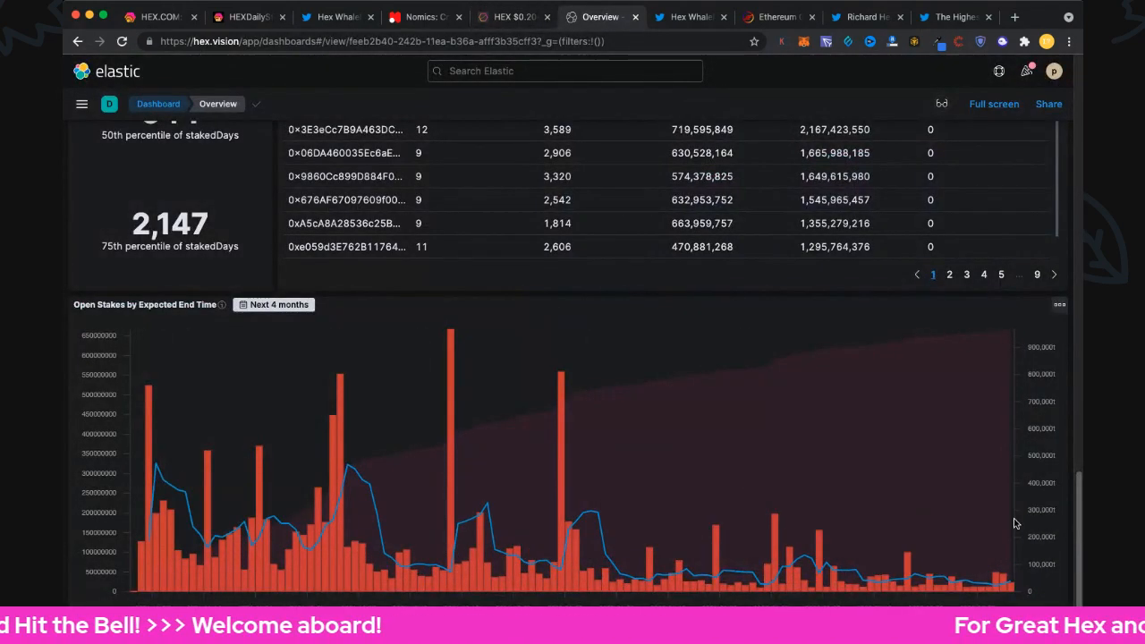
pyautogui.moveTo(143, 520)
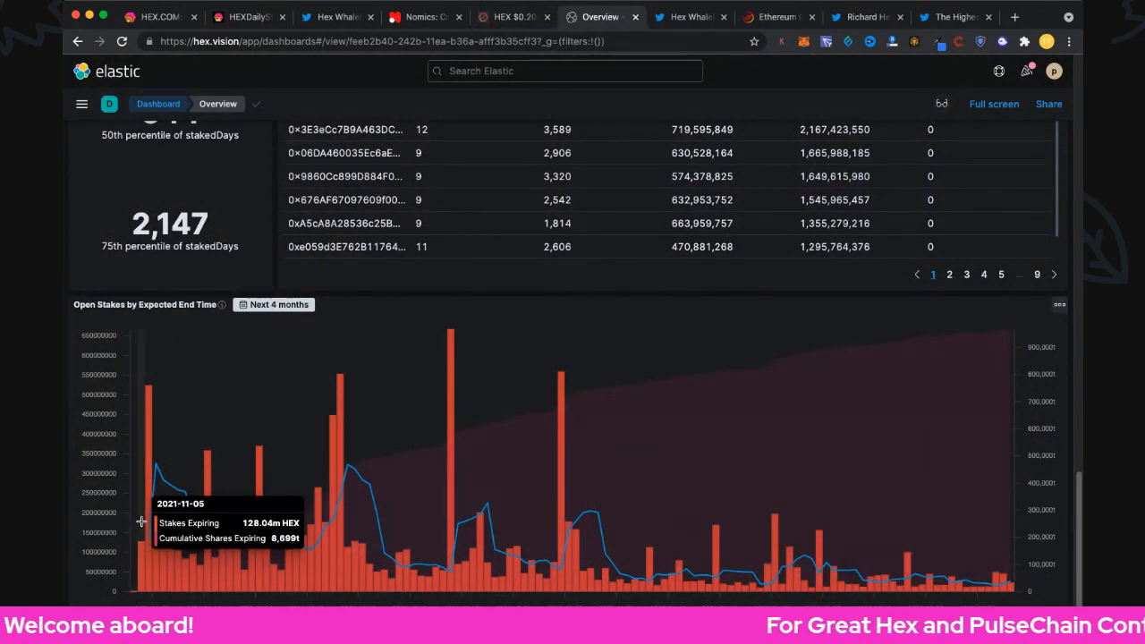
pyautogui.moveTo(150, 449)
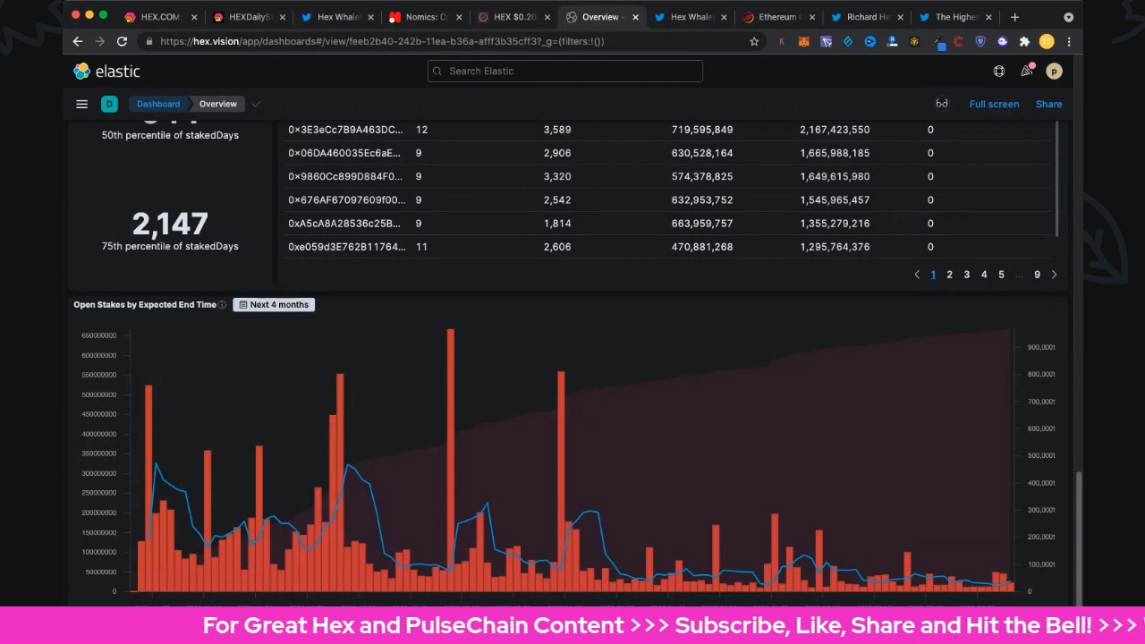
pyautogui.moveTo(150, 431)
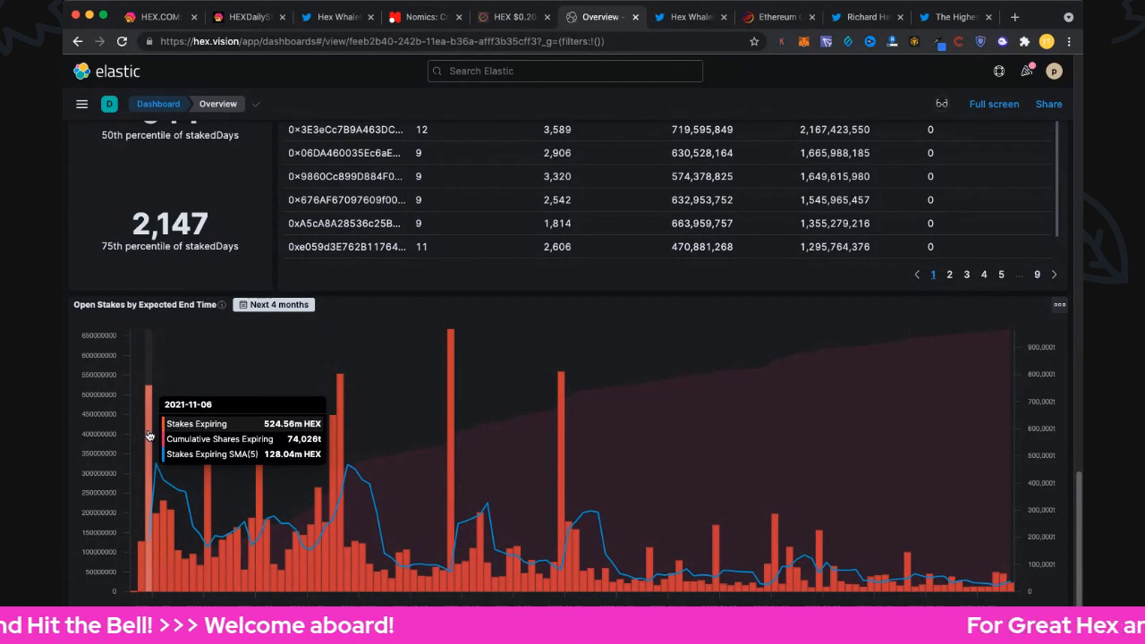
pyautogui.moveTo(733, 505)
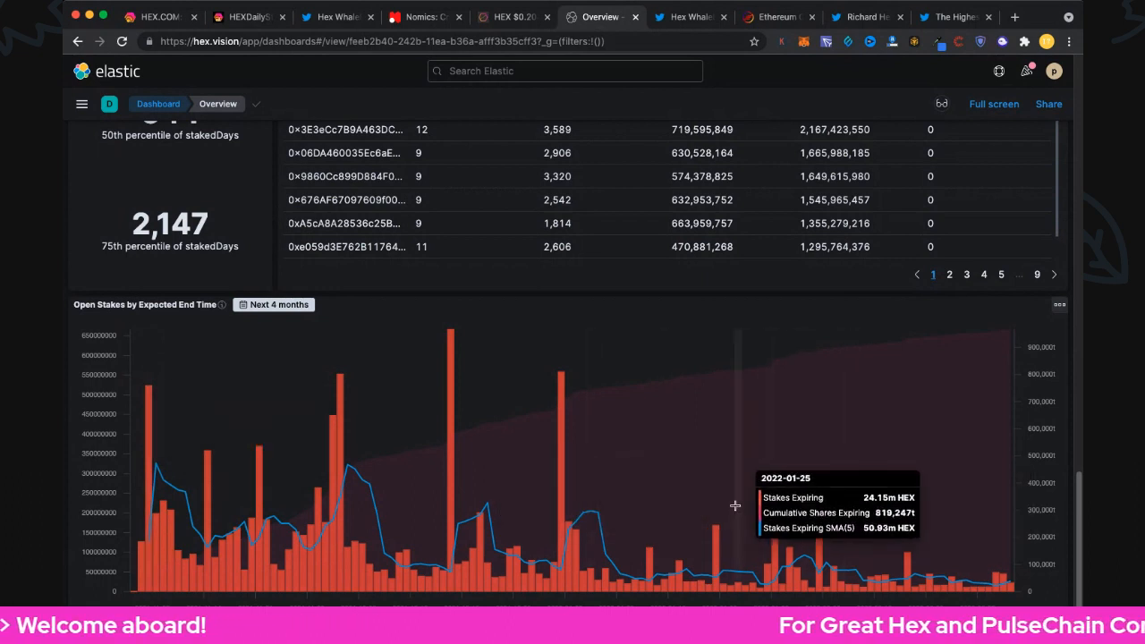
pyautogui.moveTo(151, 451)
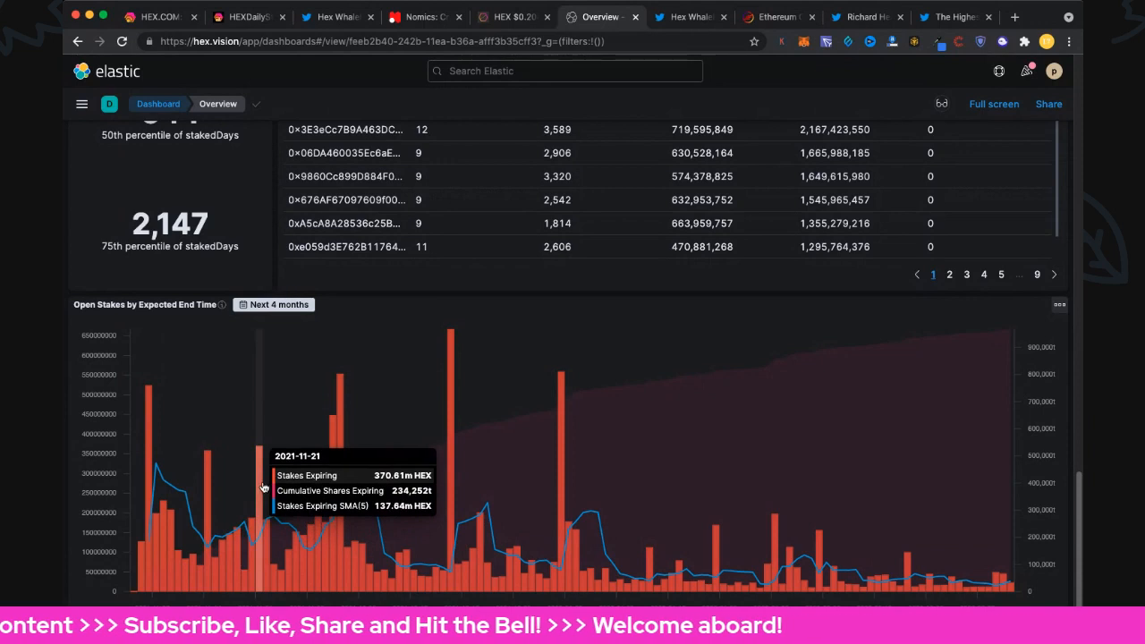
pyautogui.moveTo(332, 472)
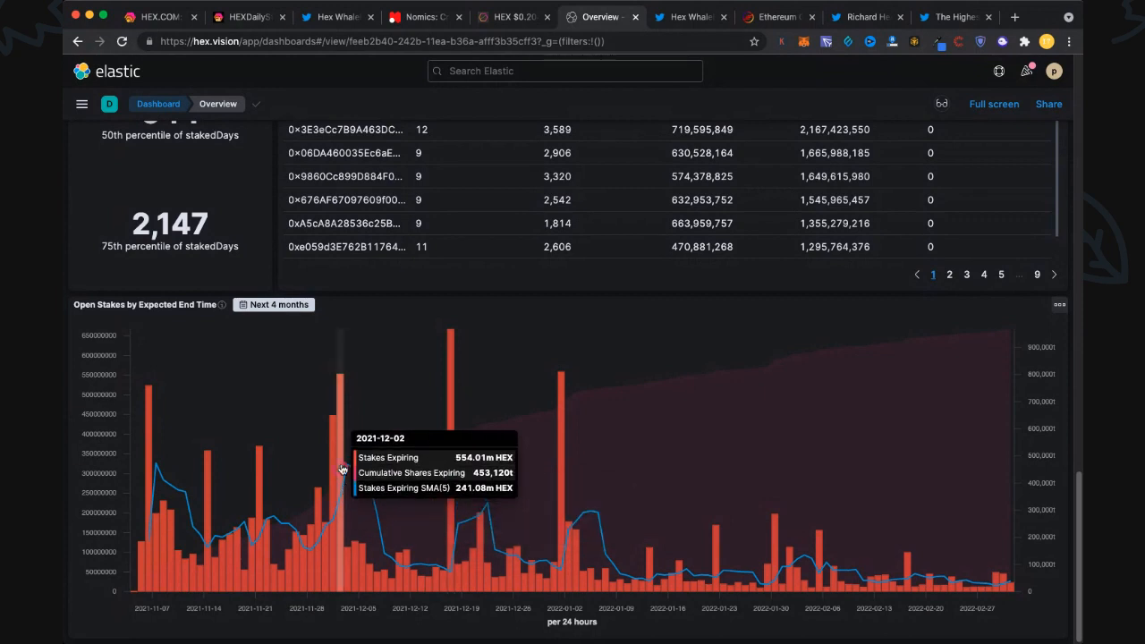
pyautogui.moveTo(331, 426)
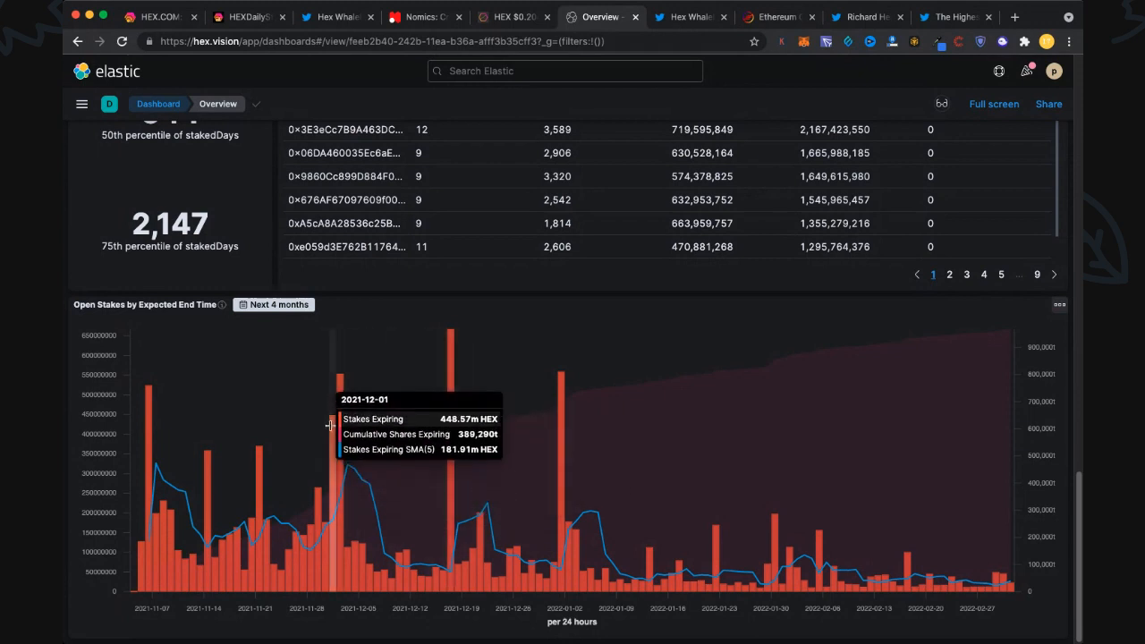
pyautogui.moveTo(804, 519)
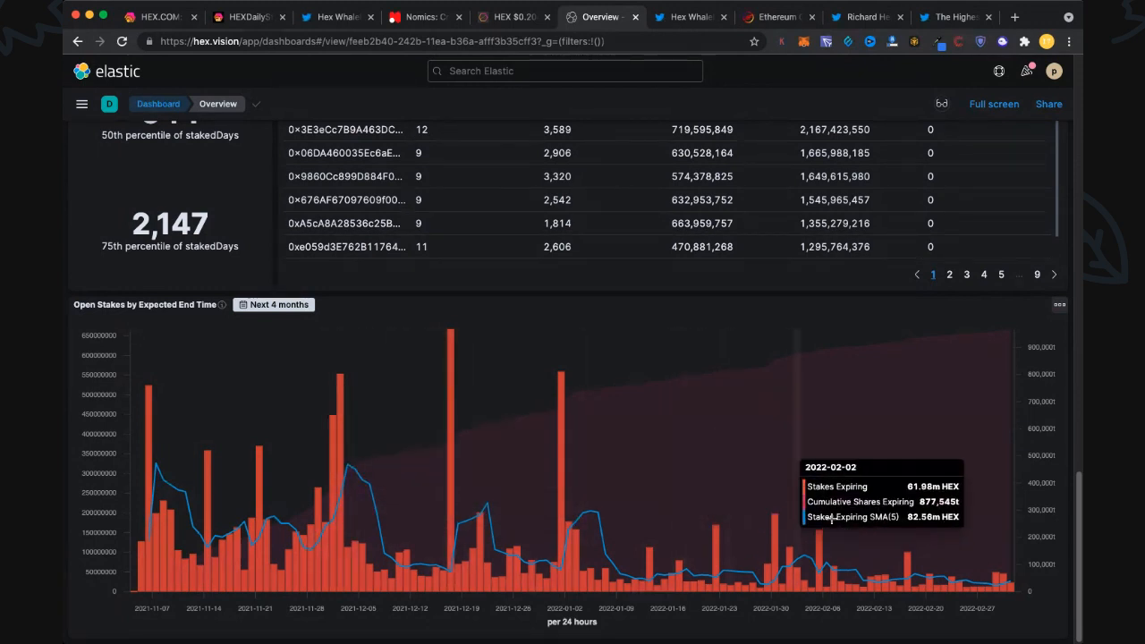
pyautogui.moveTo(610, 479)
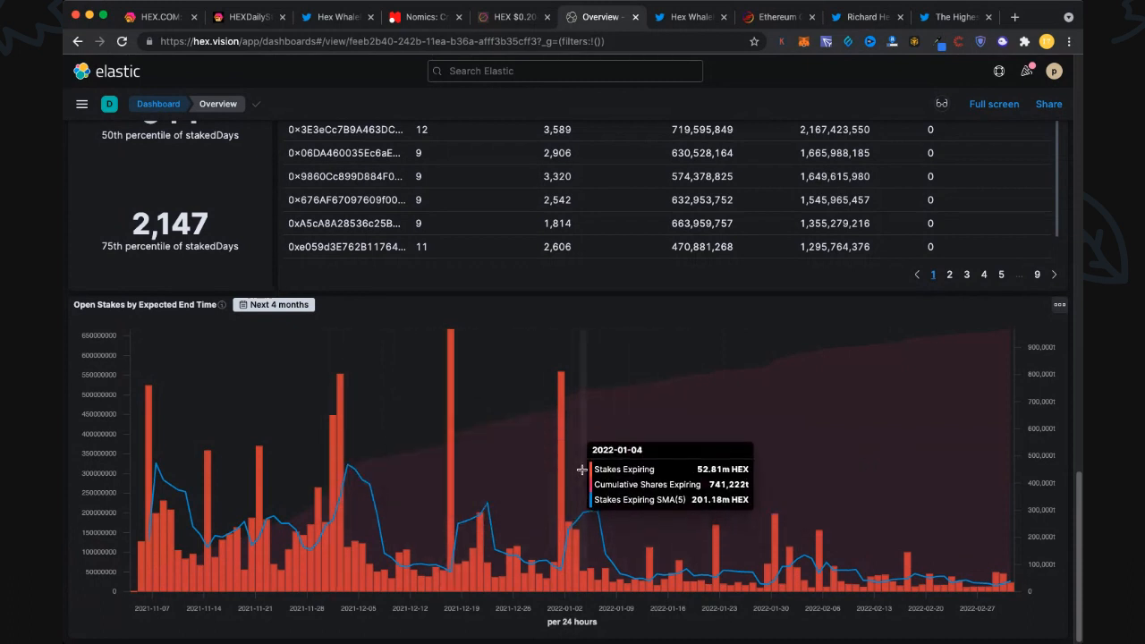
pyautogui.moveTo(690, 27)
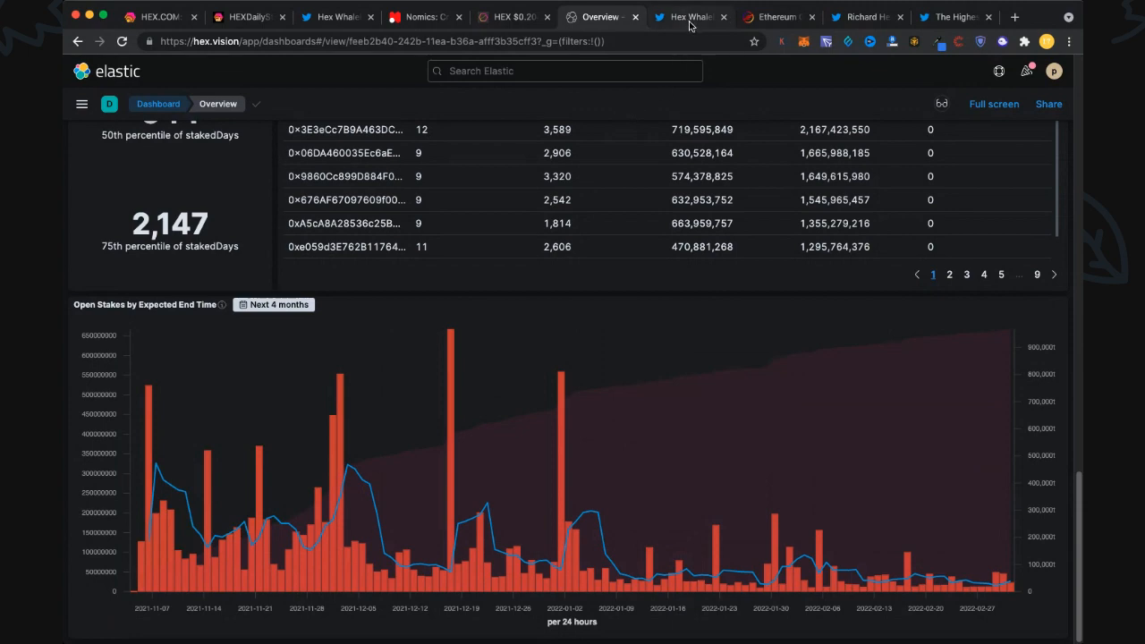
# Browse the Hex WhaleBot profile and load its newest stake and share-rate tweets
pyautogui.click(690, 17)
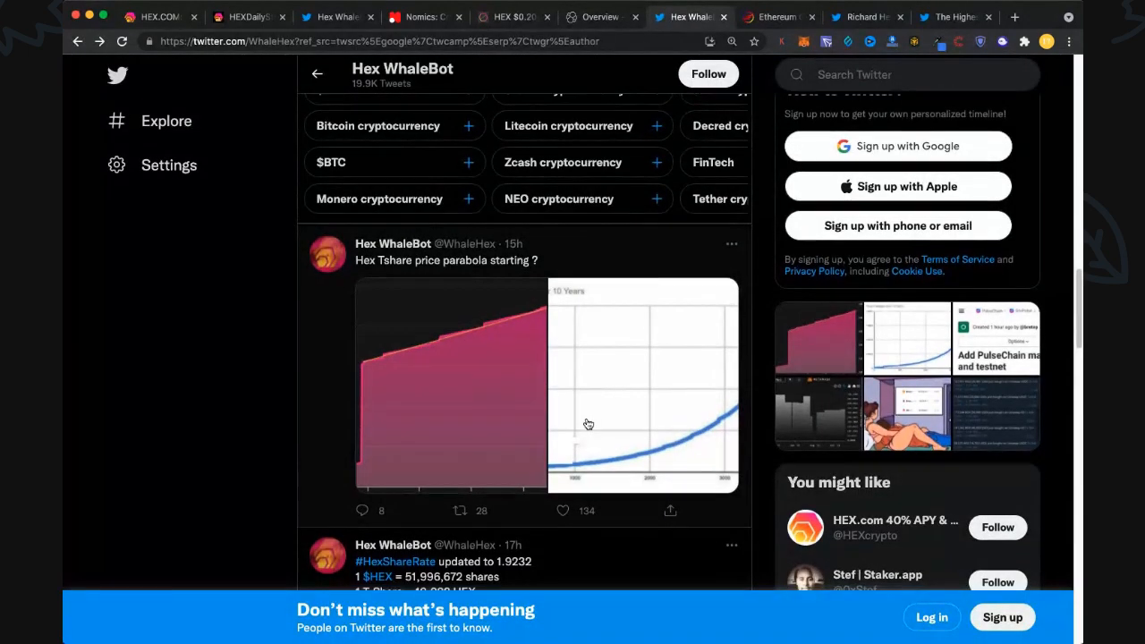
pyautogui.scroll(-3)
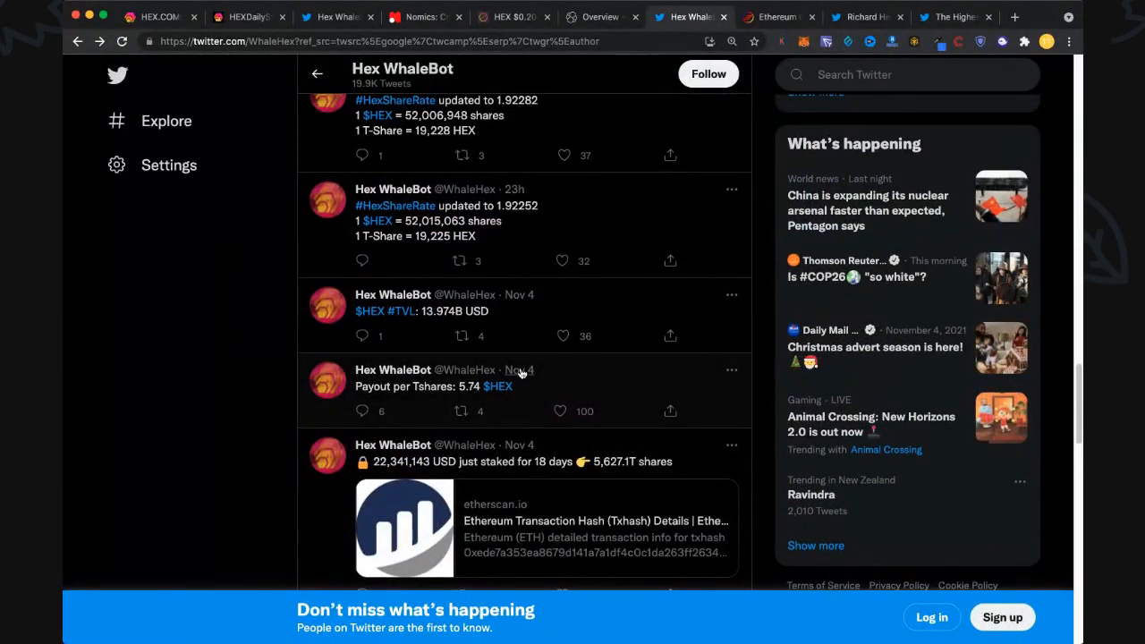
pyautogui.scroll(3)
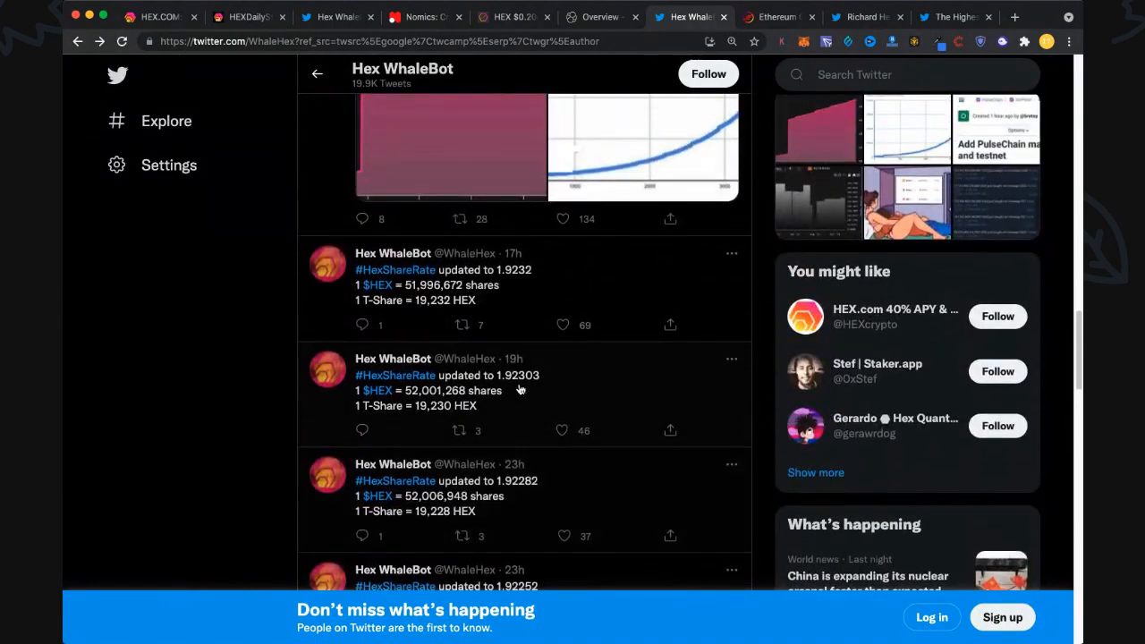
pyautogui.scroll(-3)
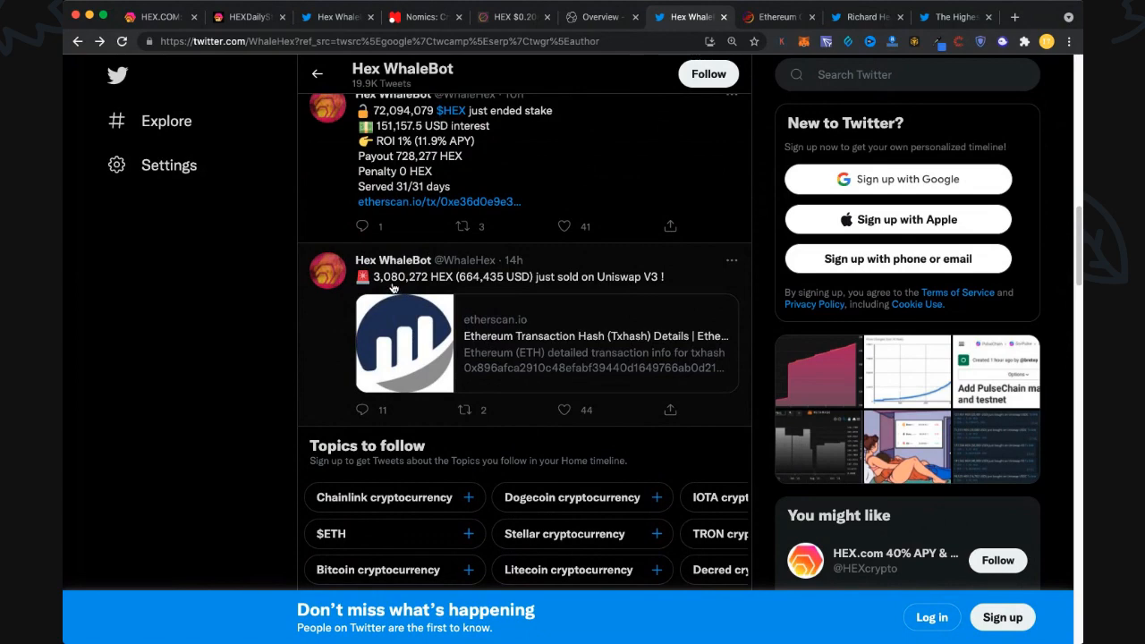
pyautogui.moveTo(558, 283)
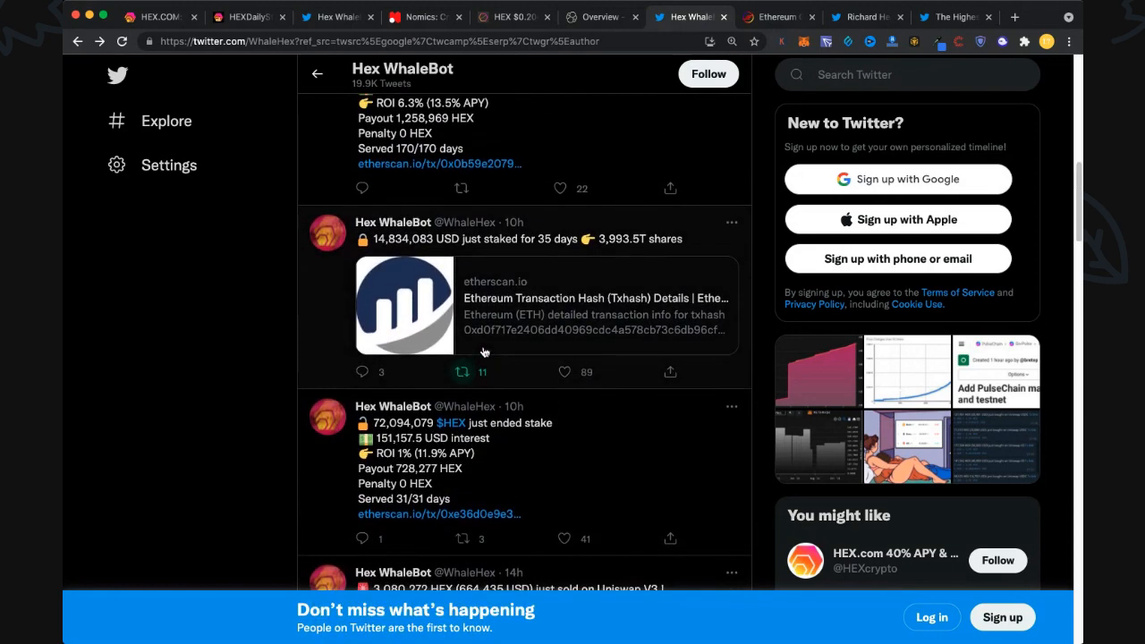
pyautogui.click(594, 18)
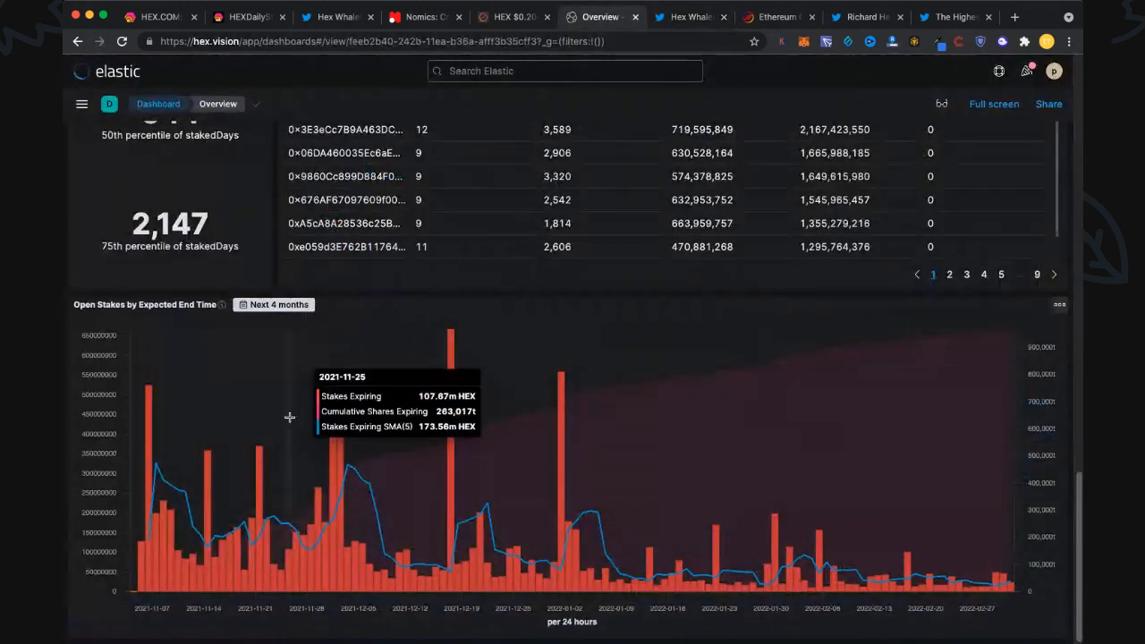
pyautogui.moveTo(271, 487)
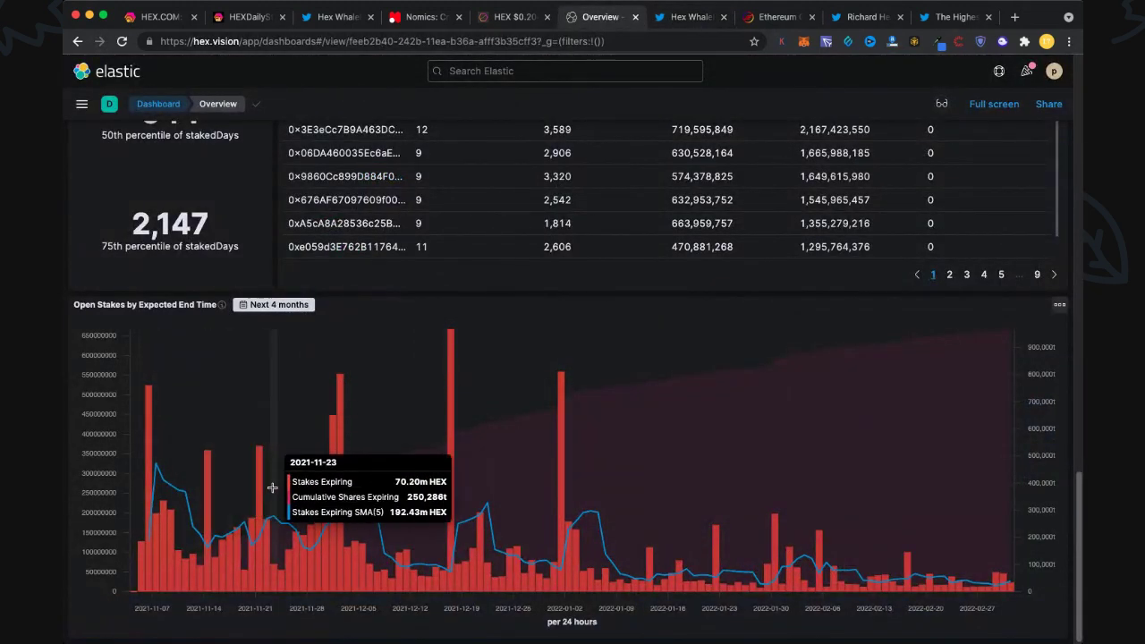
pyautogui.click(690, 16)
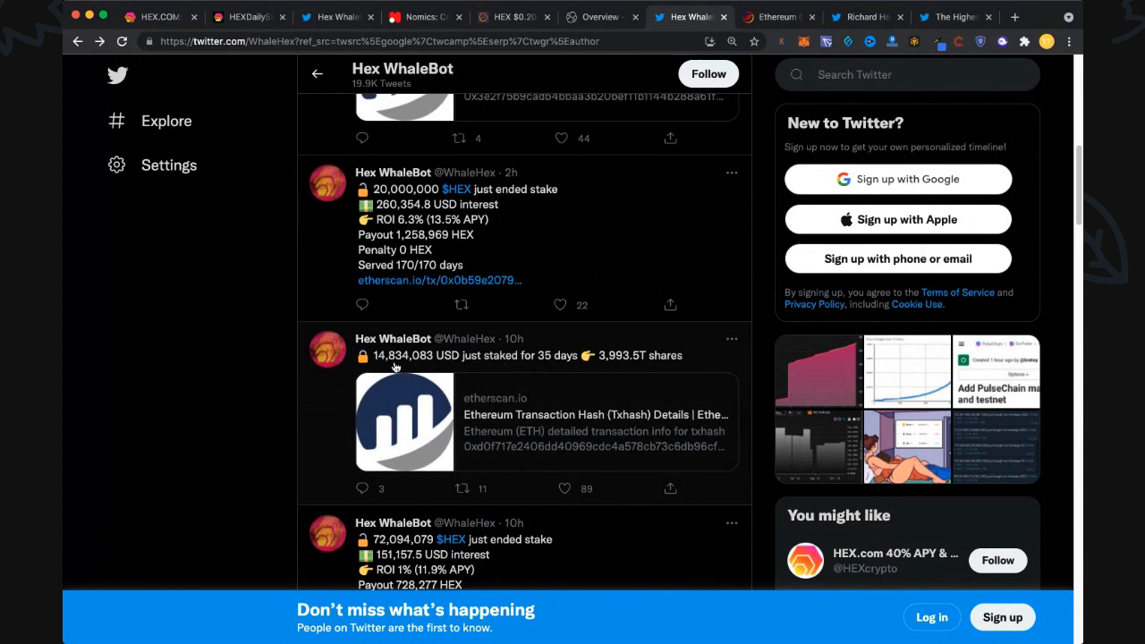
pyautogui.moveTo(386, 362)
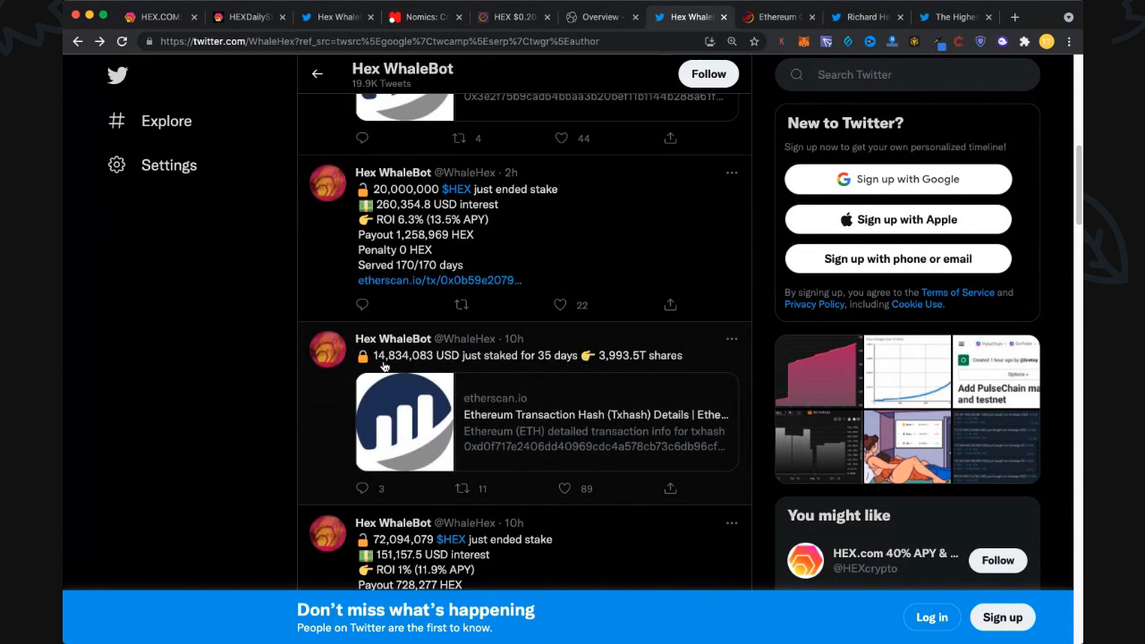
pyautogui.moveTo(534, 370)
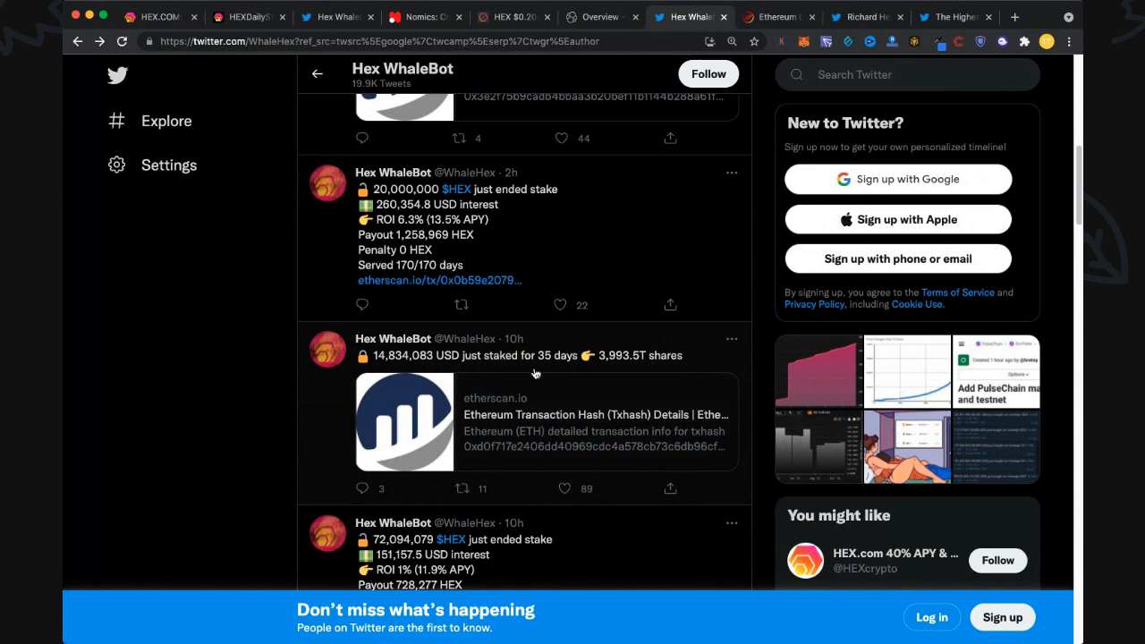
pyautogui.moveTo(608, 393)
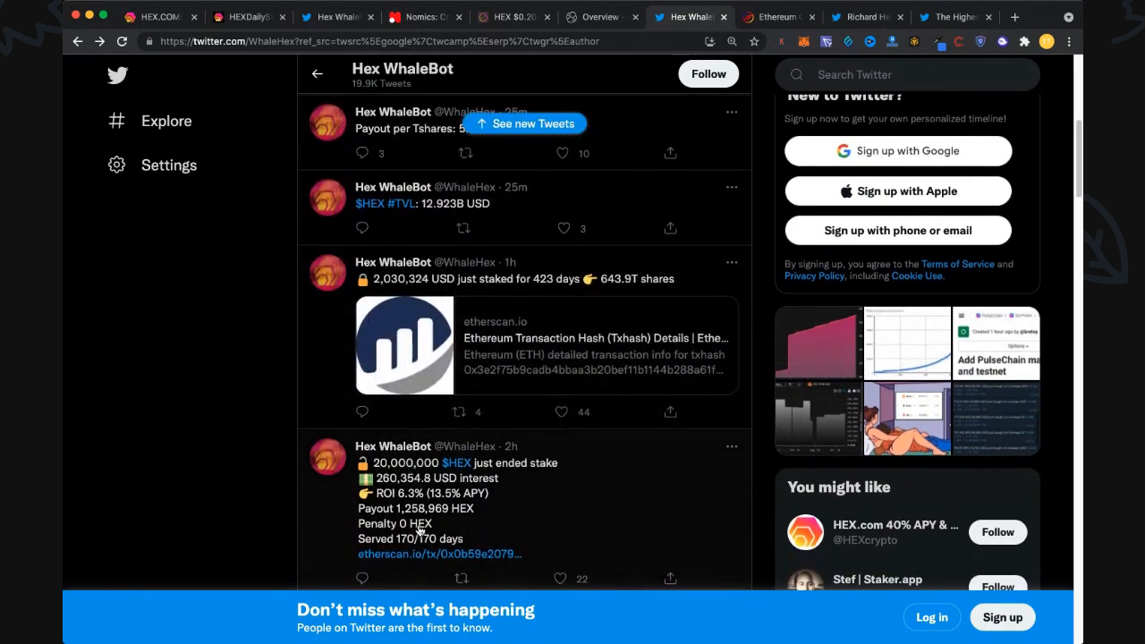
pyautogui.moveTo(512, 540)
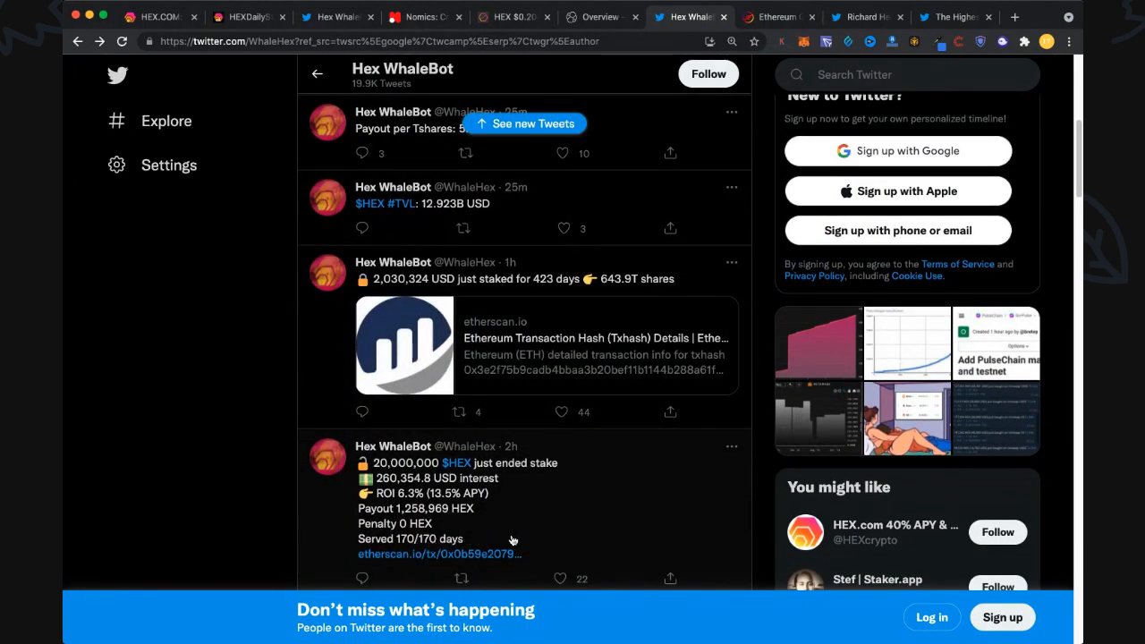
pyautogui.moveTo(561, 538)
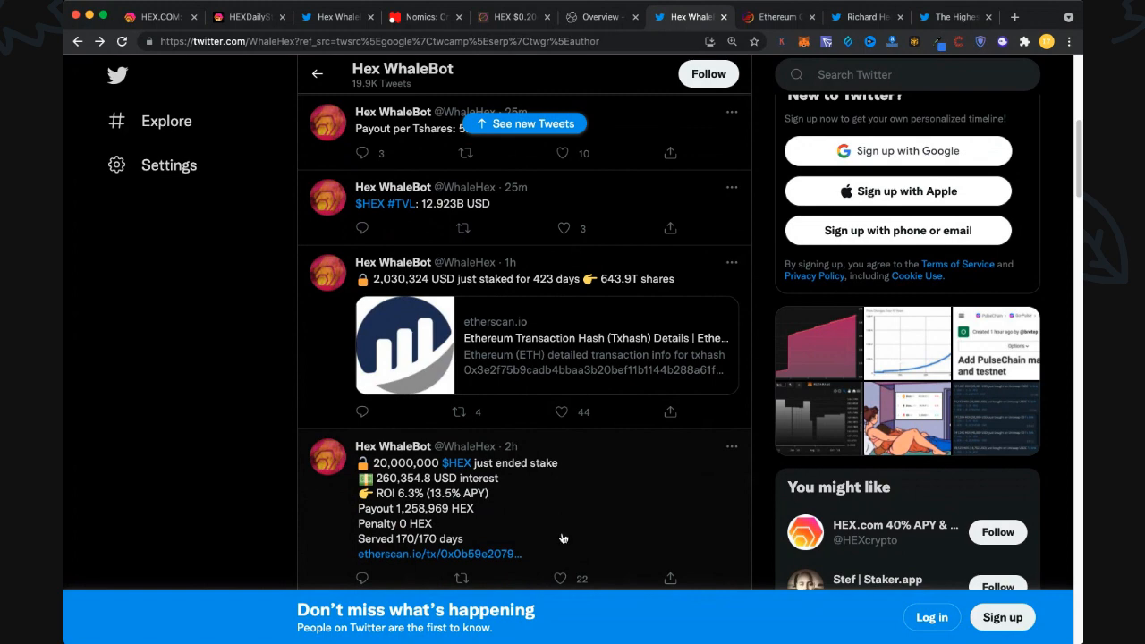
pyautogui.click(524, 124)
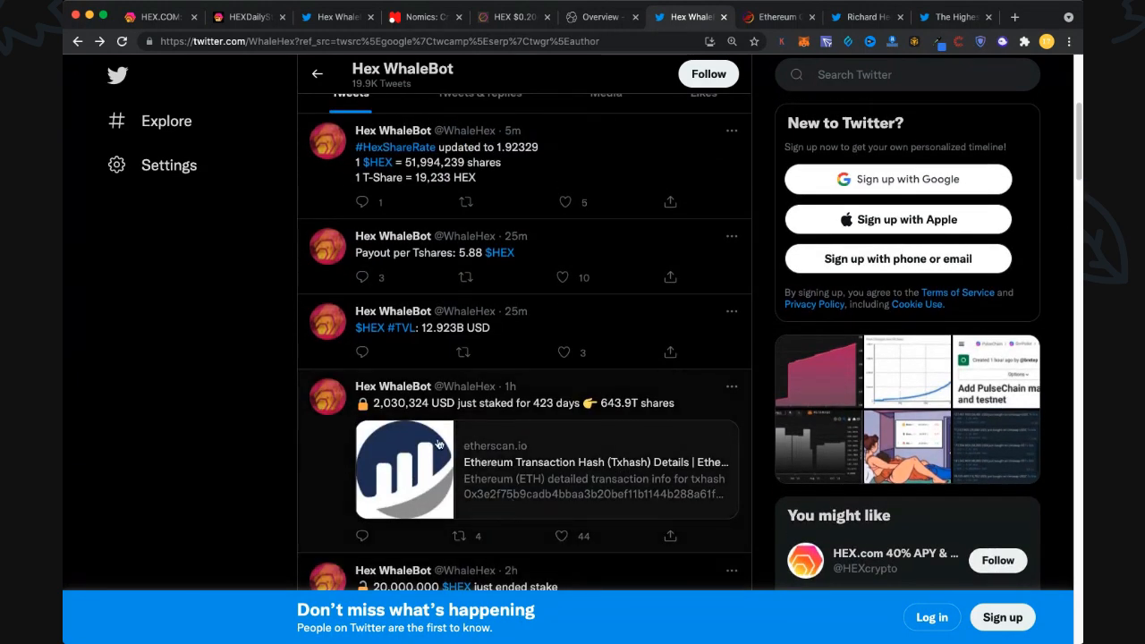
pyautogui.moveTo(569, 411)
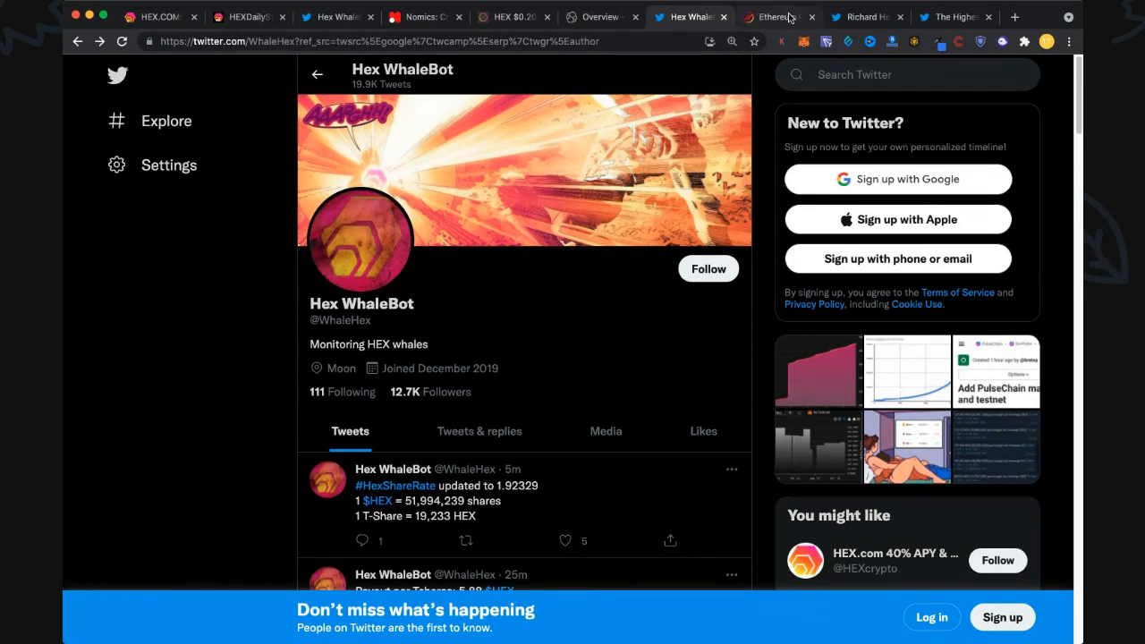
# Switch to the ethereumprice.org tab showing this week's gas chart, around 96 gwei on 5 Nov
pyautogui.click(772, 18)
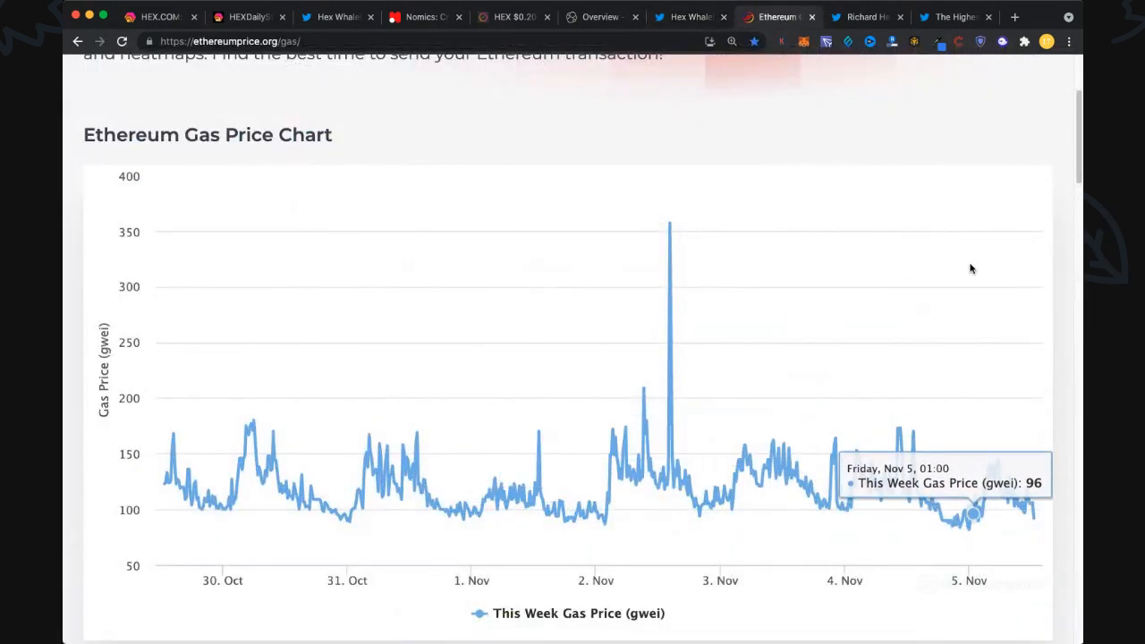
pyautogui.moveTo(946, 286)
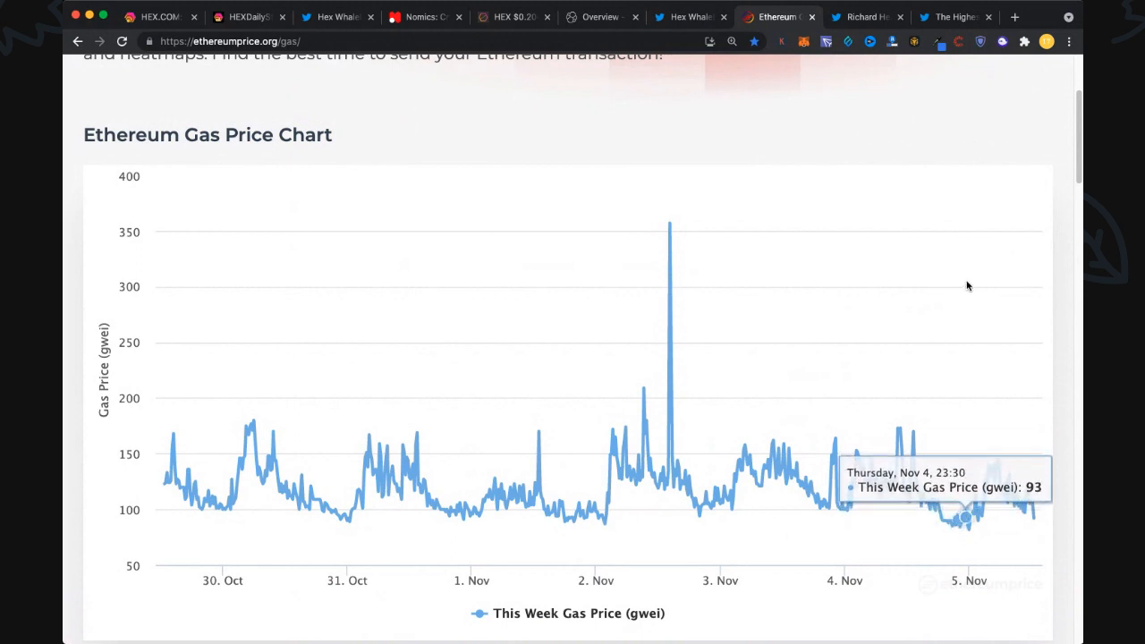
pyautogui.moveTo(1034, 351)
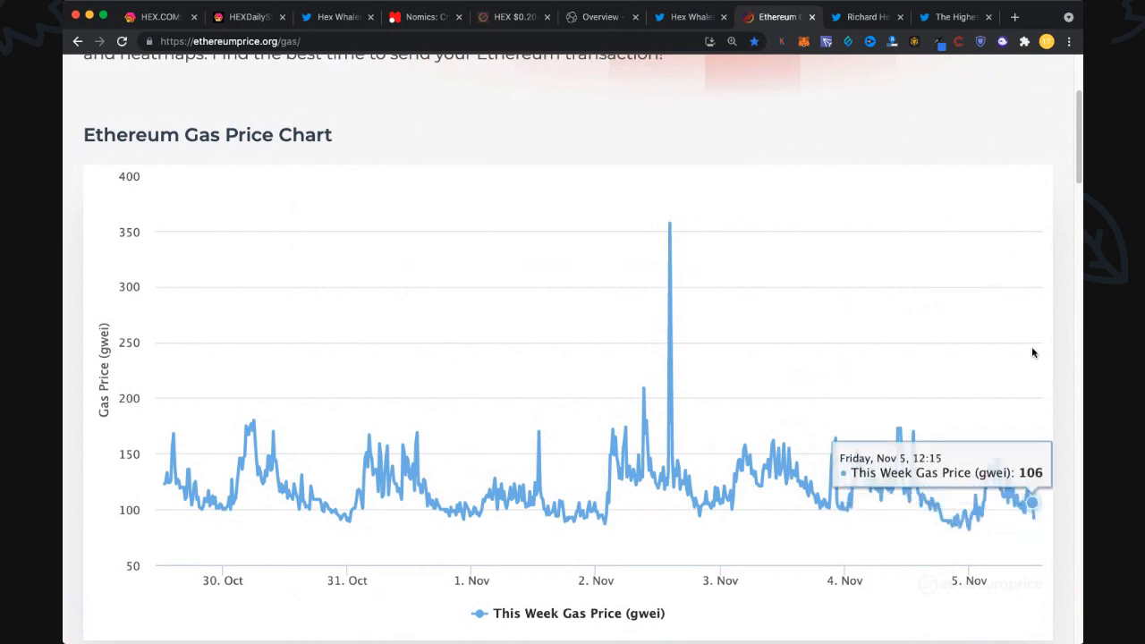
pyautogui.moveTo(968, 369)
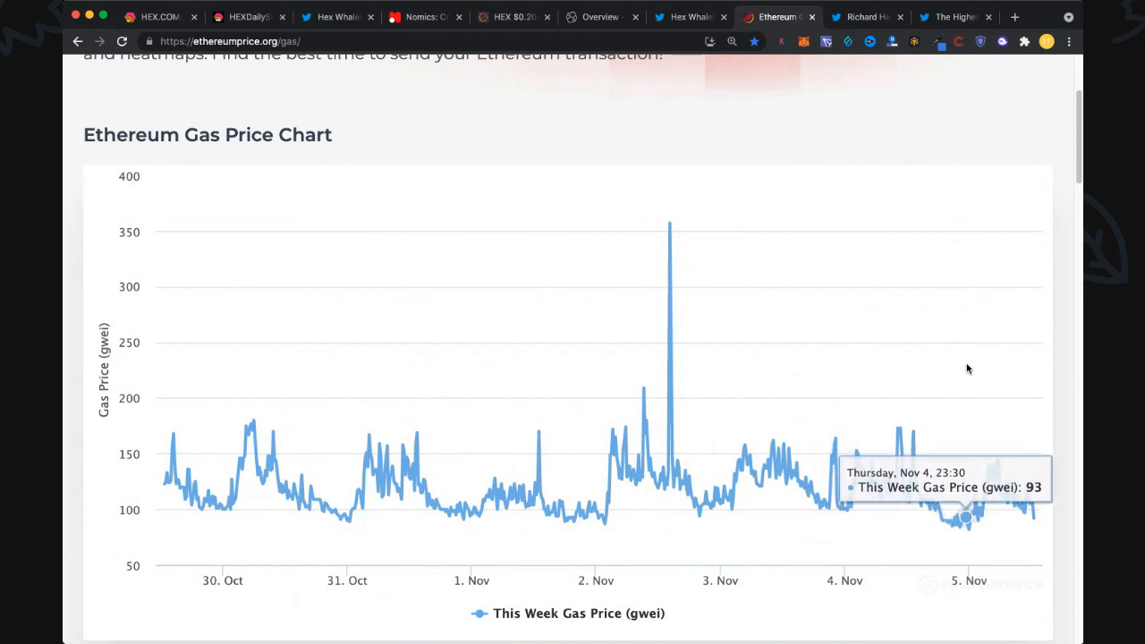
pyautogui.moveTo(955, 375)
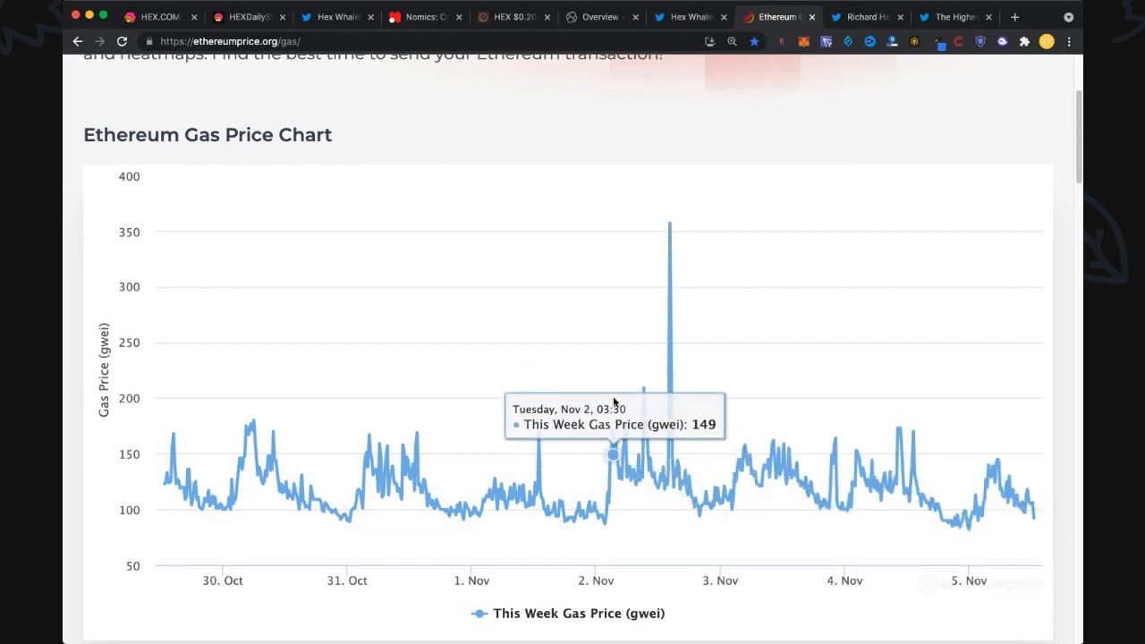
pyautogui.moveTo(798, 398)
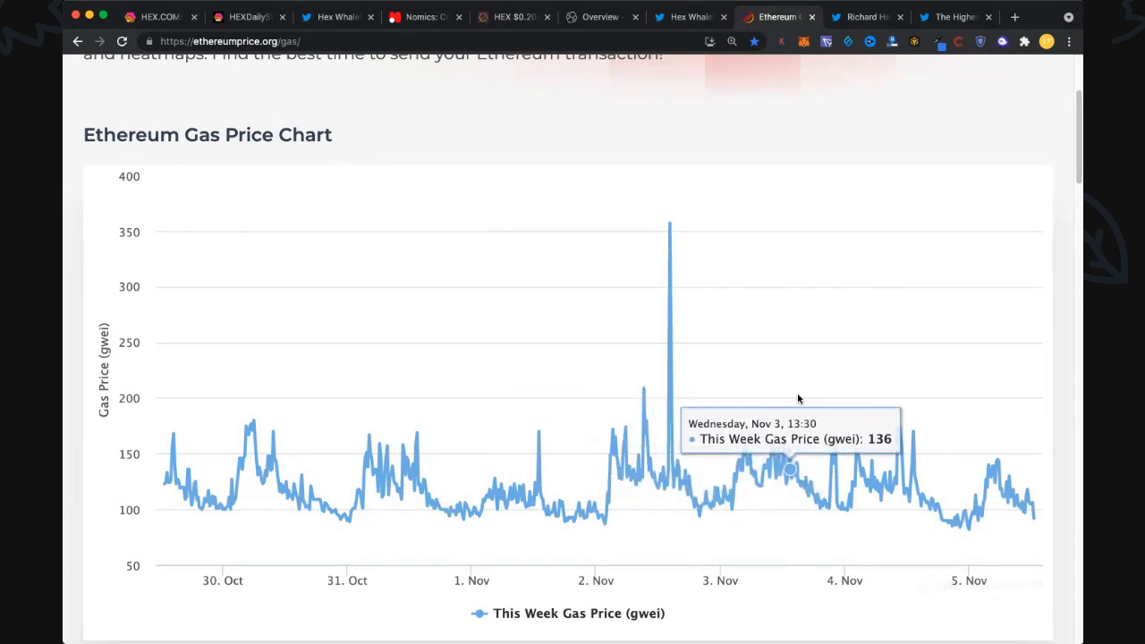
pyautogui.moveTo(1022, 422)
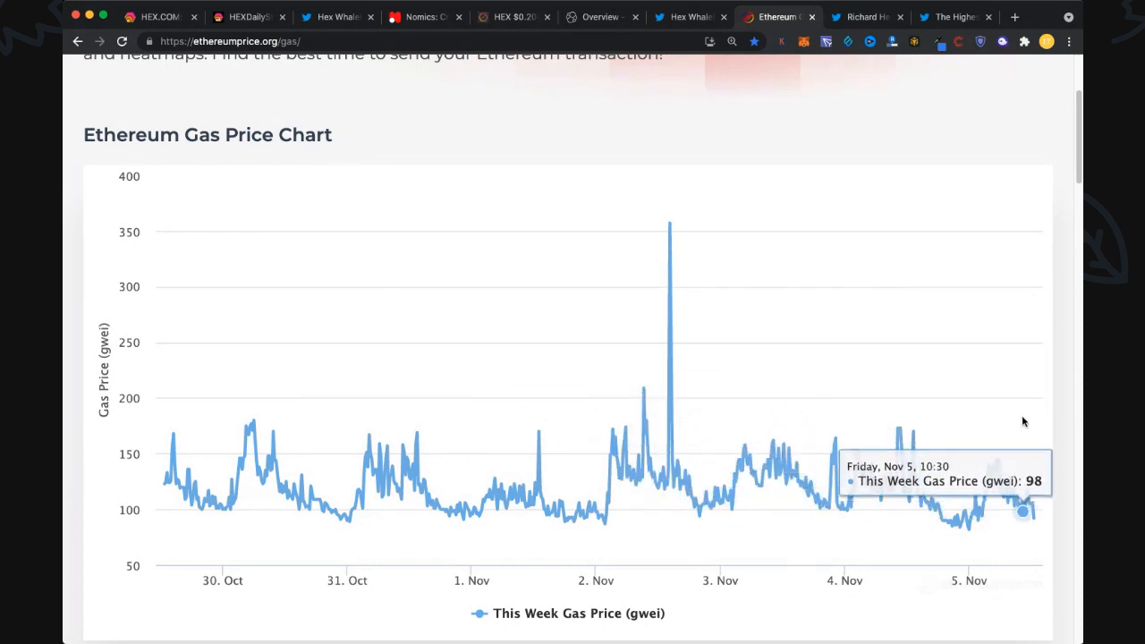
pyautogui.moveTo(1033, 429)
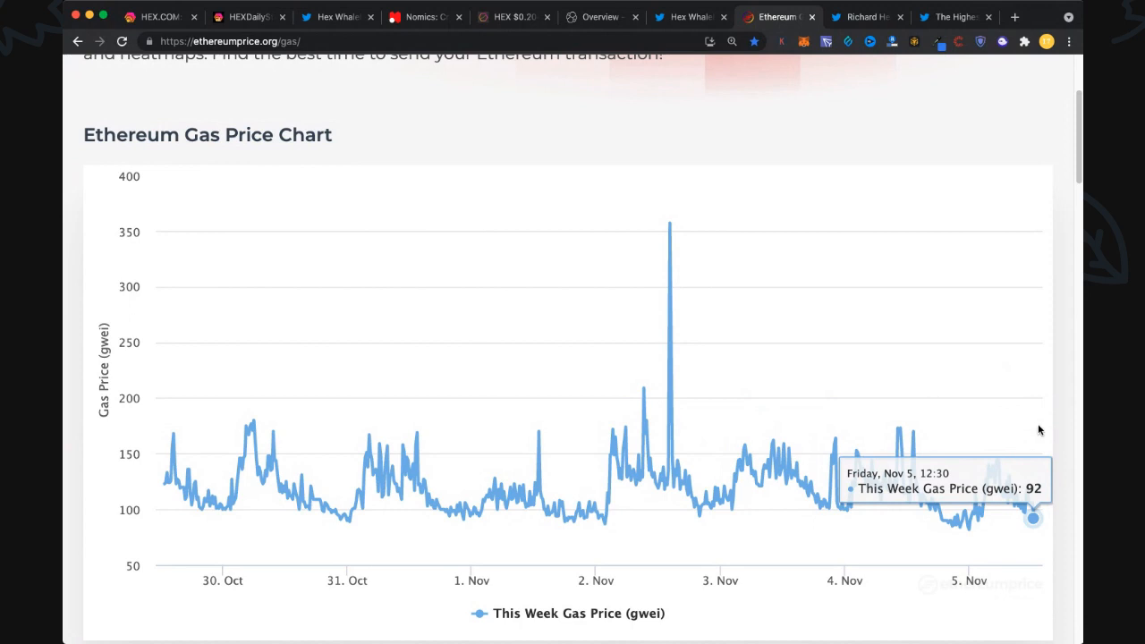
pyautogui.moveTo(932, 115)
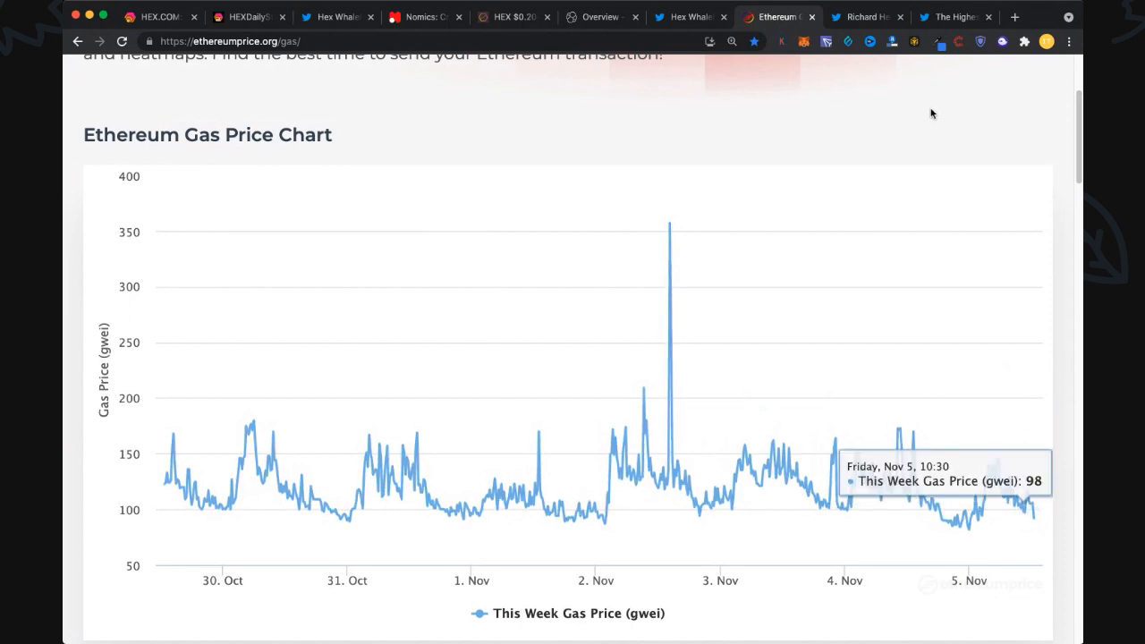
pyautogui.moveTo(941, 121)
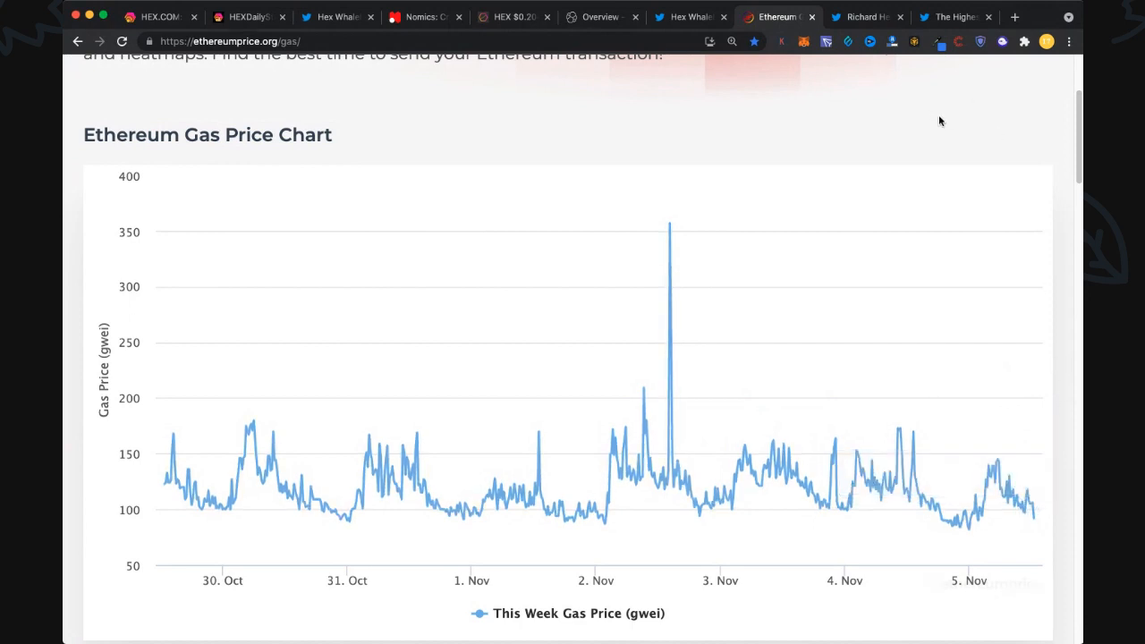
pyautogui.moveTo(928, 125)
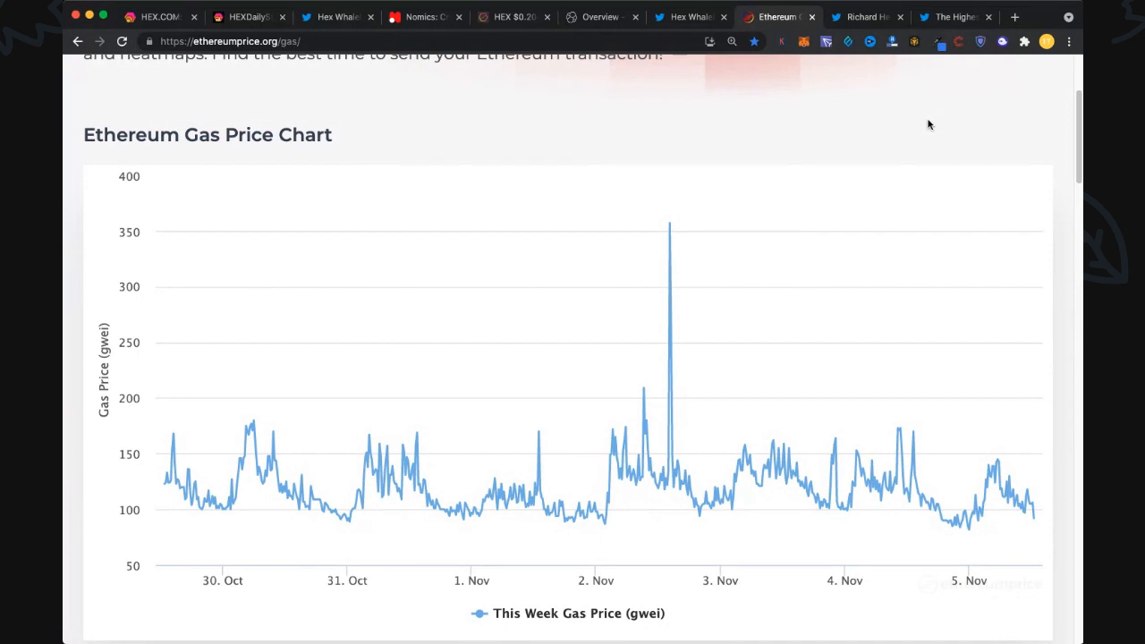
pyautogui.moveTo(866, 111)
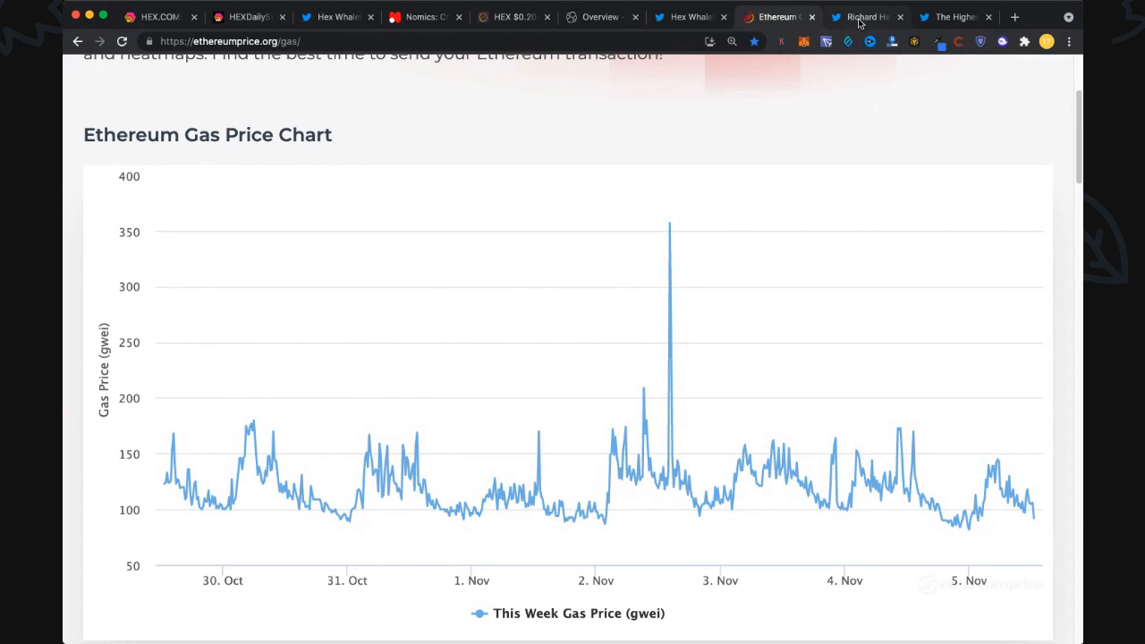
# Switch to Richard Heart's PulseChain tweet on Testnet Release 2, validator rotation and block explorer
pyautogui.click(865, 16)
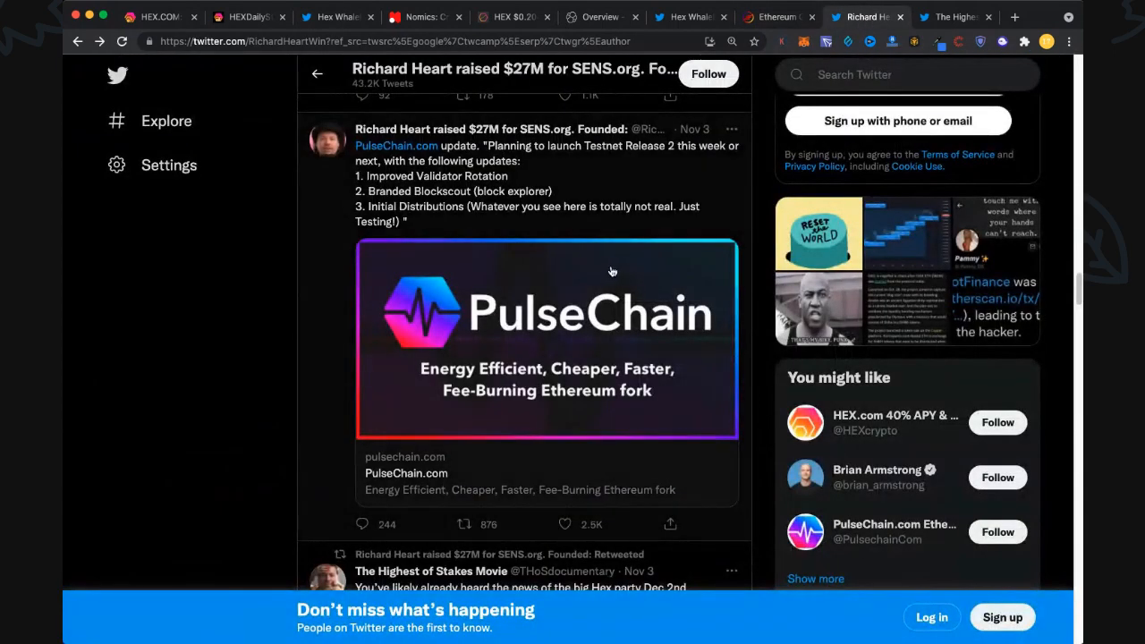
pyautogui.moveTo(595, 274)
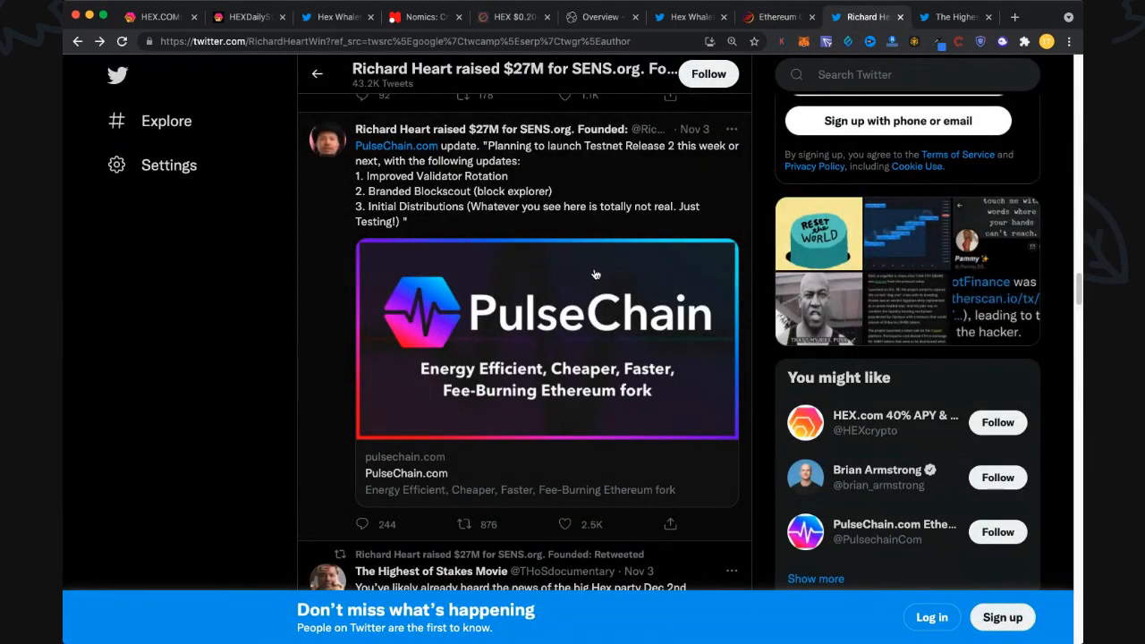
pyautogui.moveTo(719, 139)
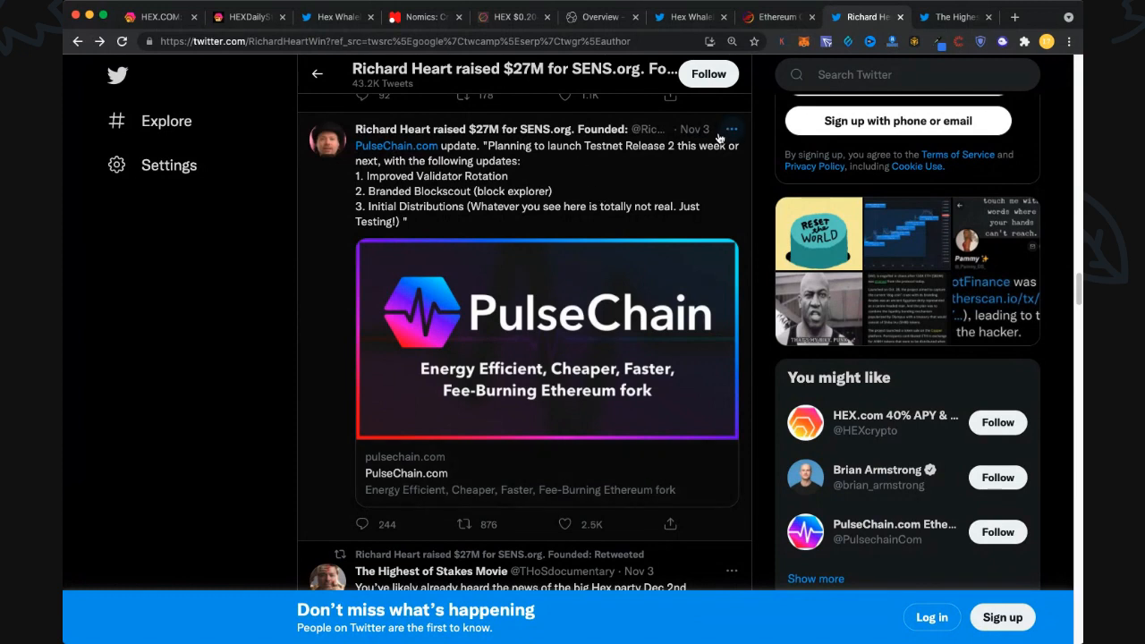
pyautogui.moveTo(515, 154)
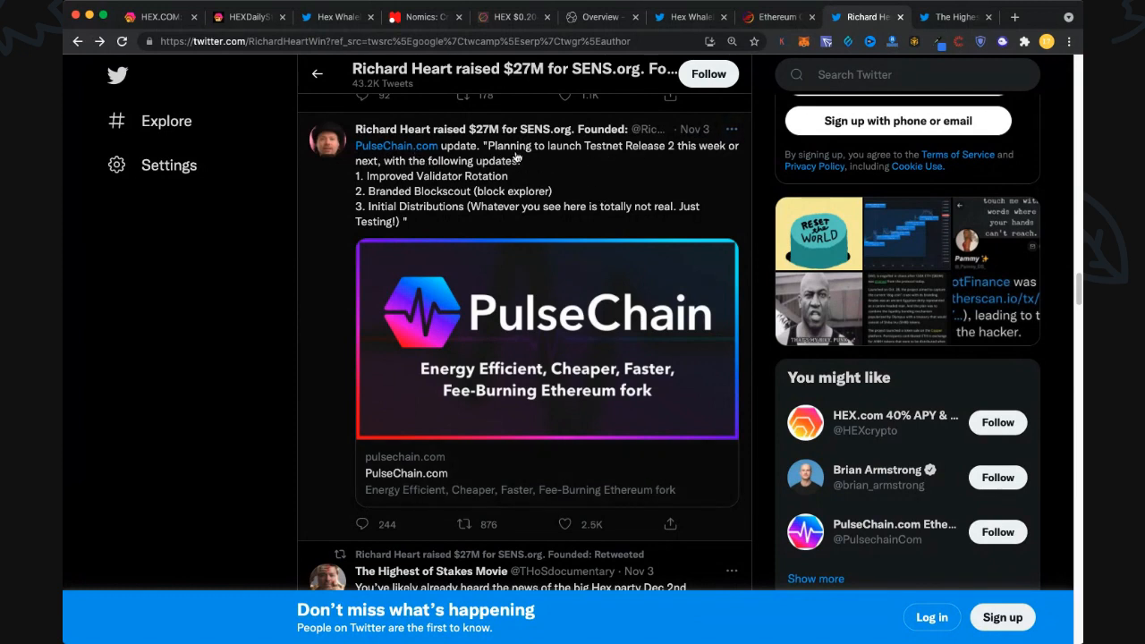
pyautogui.moveTo(717, 159)
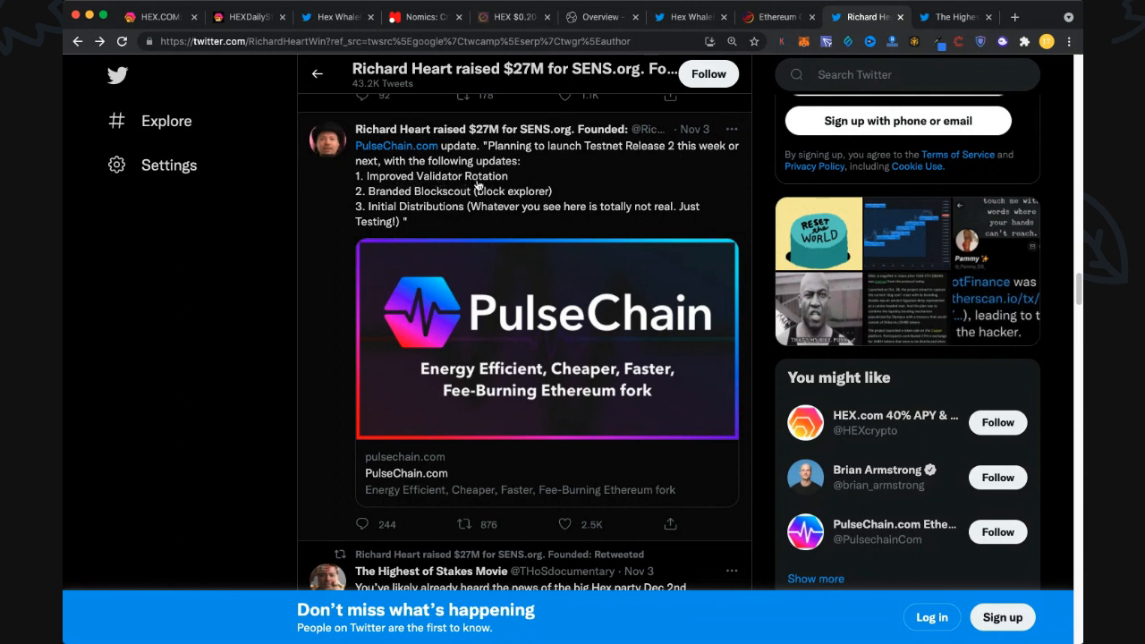
pyautogui.moveTo(472, 186)
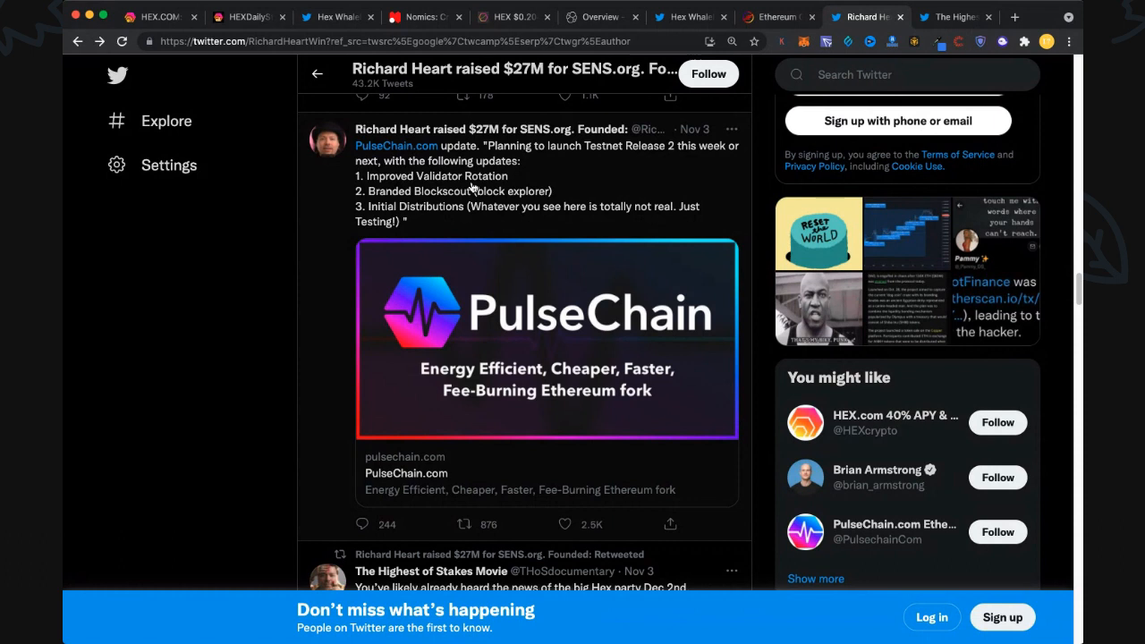
pyautogui.moveTo(492, 181)
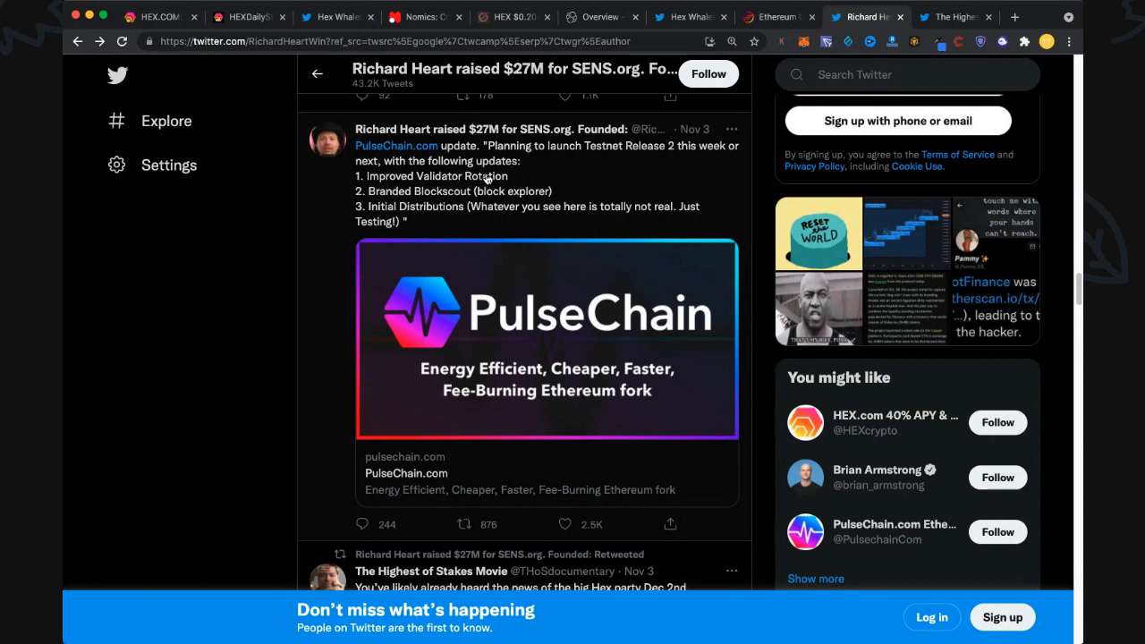
pyautogui.moveTo(436, 183)
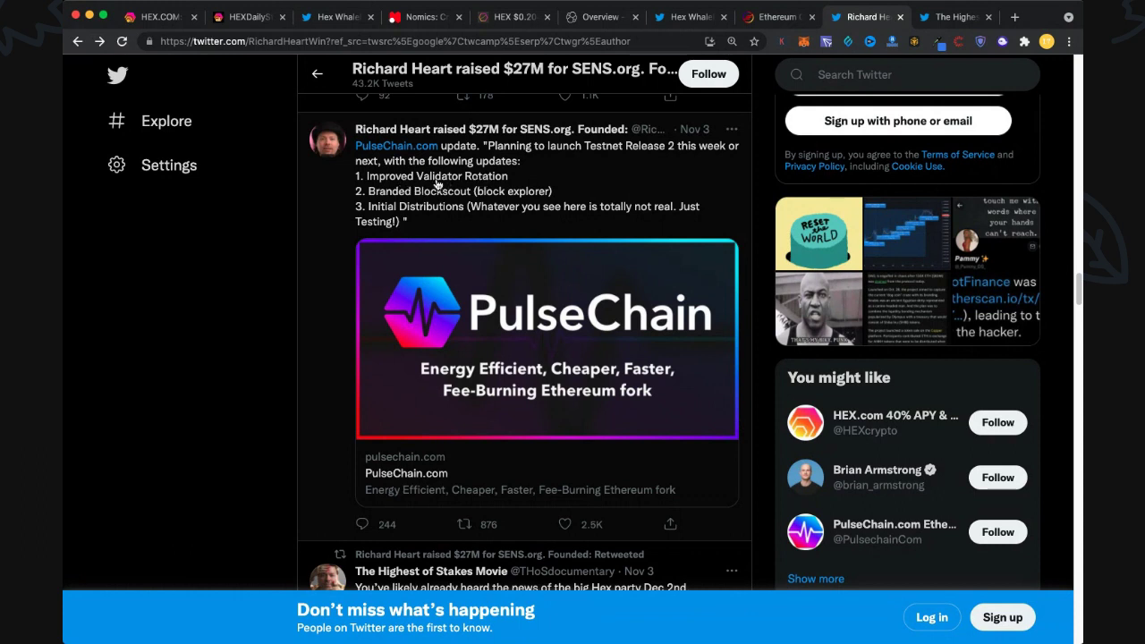
pyautogui.moveTo(461, 207)
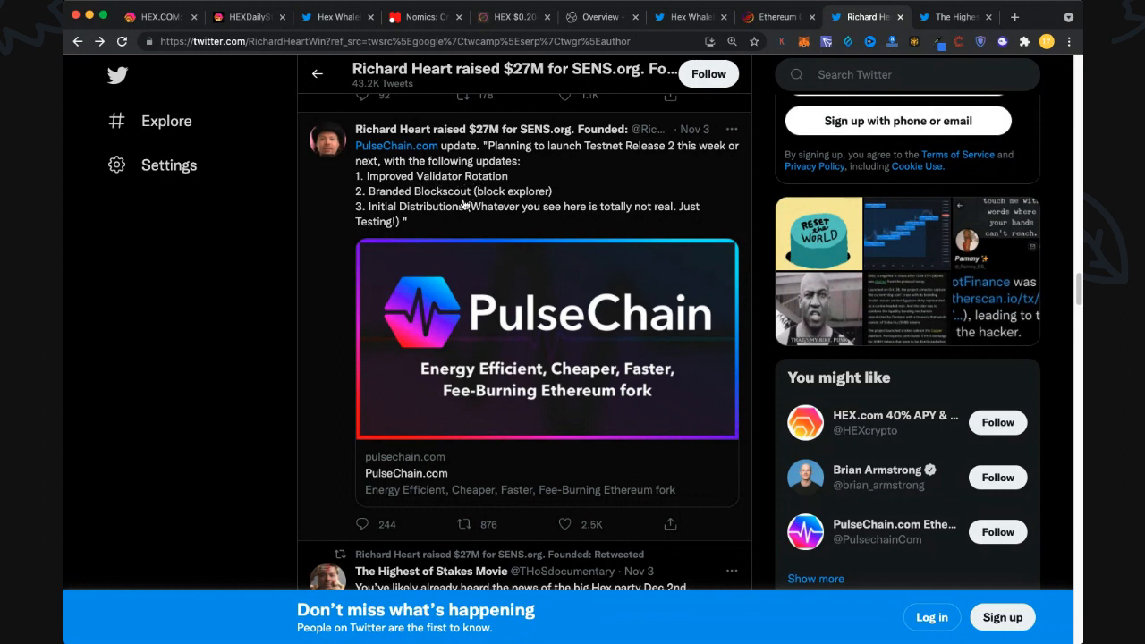
pyautogui.moveTo(418, 200)
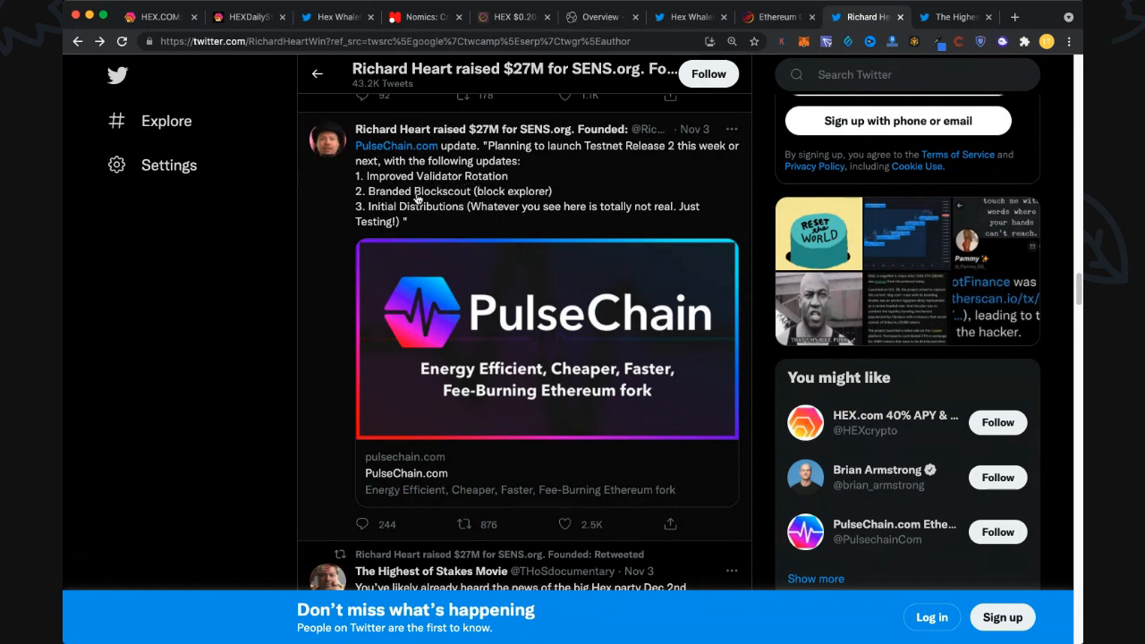
pyautogui.moveTo(537, 201)
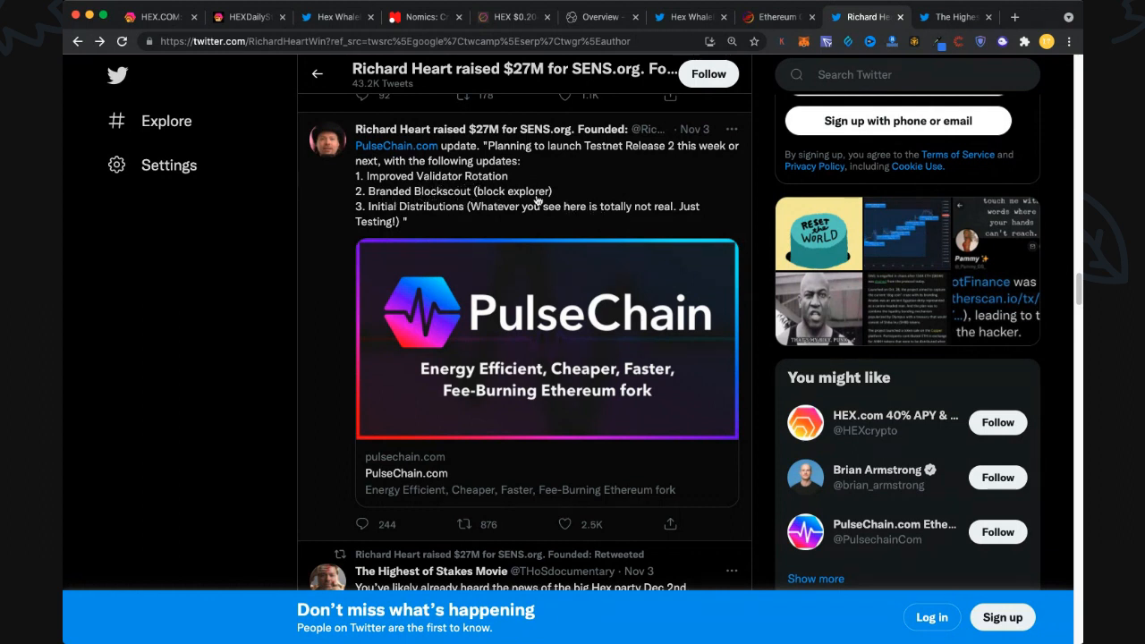
pyautogui.moveTo(394, 215)
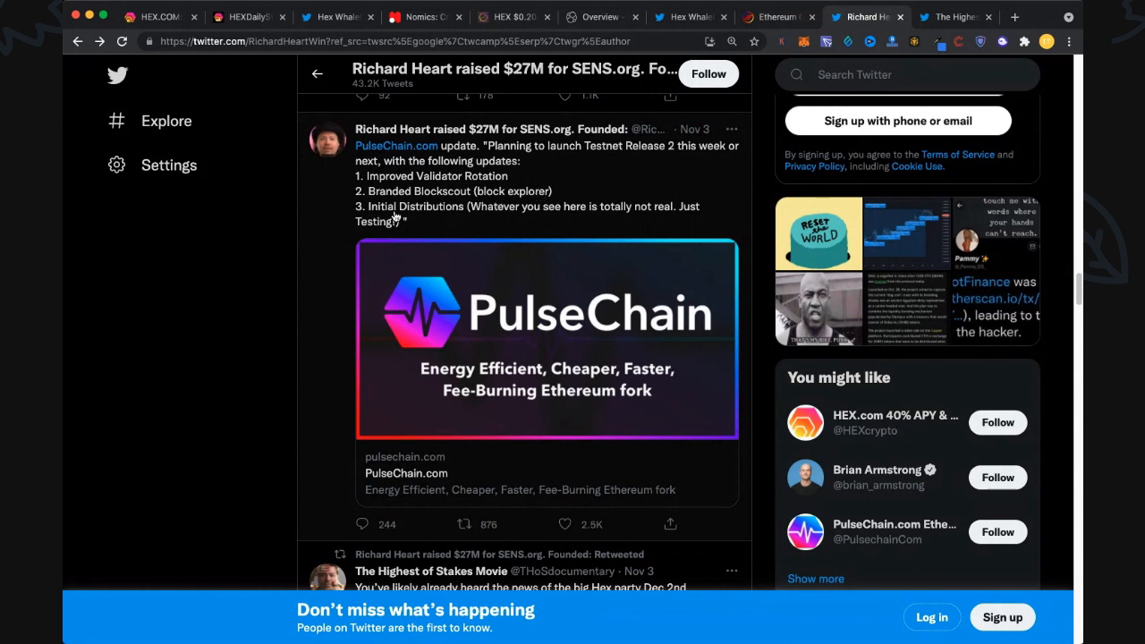
pyautogui.moveTo(470, 221)
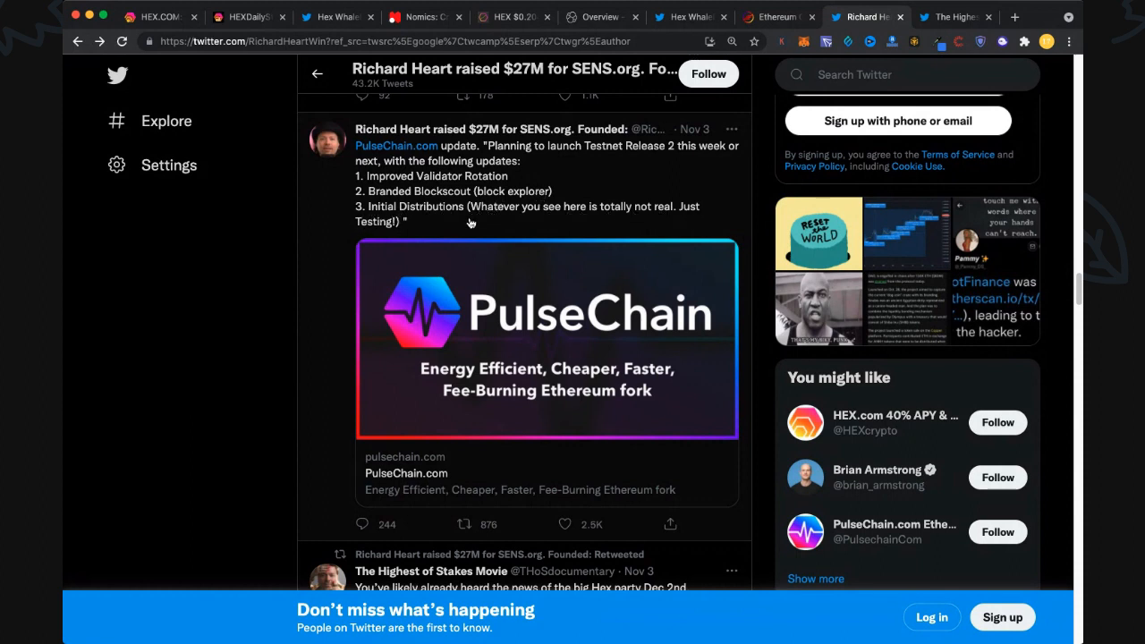
pyautogui.moveTo(408, 222)
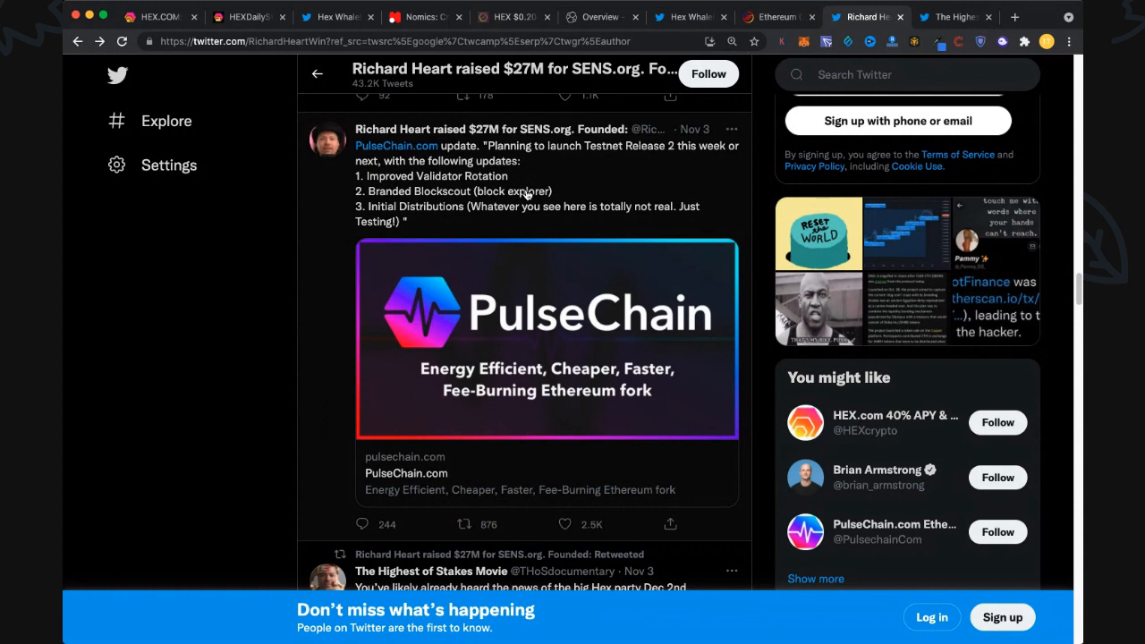
pyautogui.moveTo(547, 318)
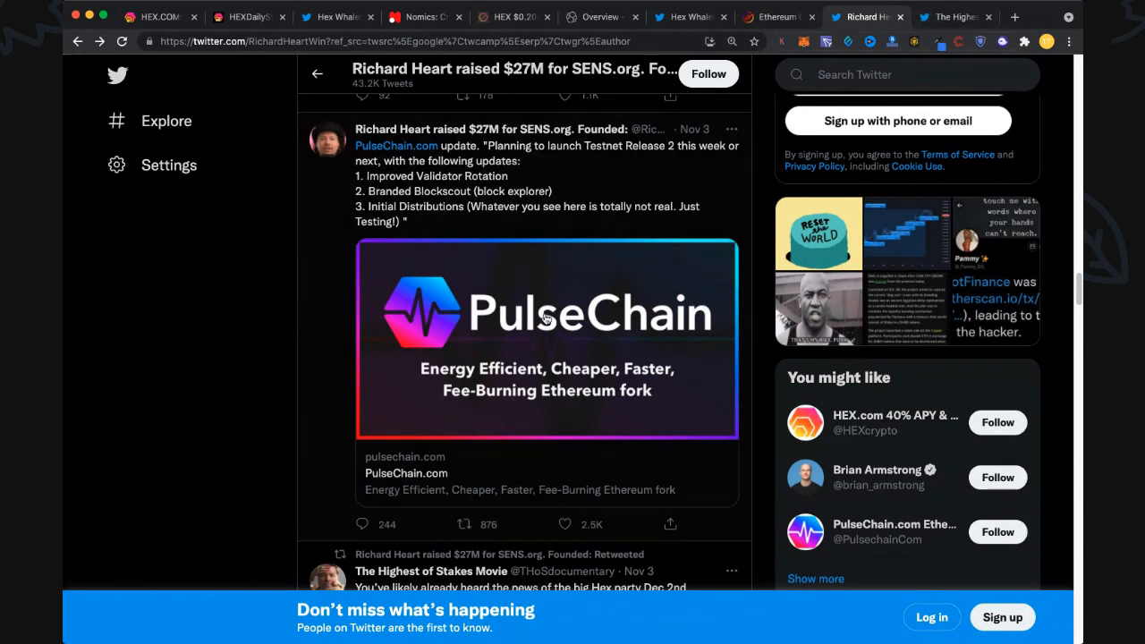
pyautogui.moveTo(436, 218)
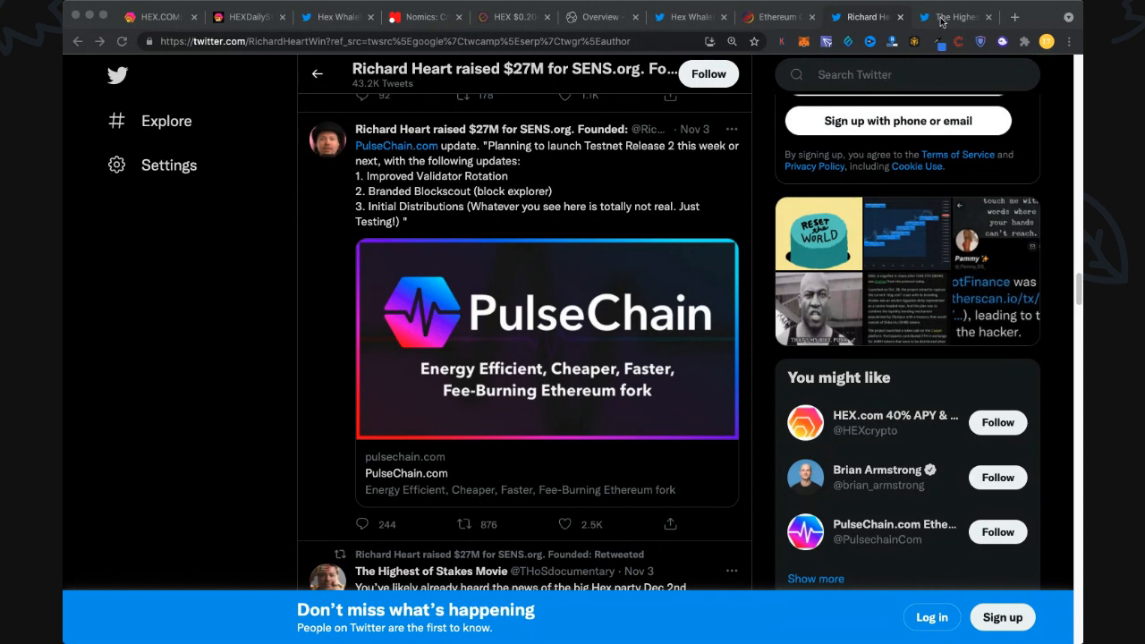
# Bring The Highest of Stakes tweet's image into view, promoting the Dec 07 London two-years-of-HEX celebration
pyautogui.click(429, 570)
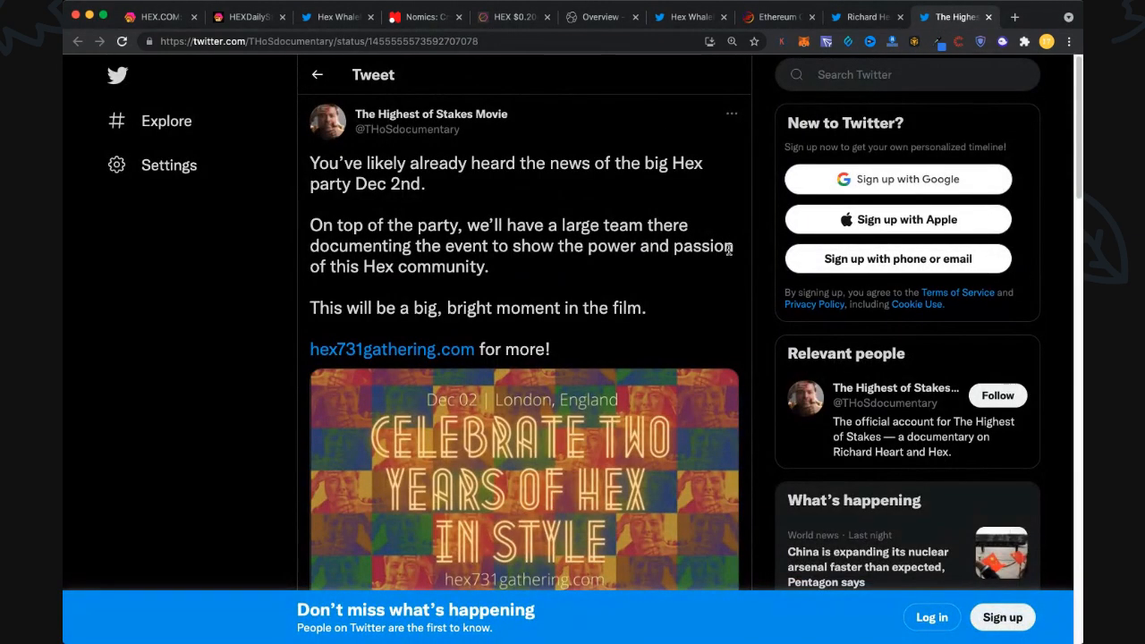
pyautogui.scroll(-3)
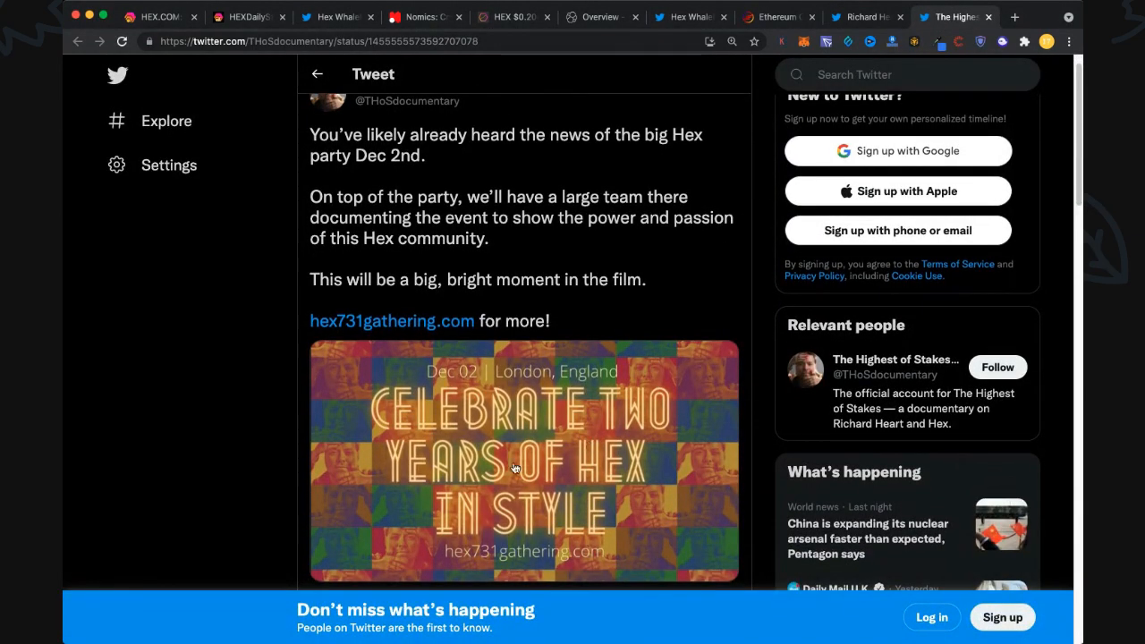
pyautogui.moveTo(461, 586)
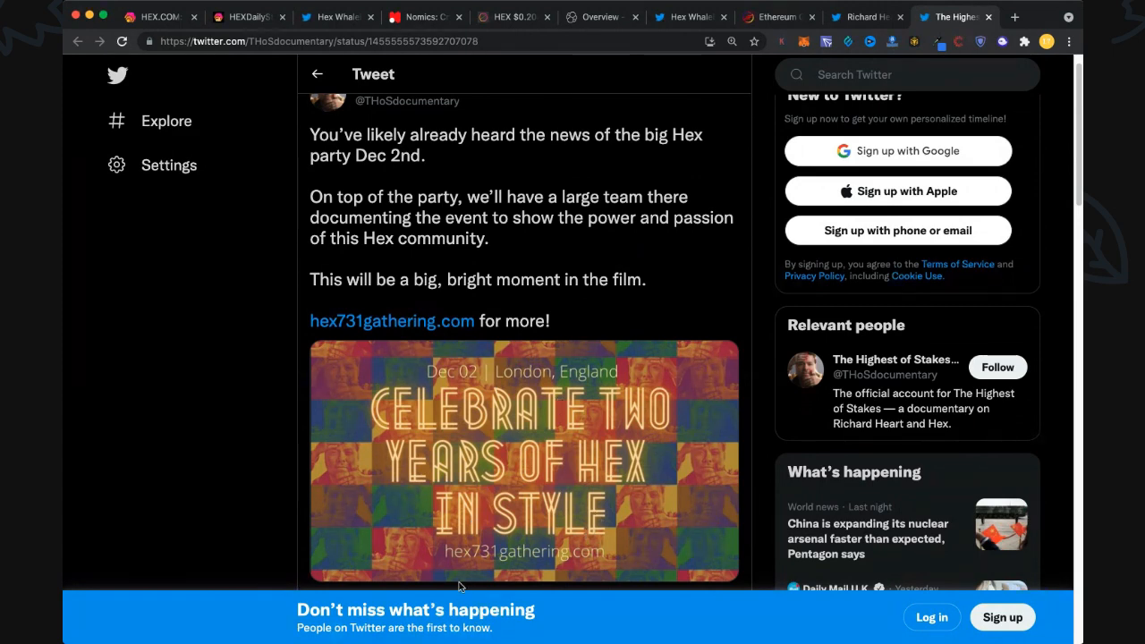
pyautogui.moveTo(356, 156)
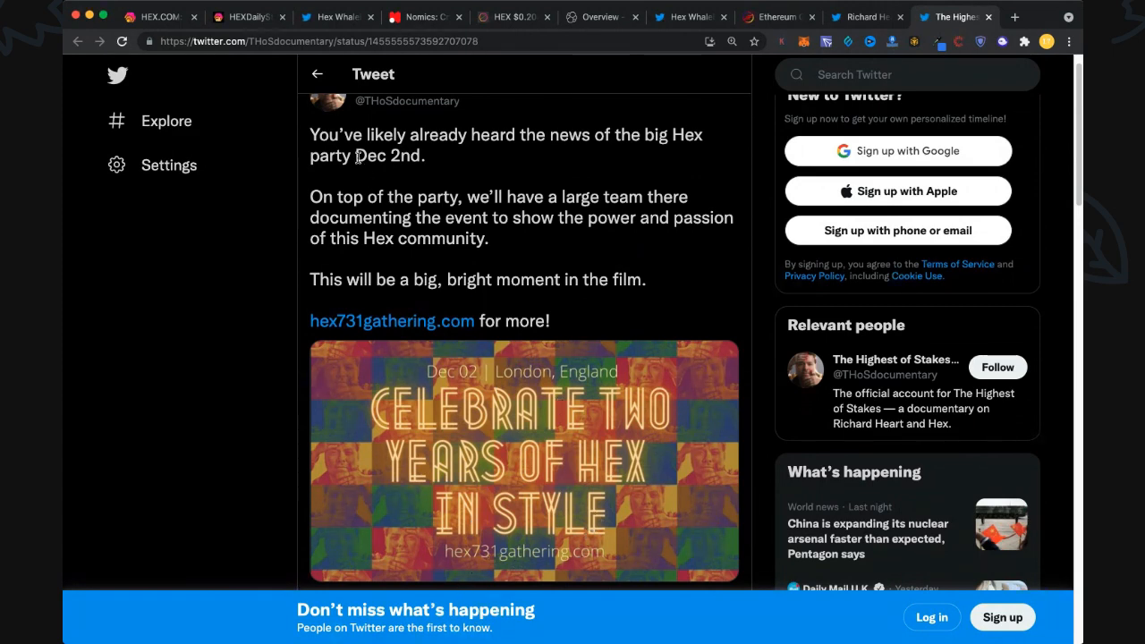
pyautogui.moveTo(585, 145)
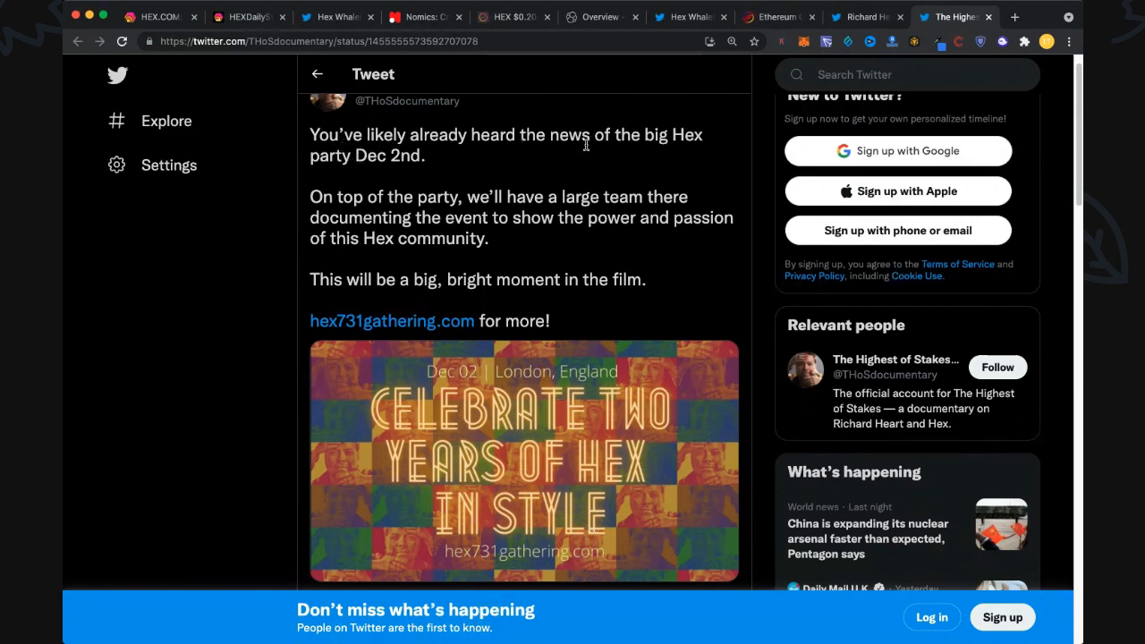
pyautogui.moveTo(462, 277)
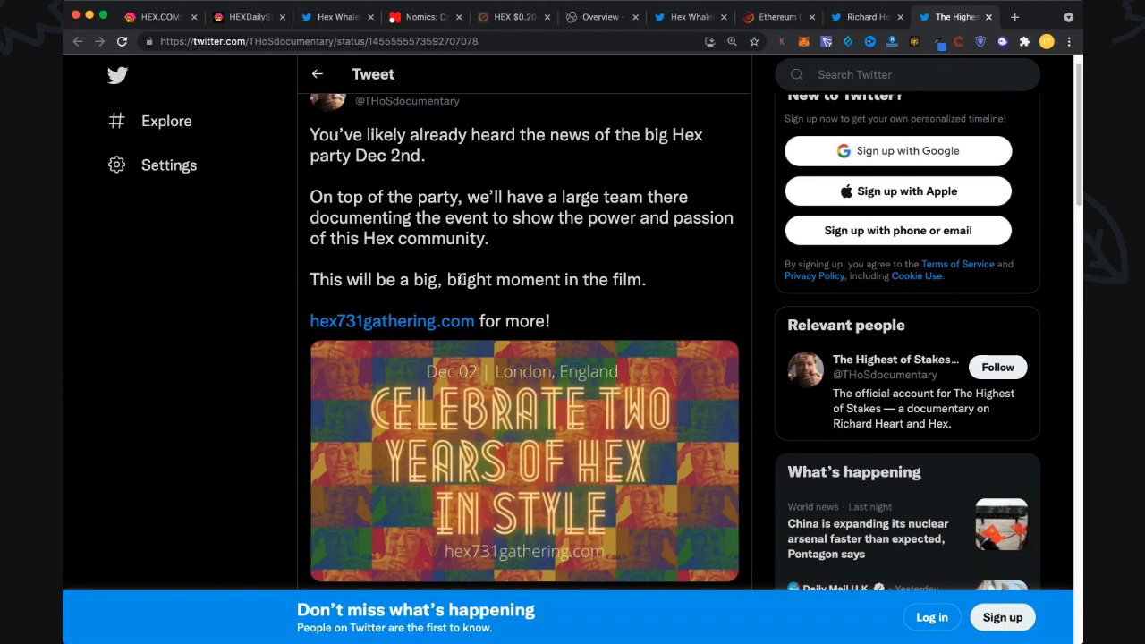
pyautogui.moveTo(456, 279)
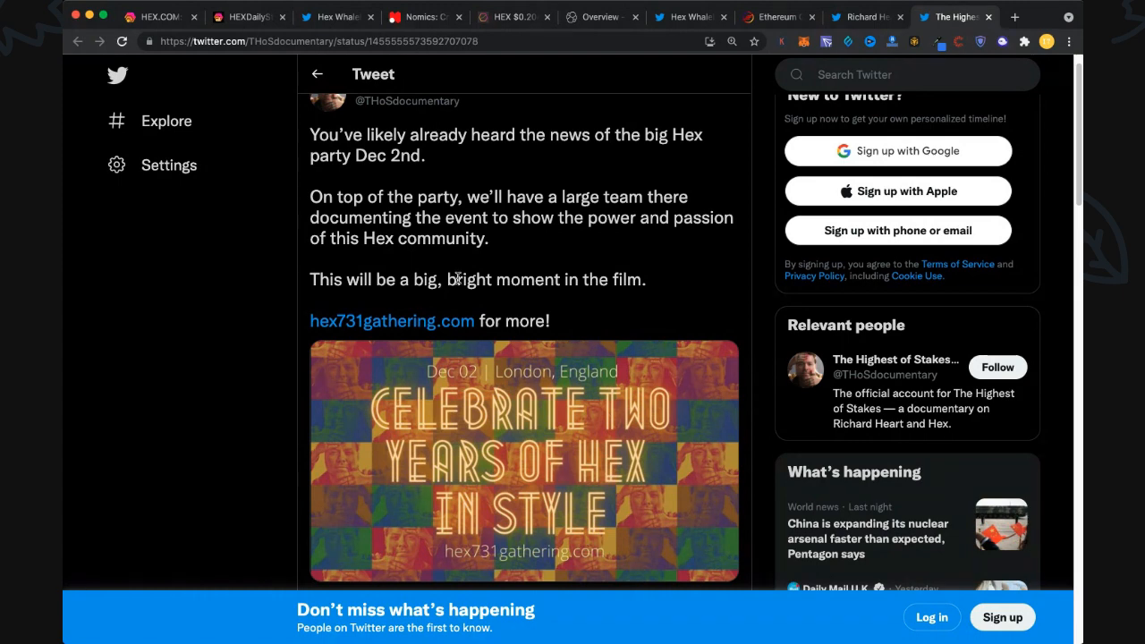
pyautogui.moveTo(514, 125)
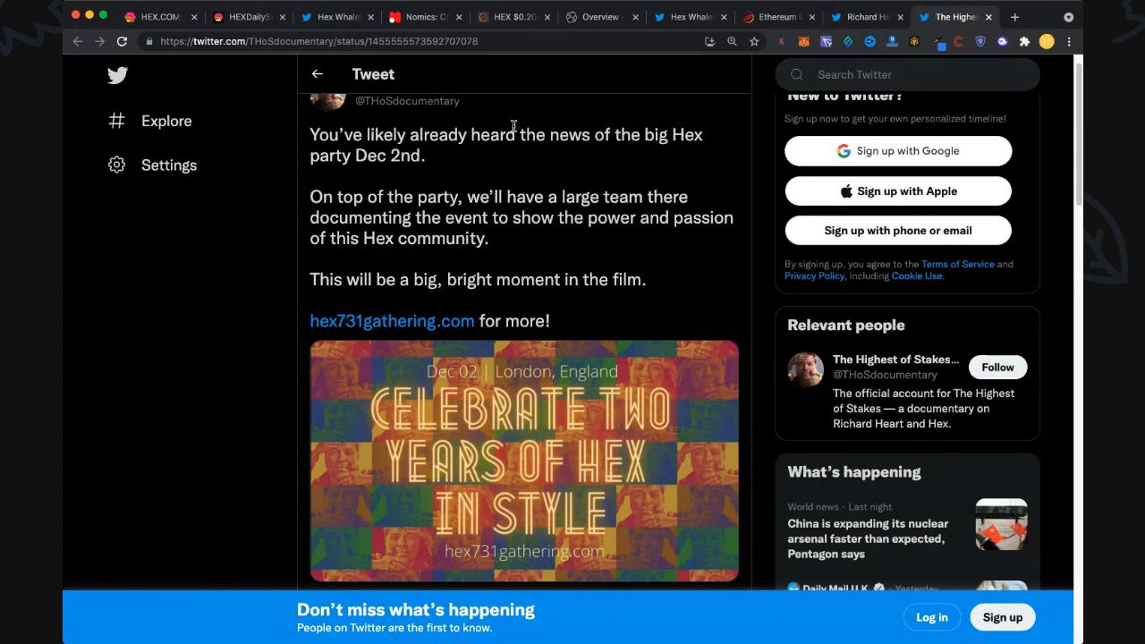
pyautogui.click(873, 18)
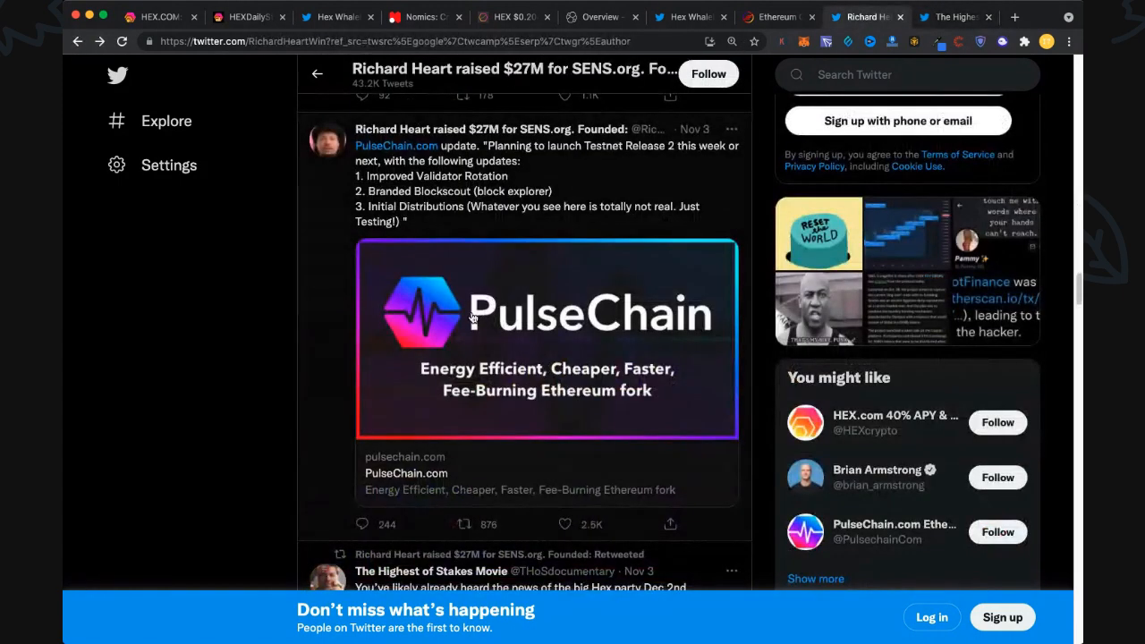
pyautogui.moveTo(415, 207)
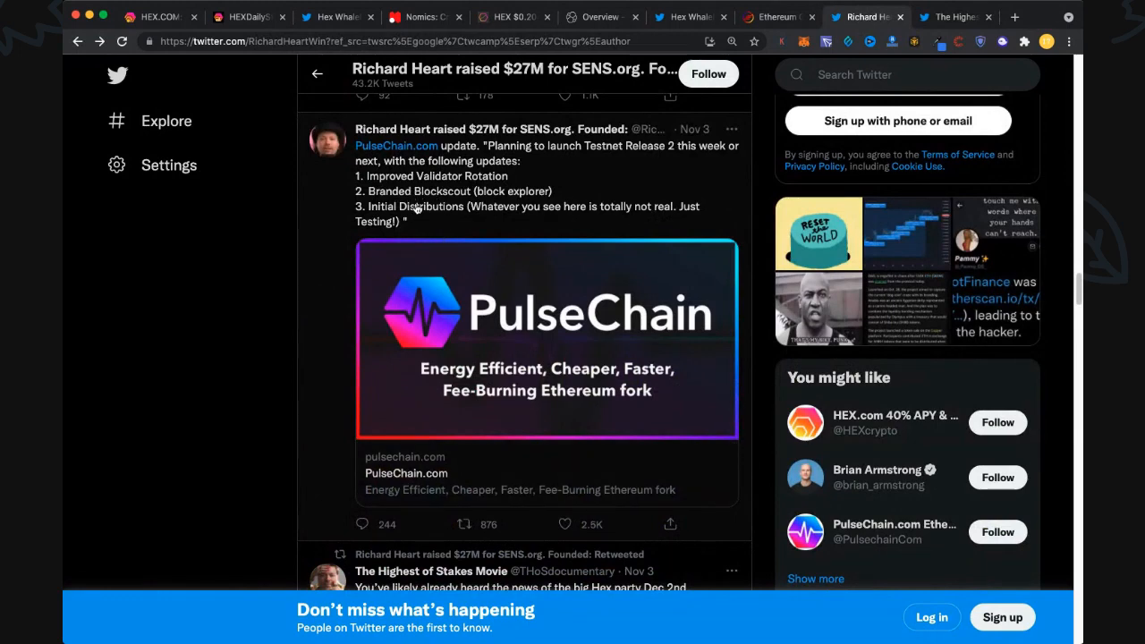
pyautogui.moveTo(548, 193)
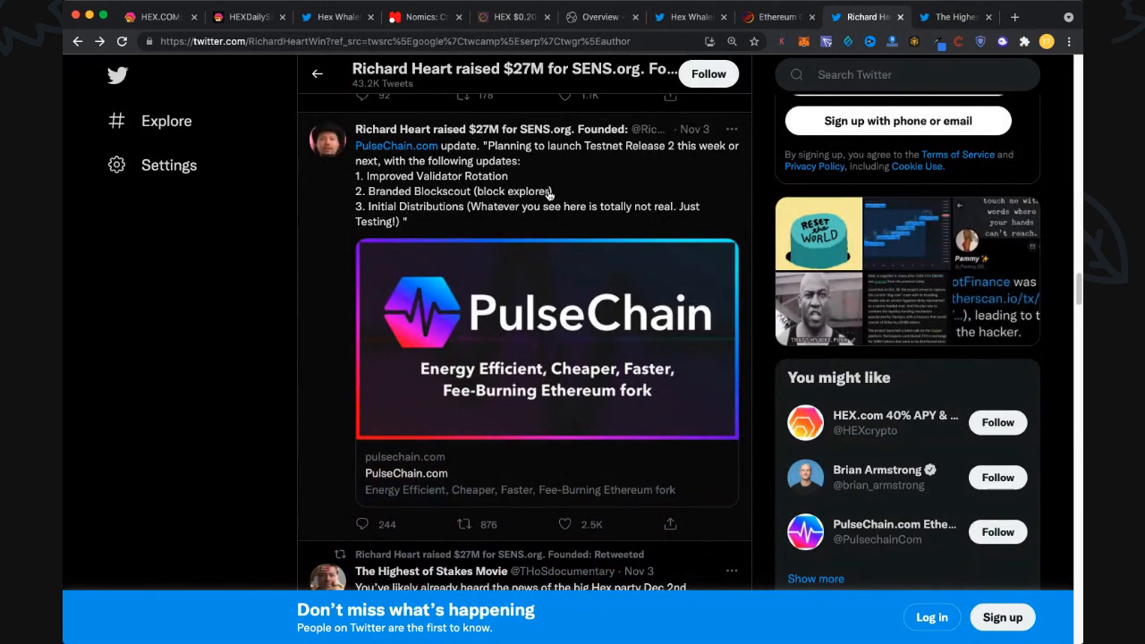
pyautogui.moveTo(615, 200)
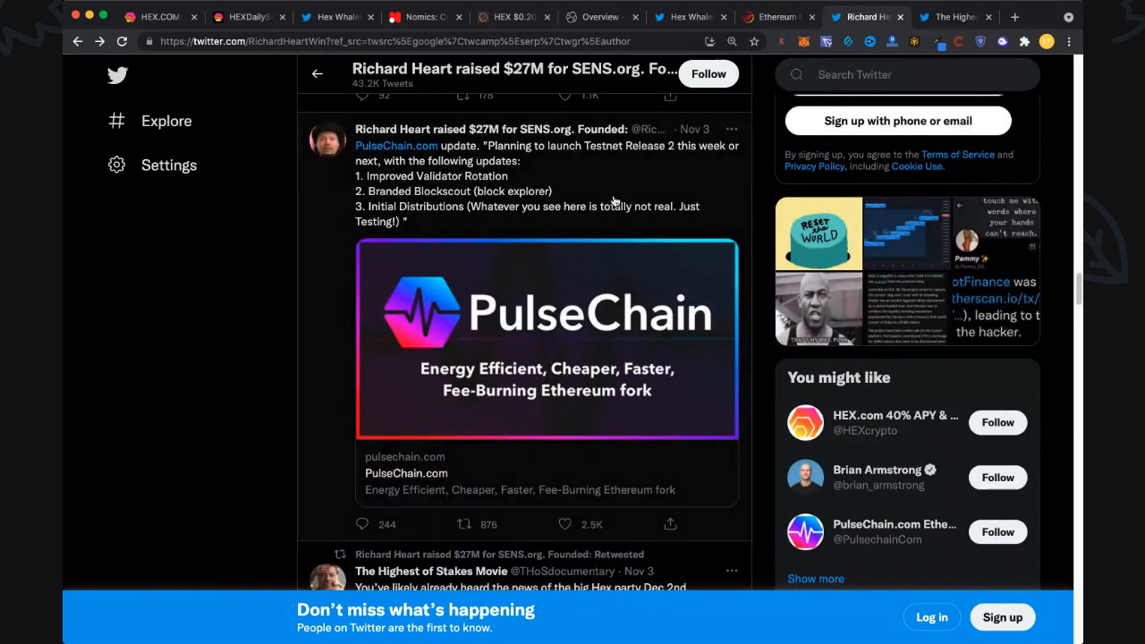
pyautogui.moveTo(612, 200)
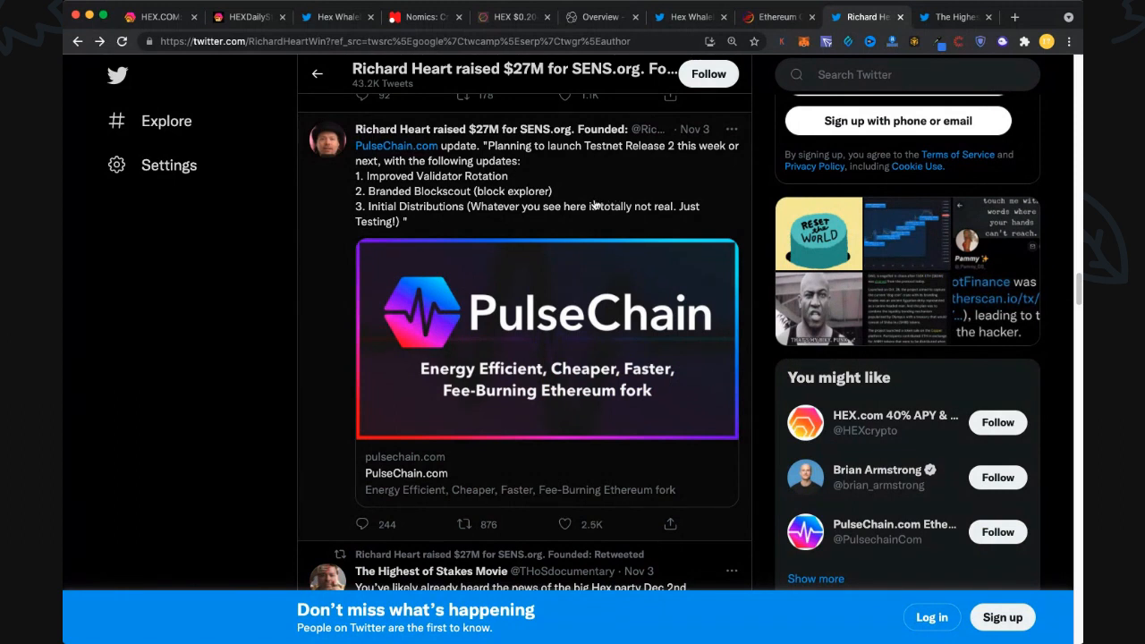
pyautogui.moveTo(563, 215)
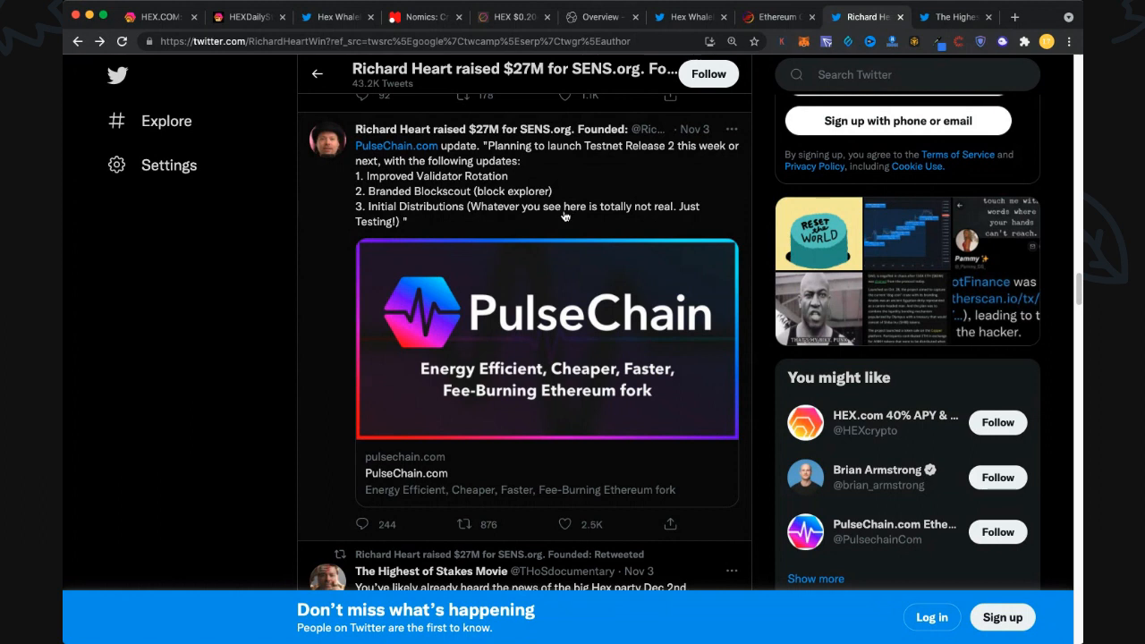
pyautogui.moveTo(558, 218)
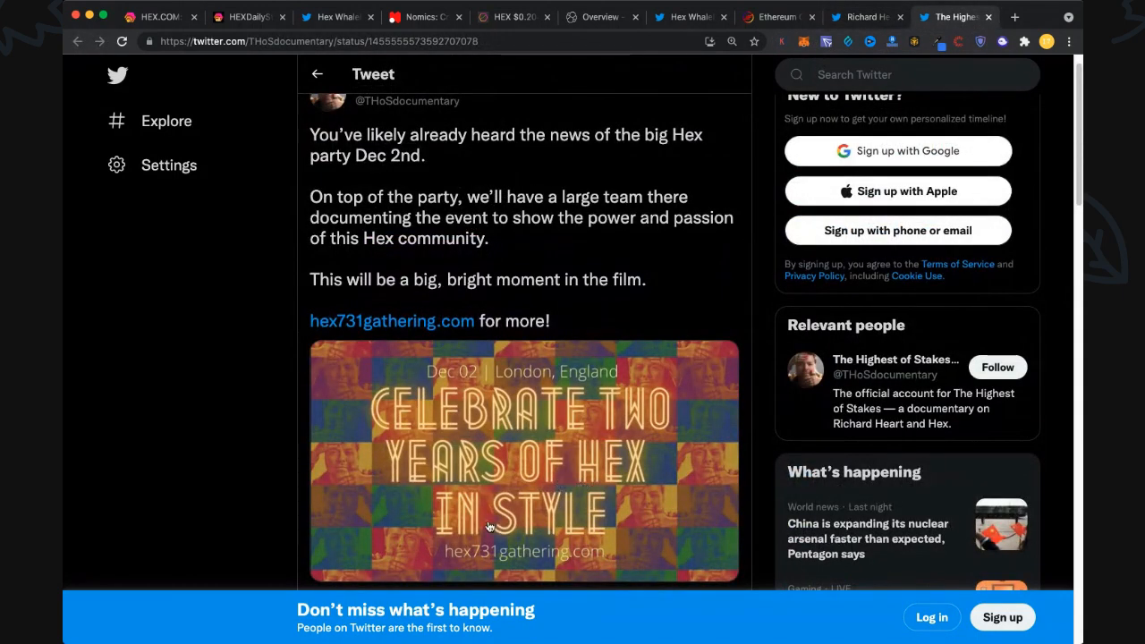
# Scroll through The Highest of Stakes tweet about filming the Dec 2nd Hex party, linking hex731gathering.com
pyautogui.scroll(-3)
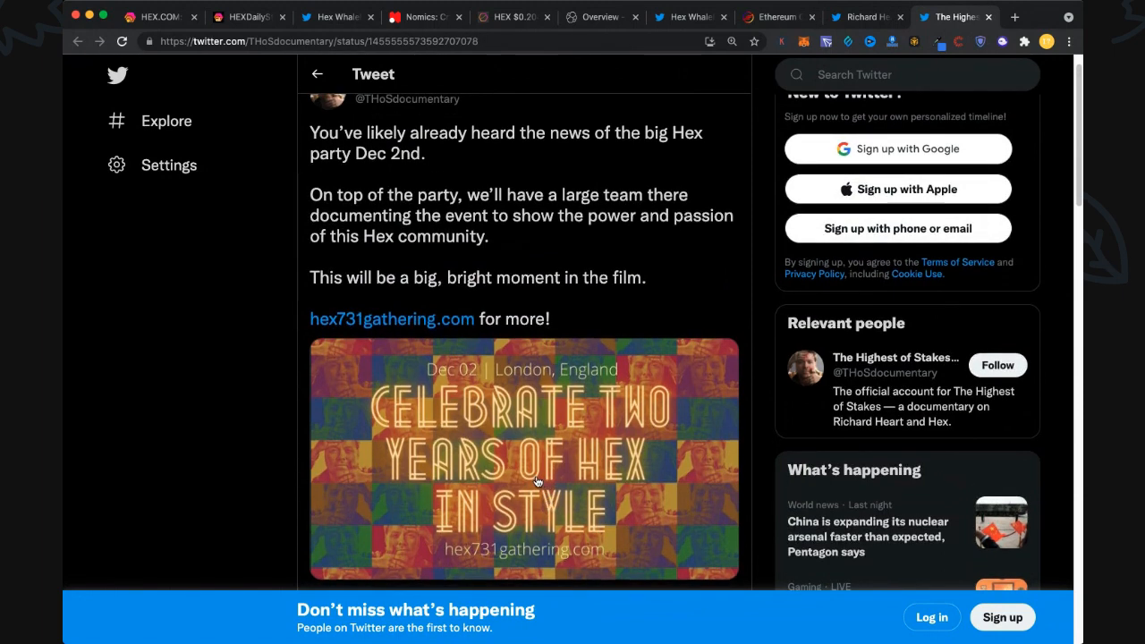
pyautogui.scroll(-3)
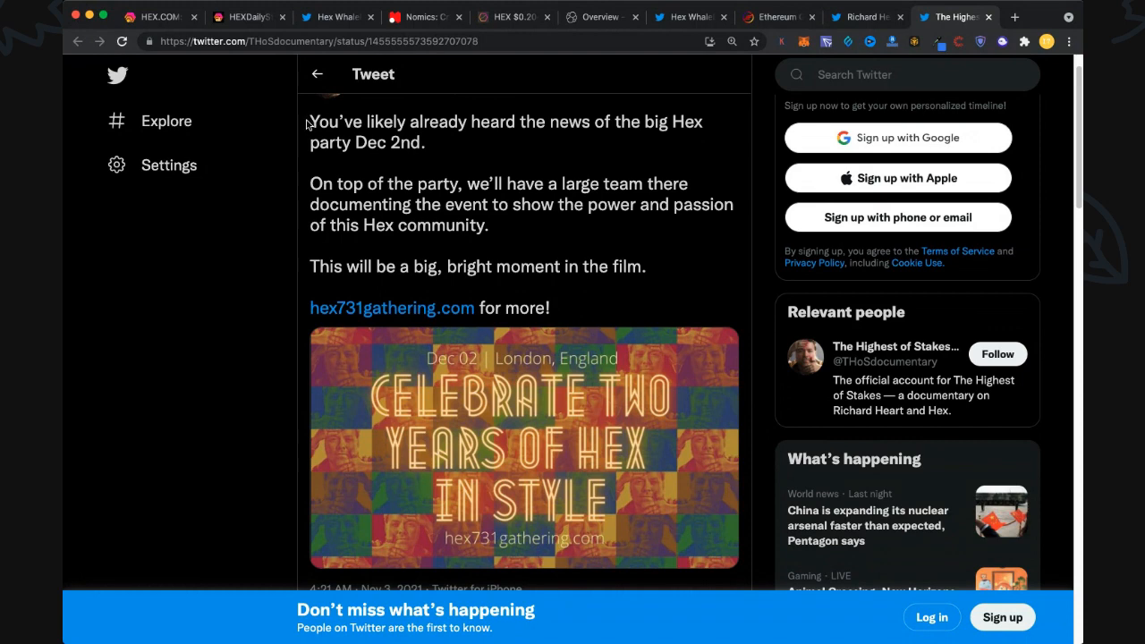
pyautogui.moveTo(654, 272)
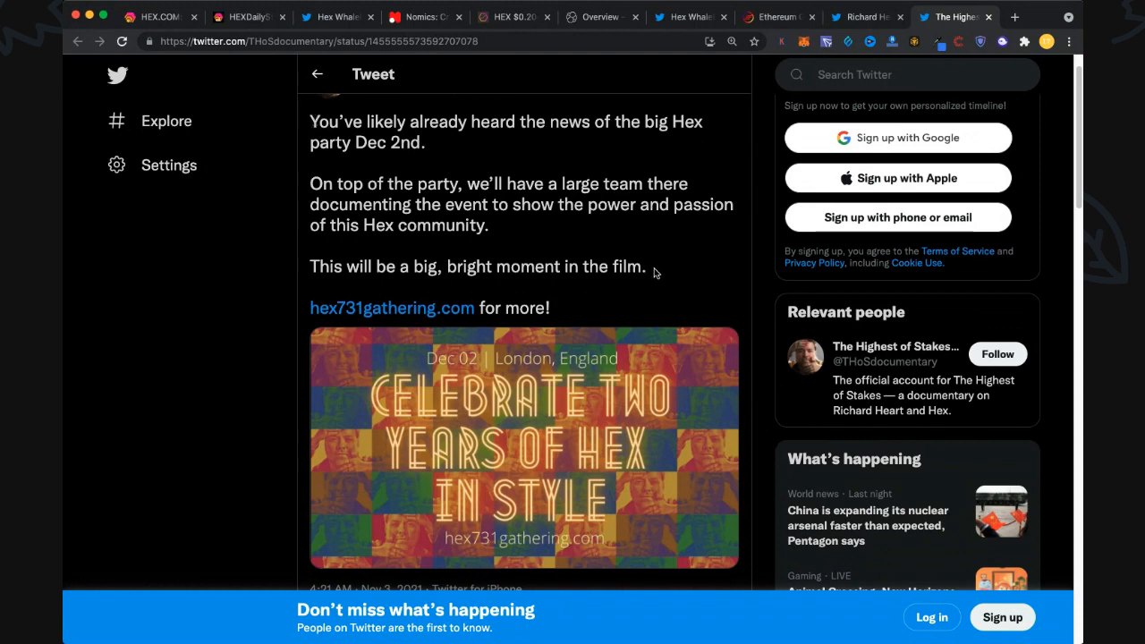
pyautogui.moveTo(626, 265)
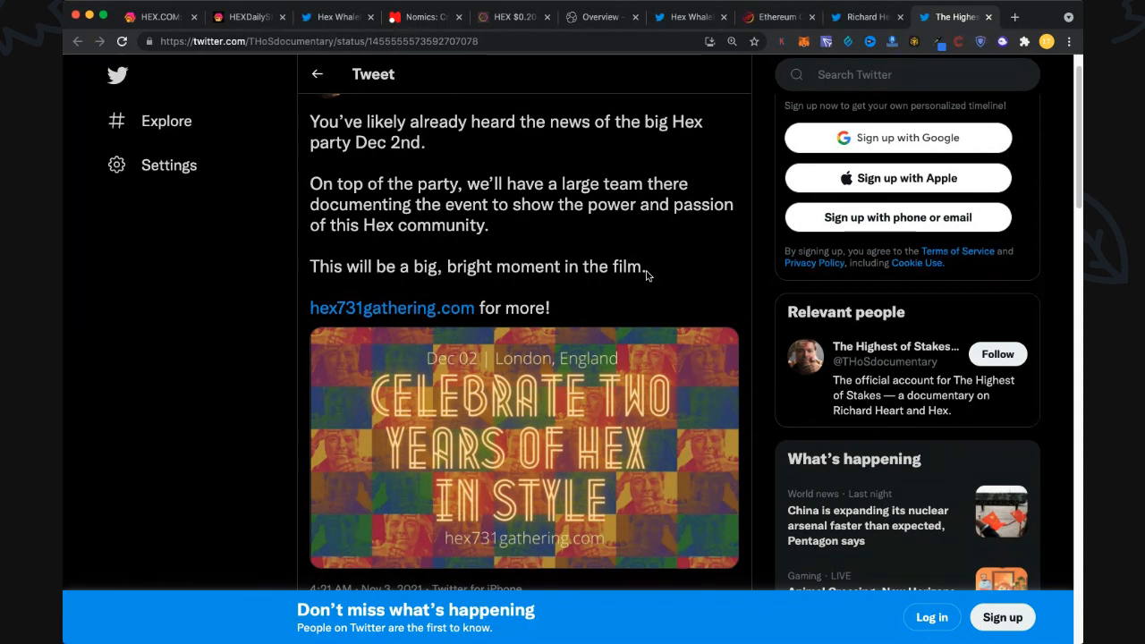
pyautogui.moveTo(669, 270)
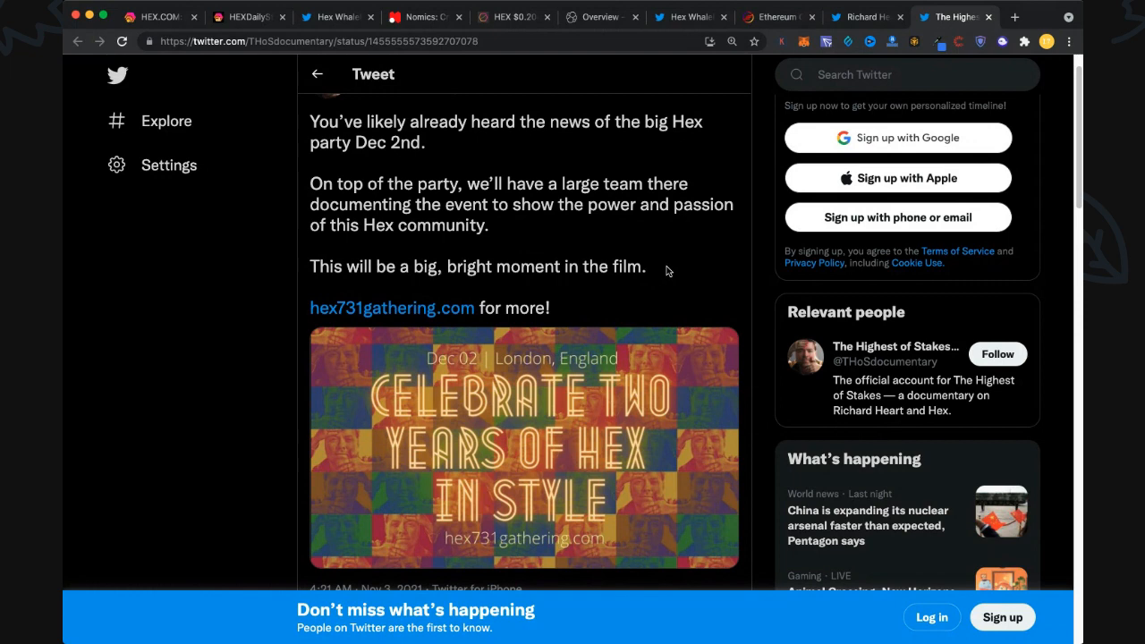
pyautogui.moveTo(662, 275)
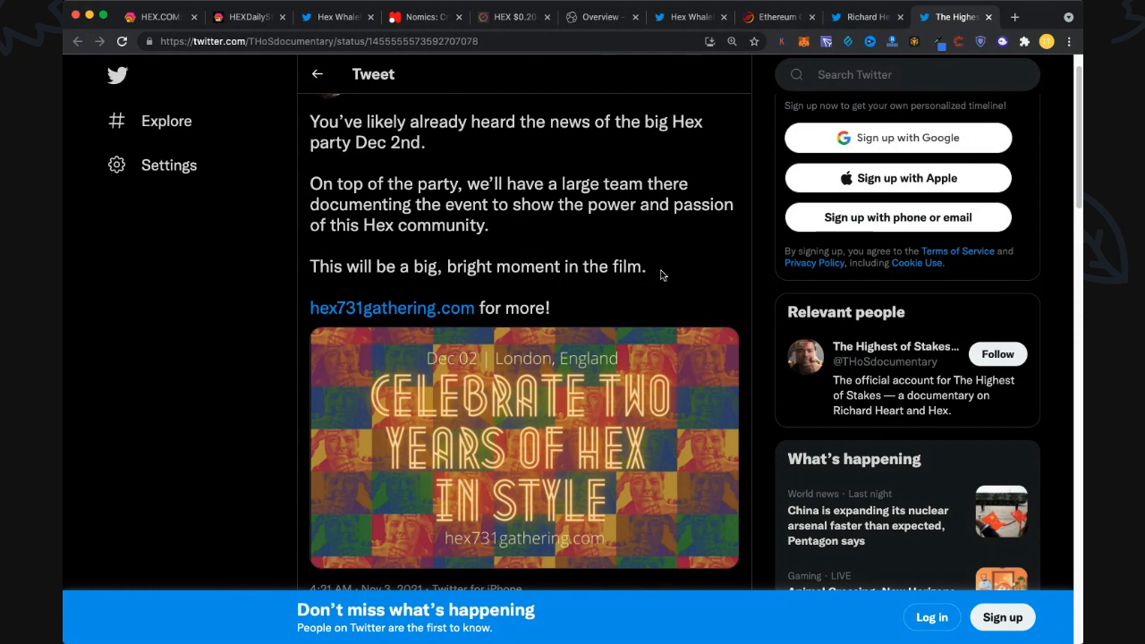
pyautogui.moveTo(615, 260)
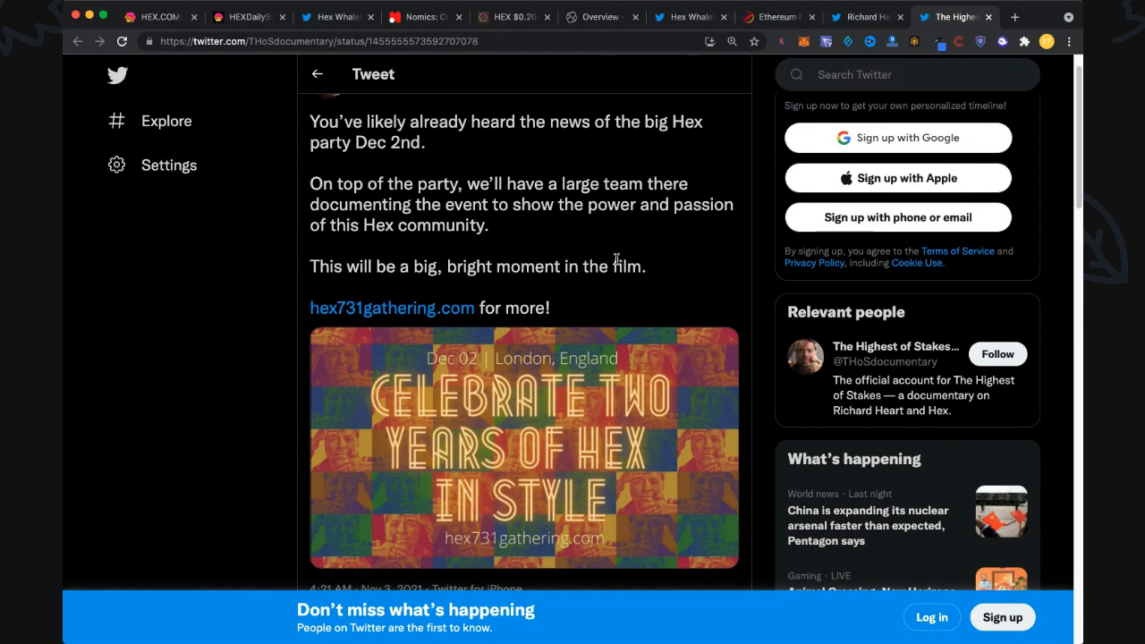